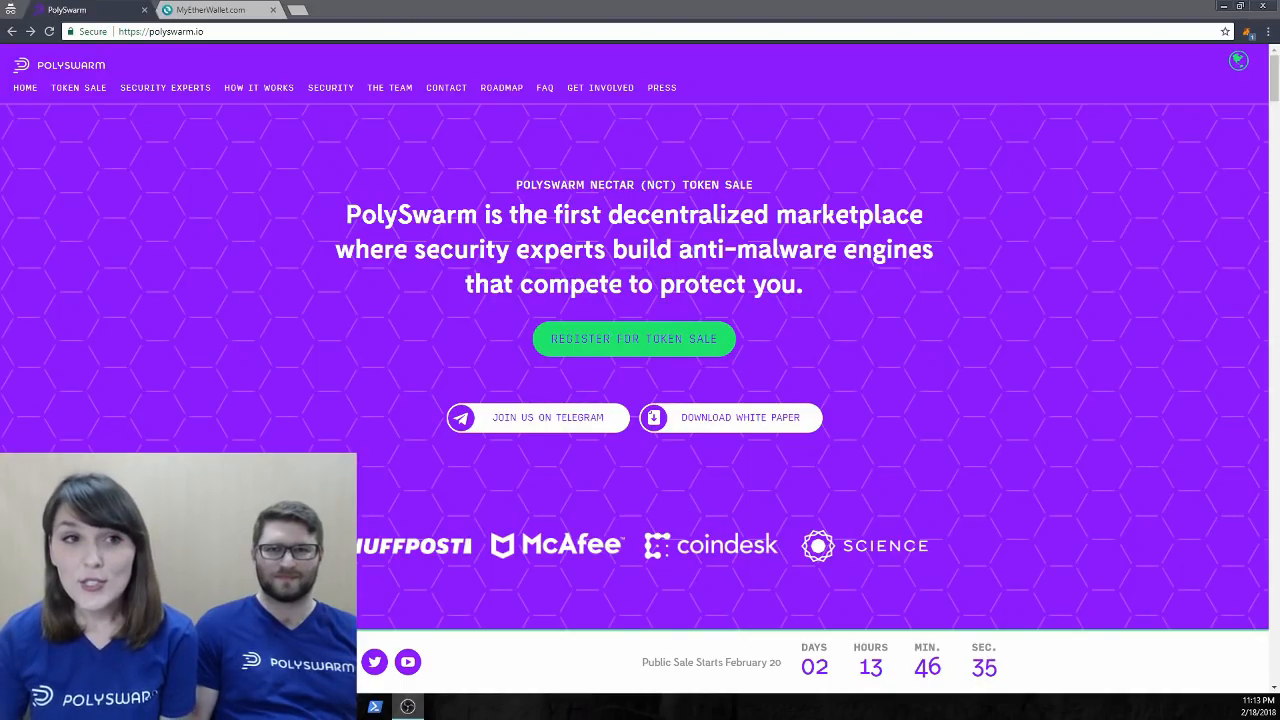
mouse_move(490, 355)
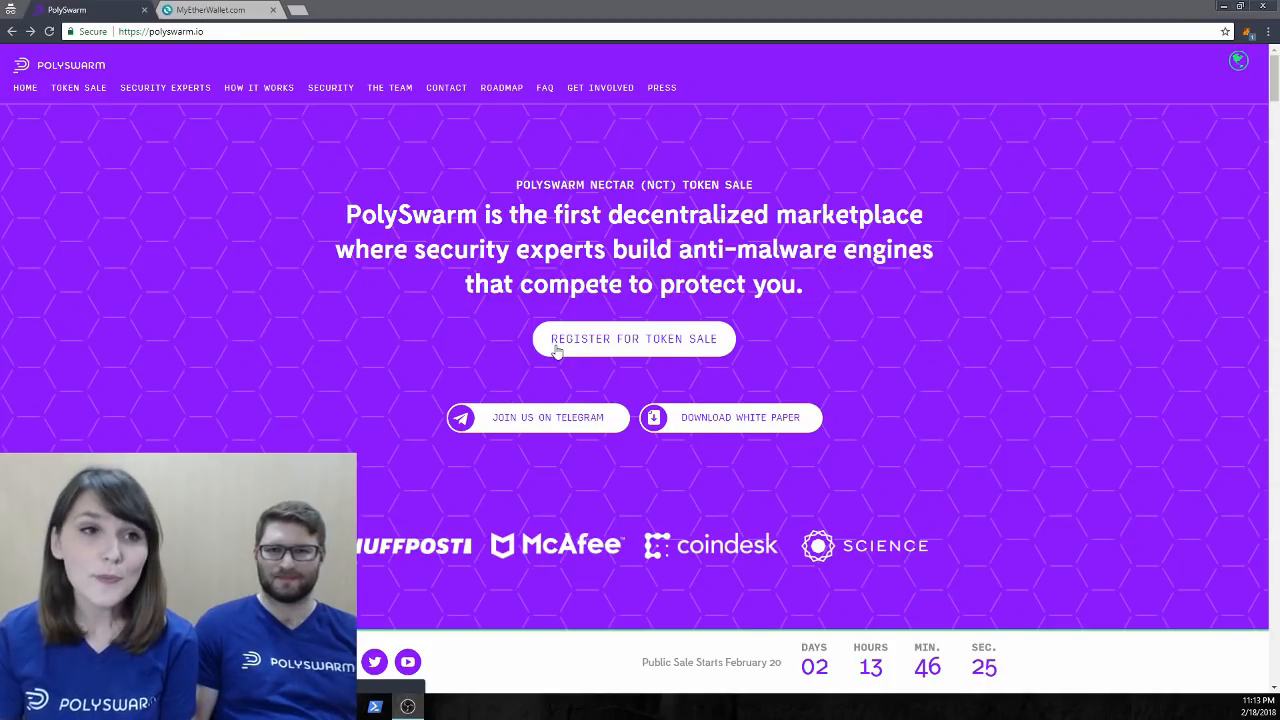
click(633, 338)
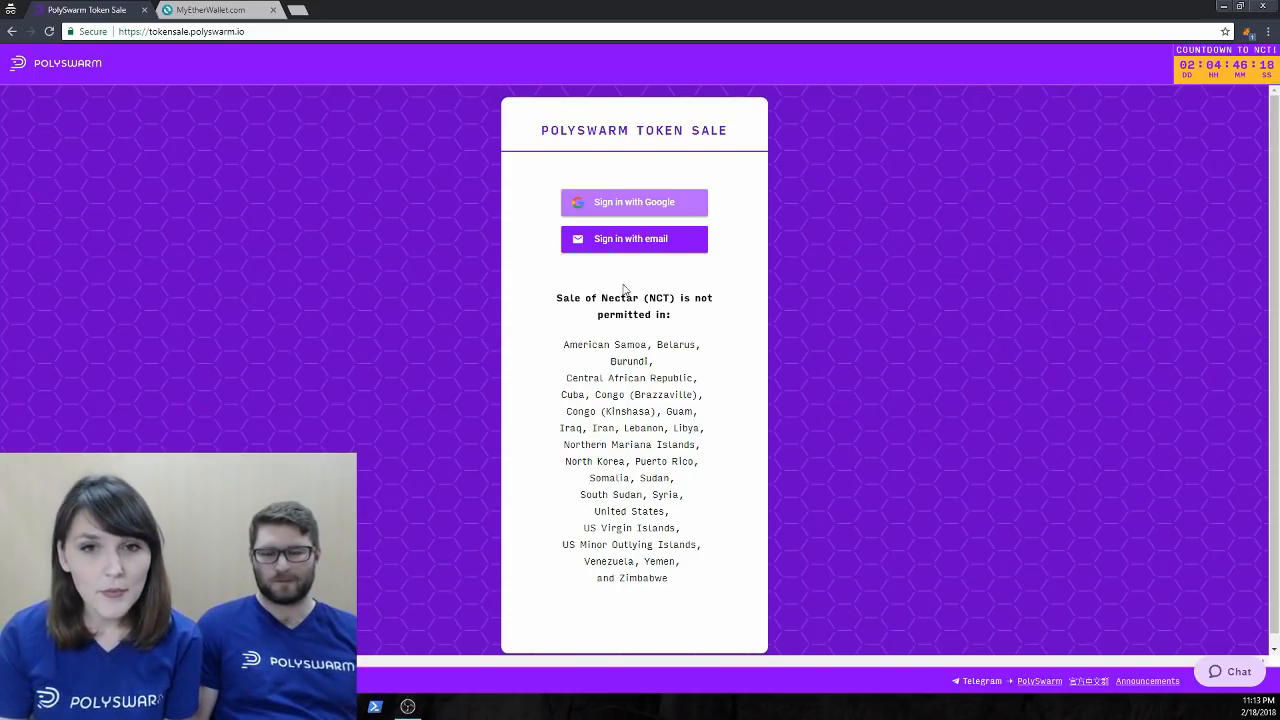
mouse_move(647, 268)
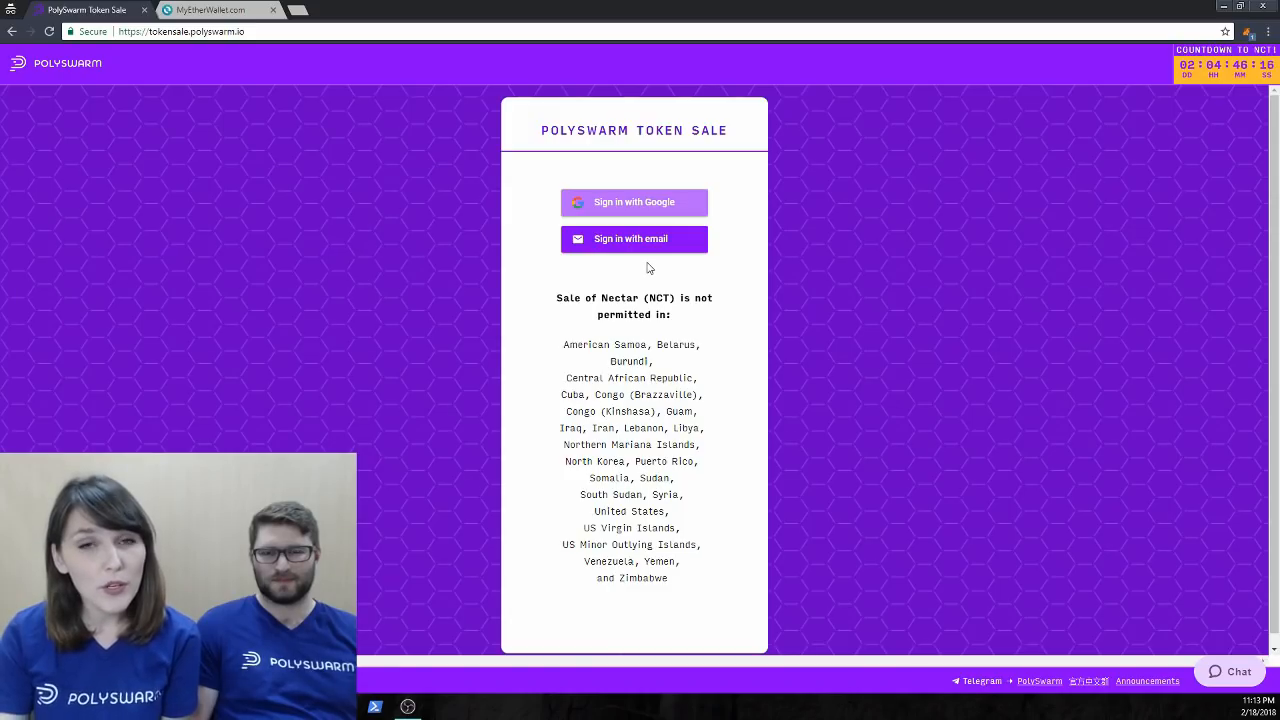
mouse_move(634, 245)
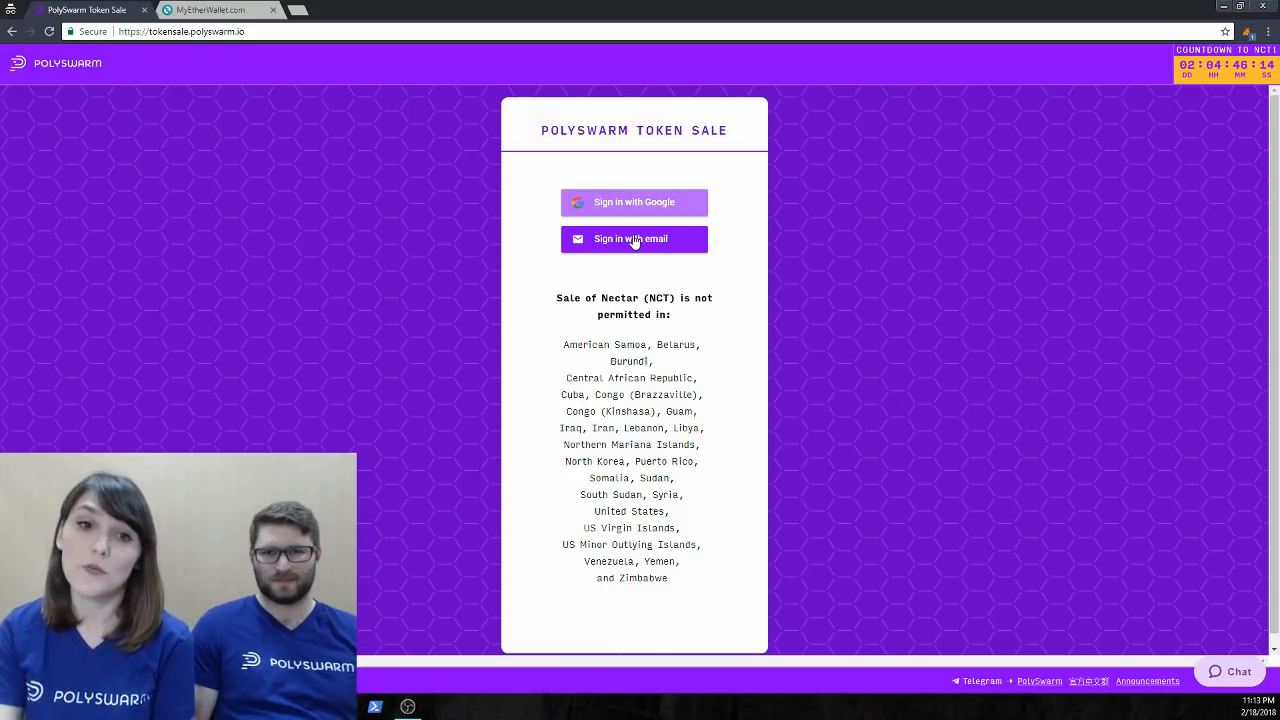
click(633, 238)
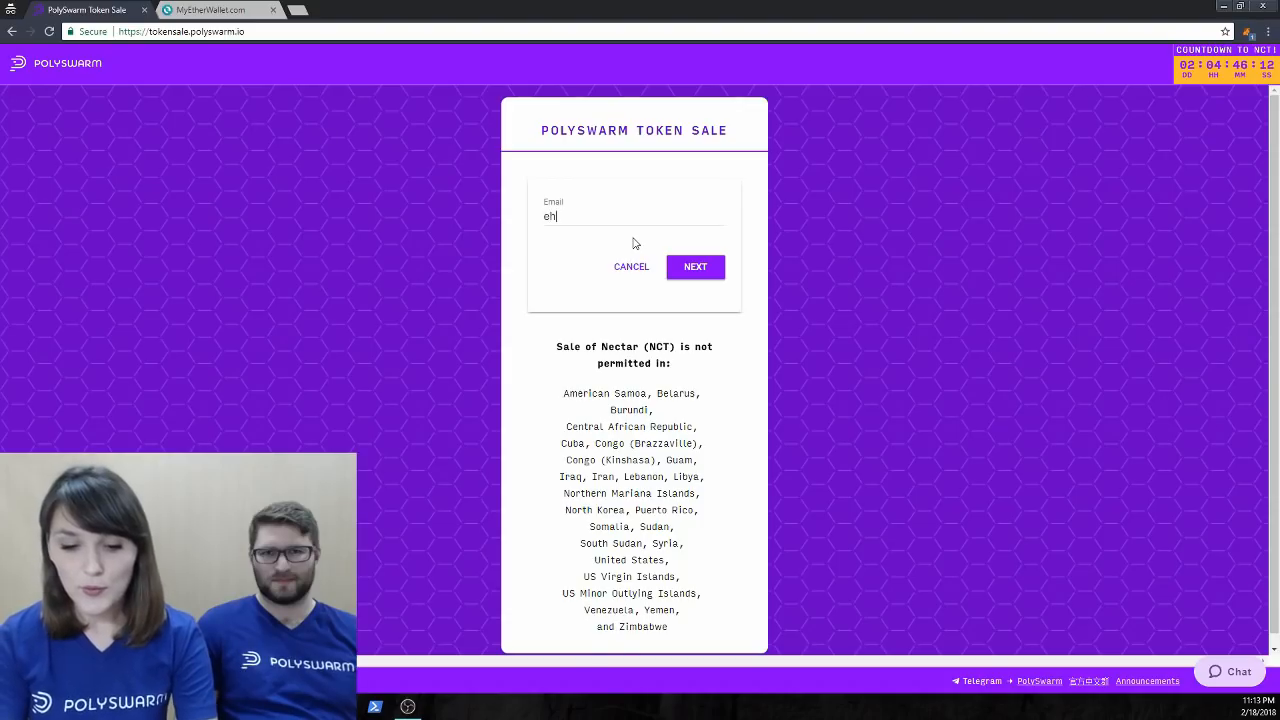
text(@polyswarm)
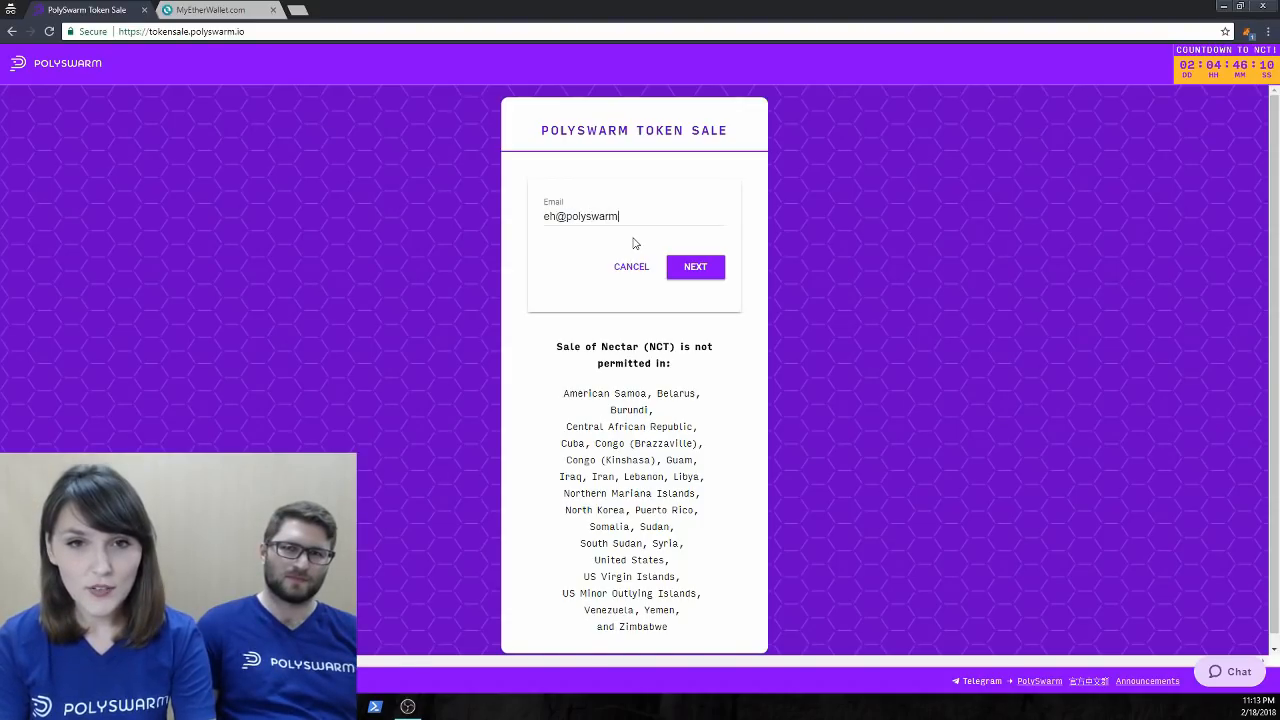
text(.io)
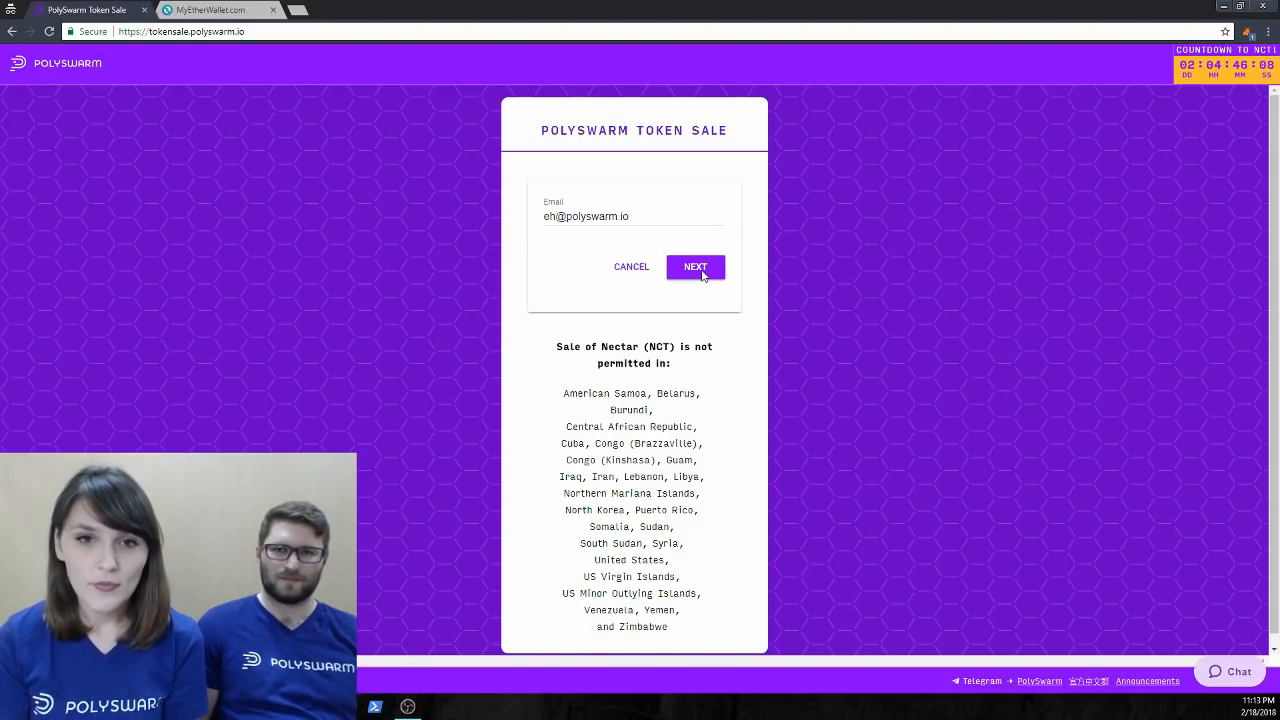
click(695, 267)
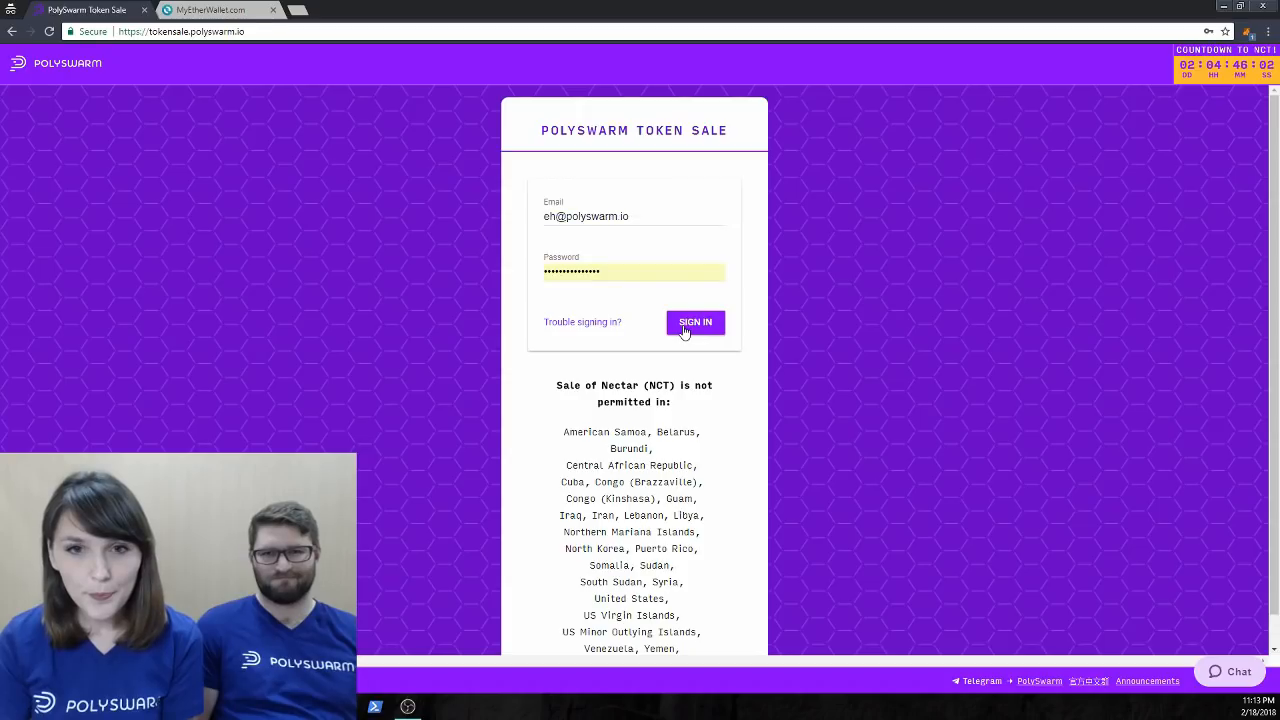
click(695, 322)
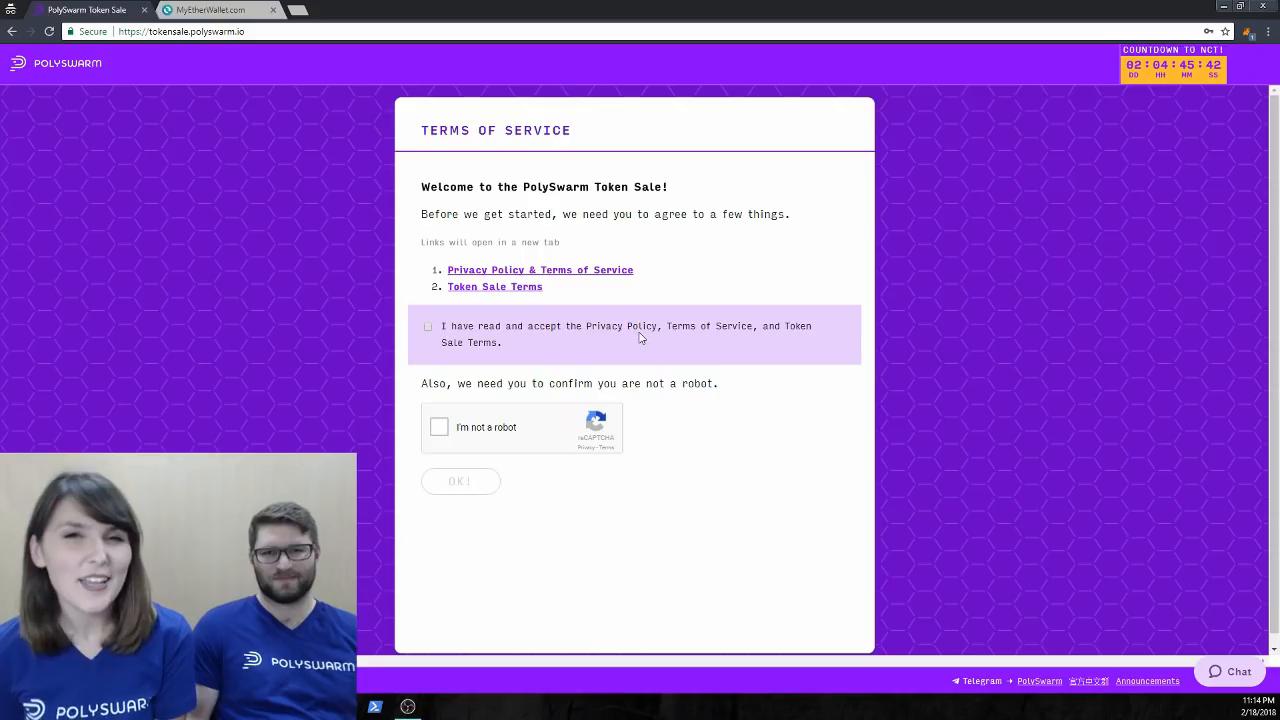
mouse_move(460, 352)
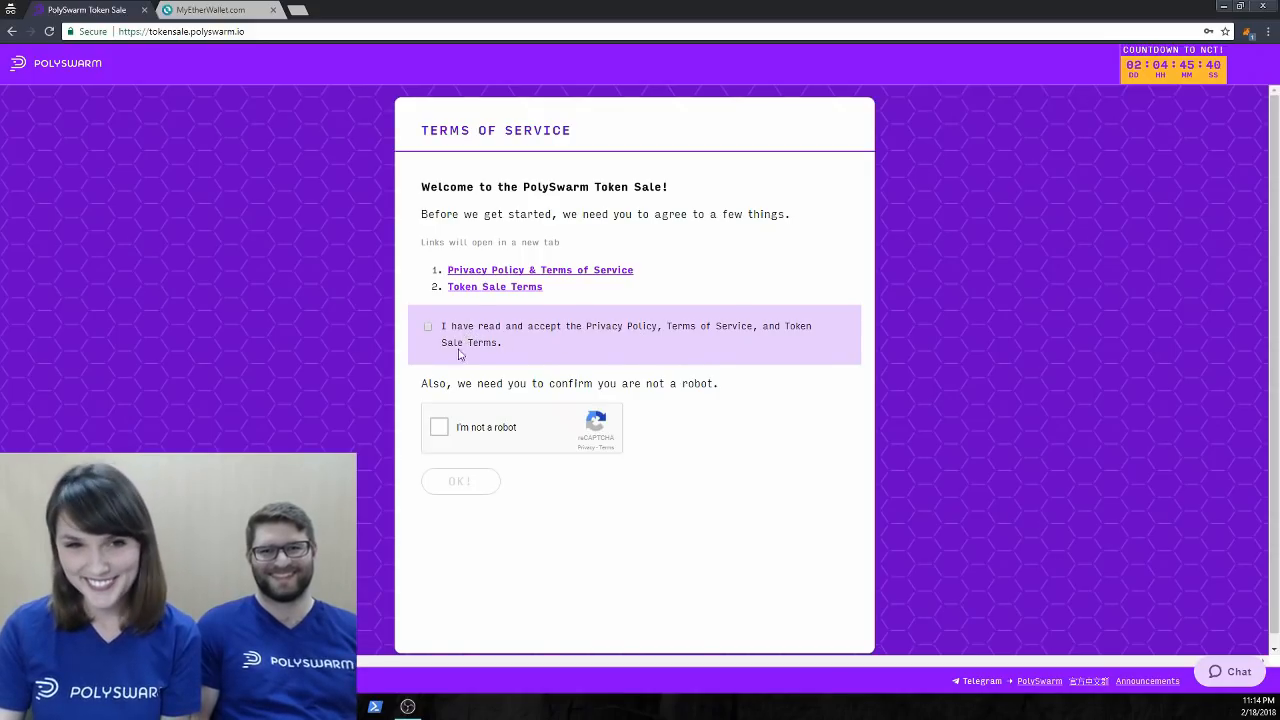
Accept the privacy policy and sale terms, tick the reCAPTCHA box, and confirm with OK.
click(428, 326)
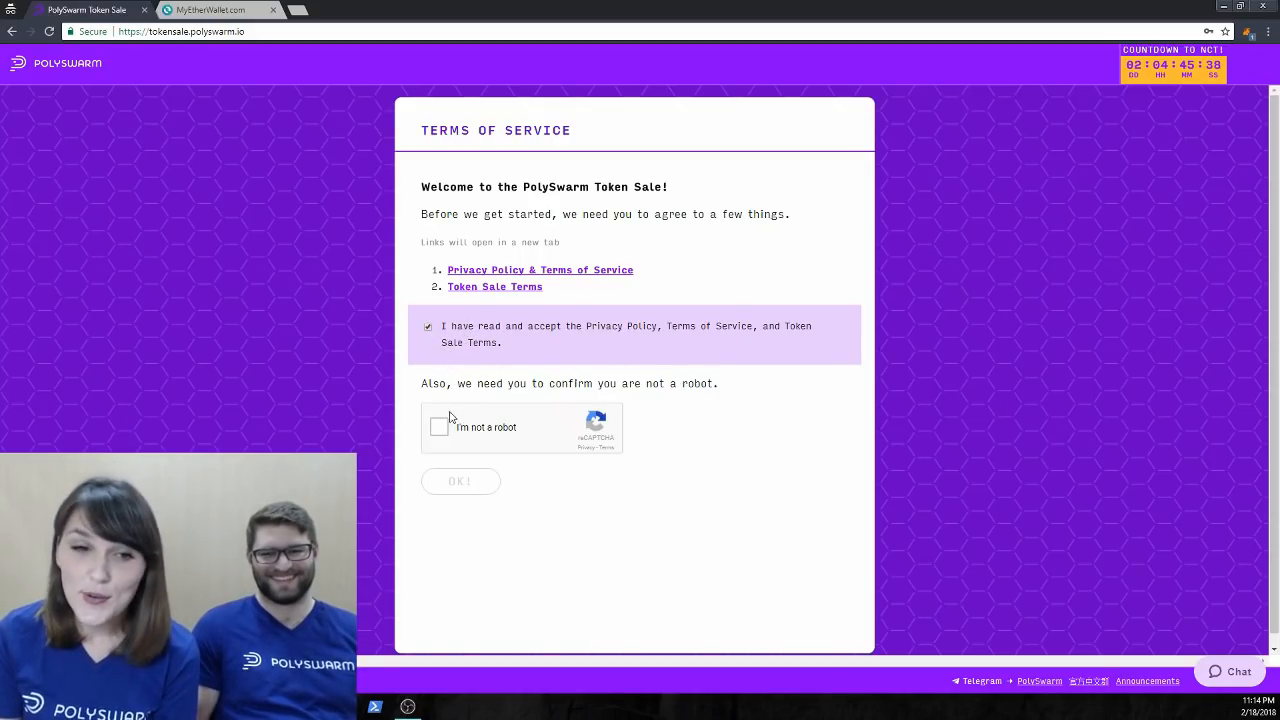
click(438, 427)
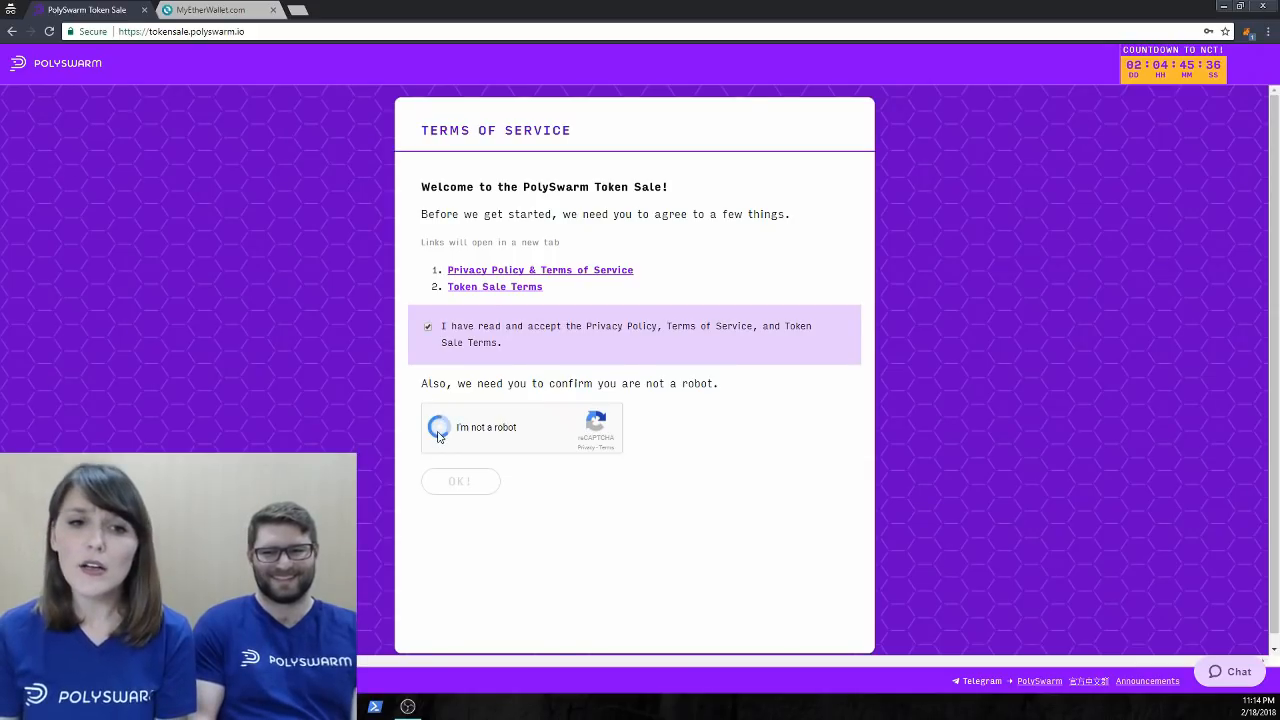
click(438, 427)
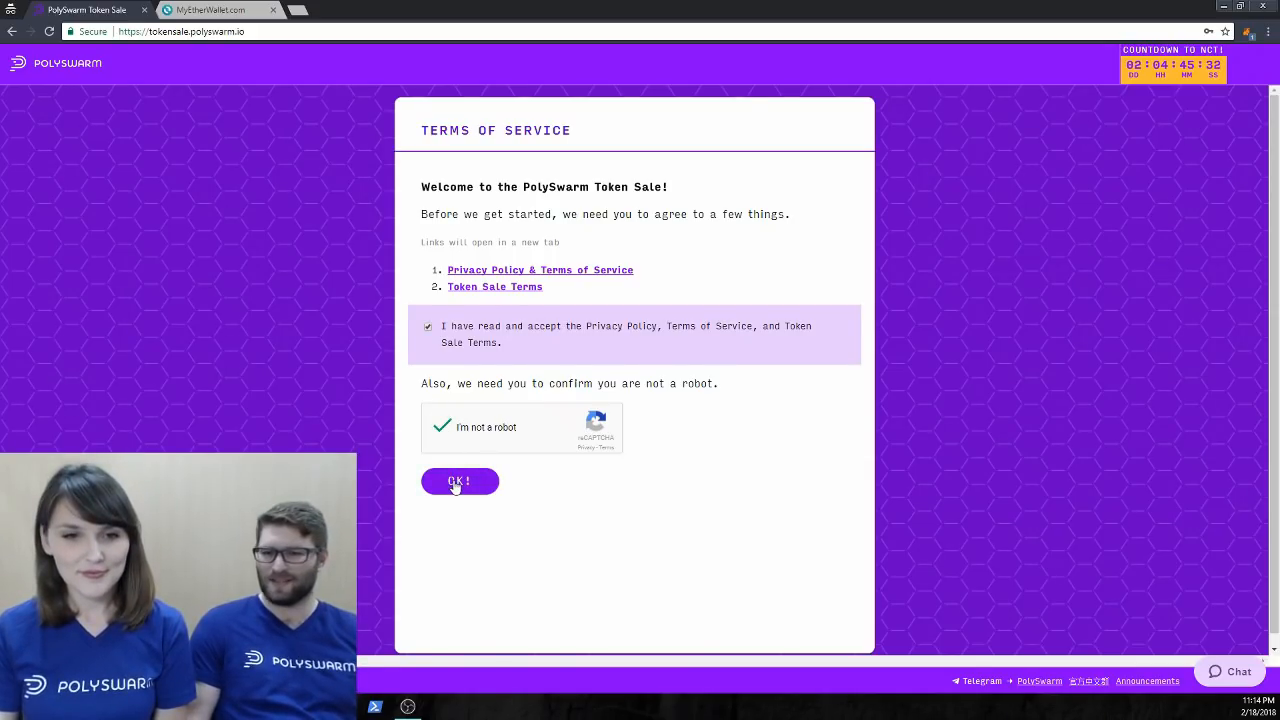
click(459, 481)
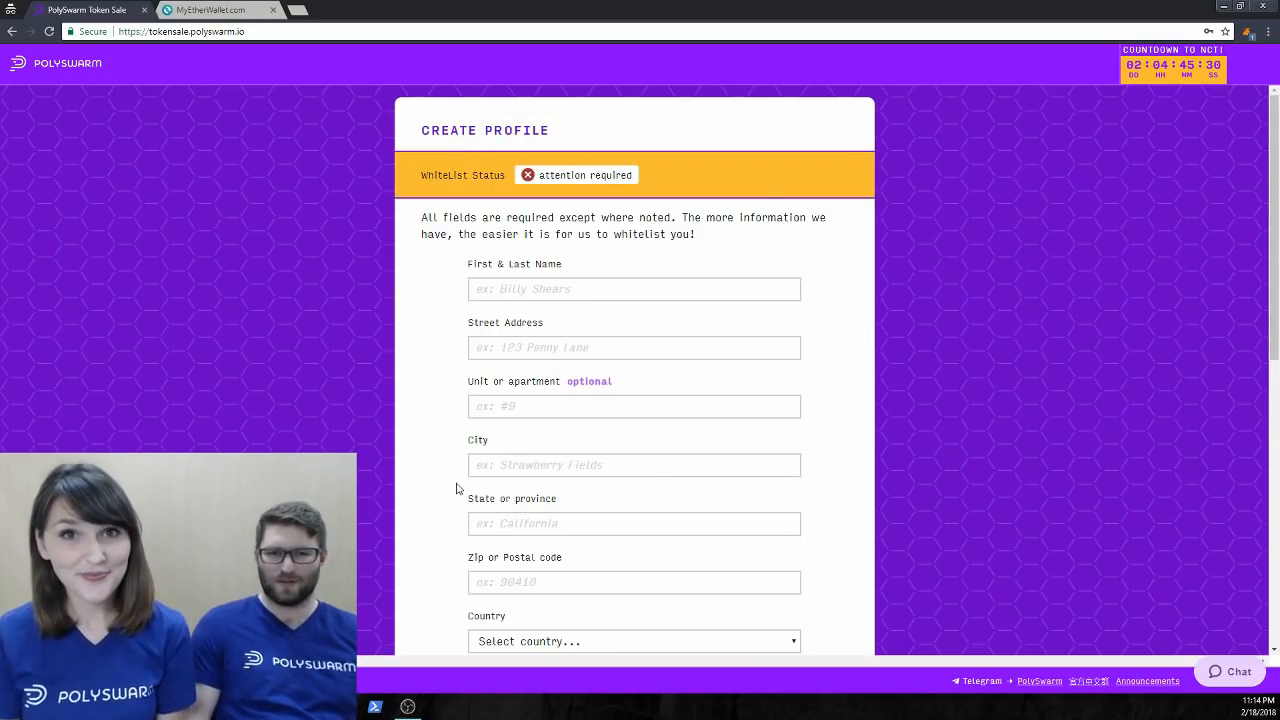
Enter name Evelyn HYtopou, Main Street, Sydney, New South Wales, postcode 12345.
click(634, 289)
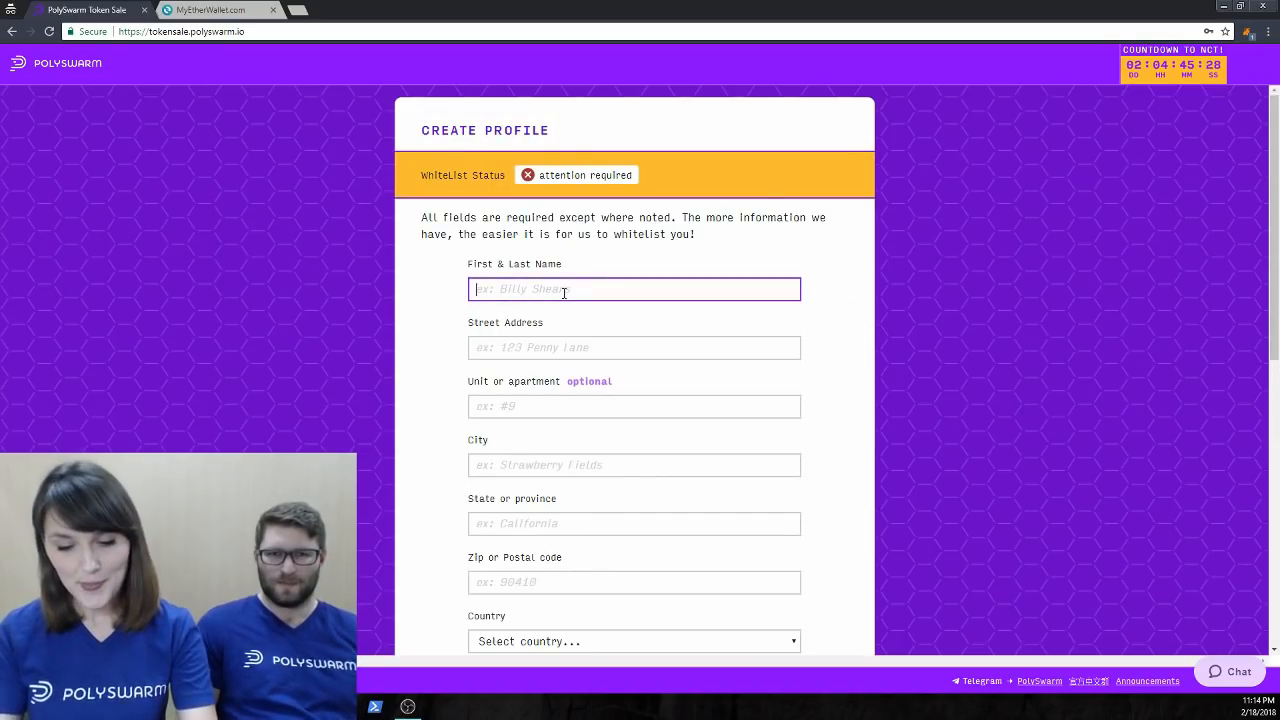
text(Evelyn HYtopoulos)
click(634, 347)
text(123)
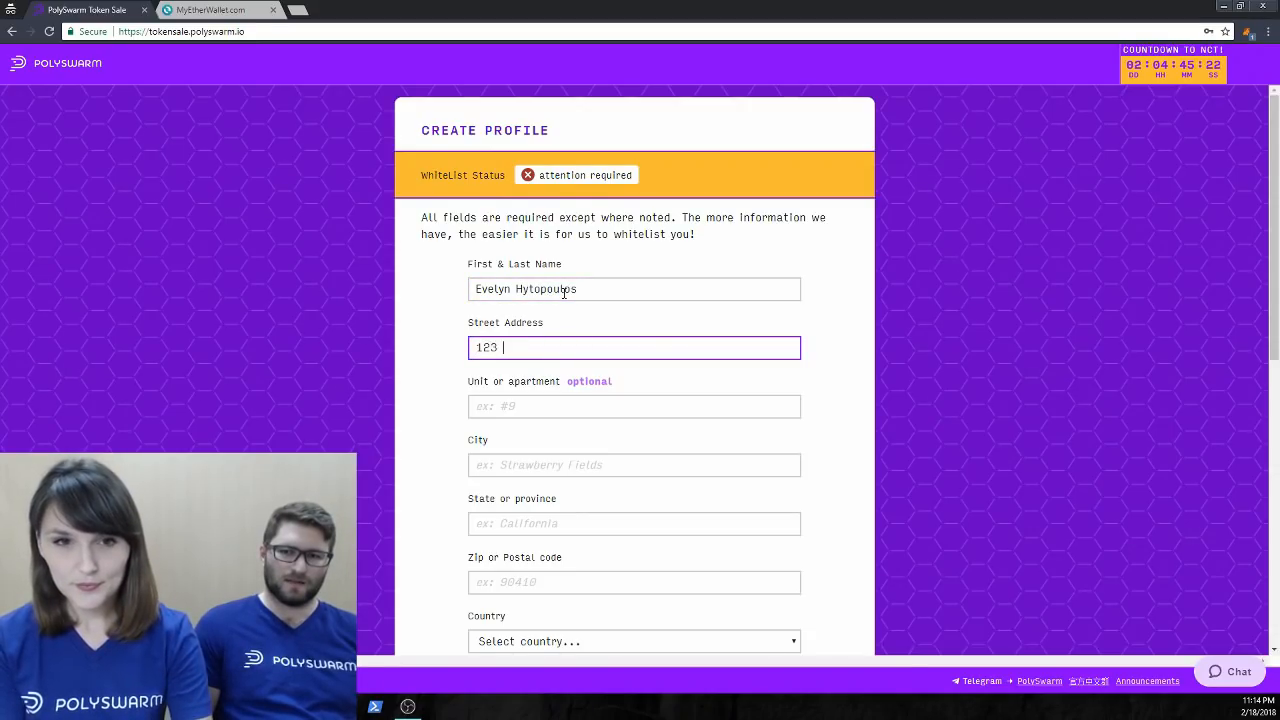
text(Main Street)
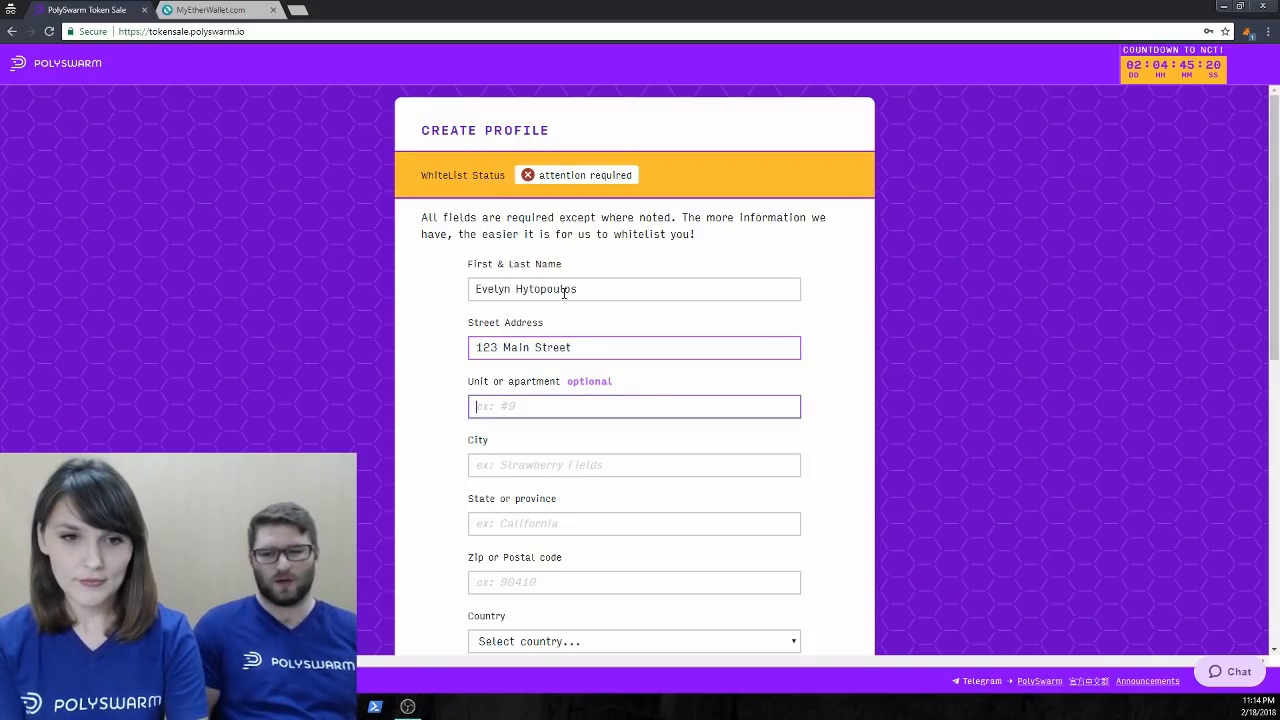
text(Sydney)
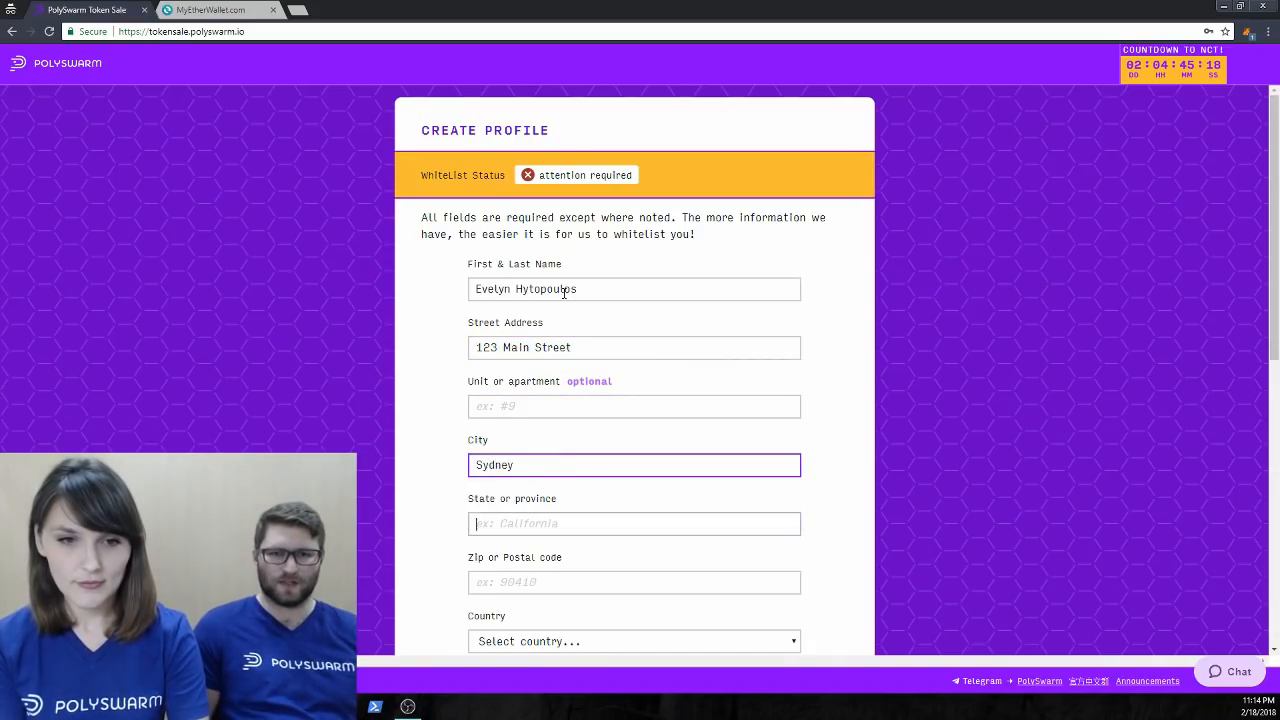
text(New South Wales)
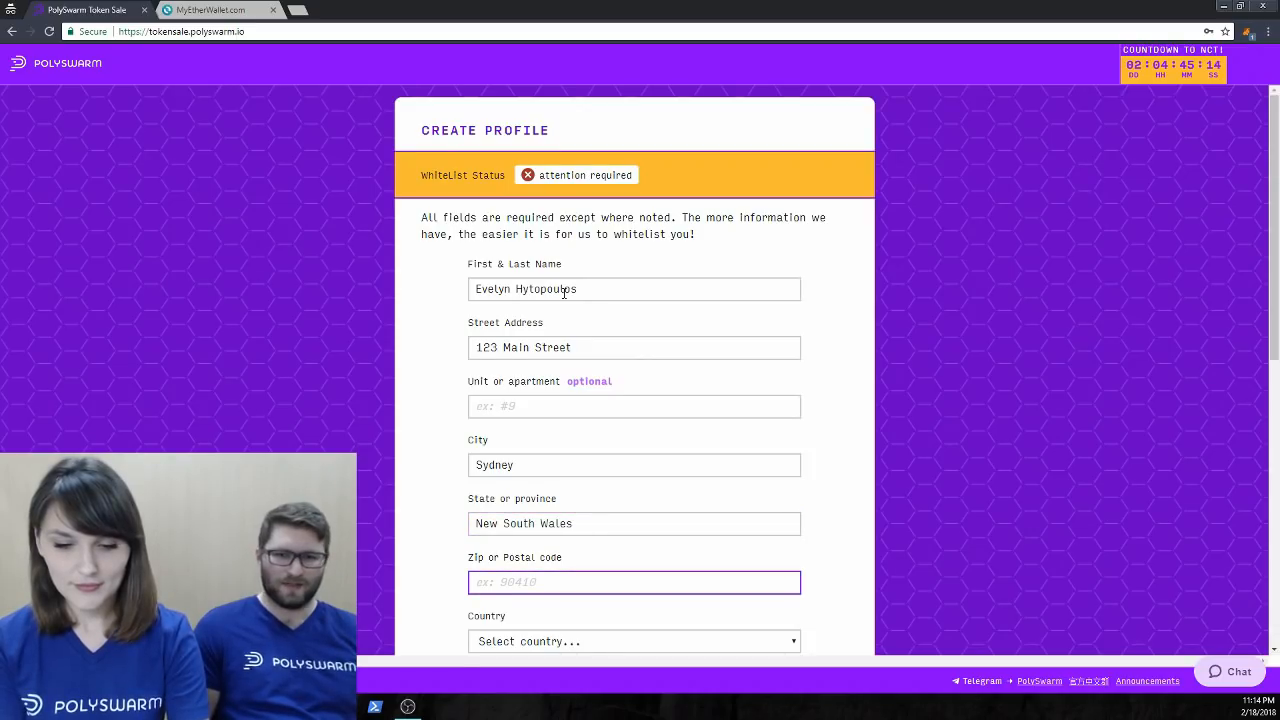
text(12345)
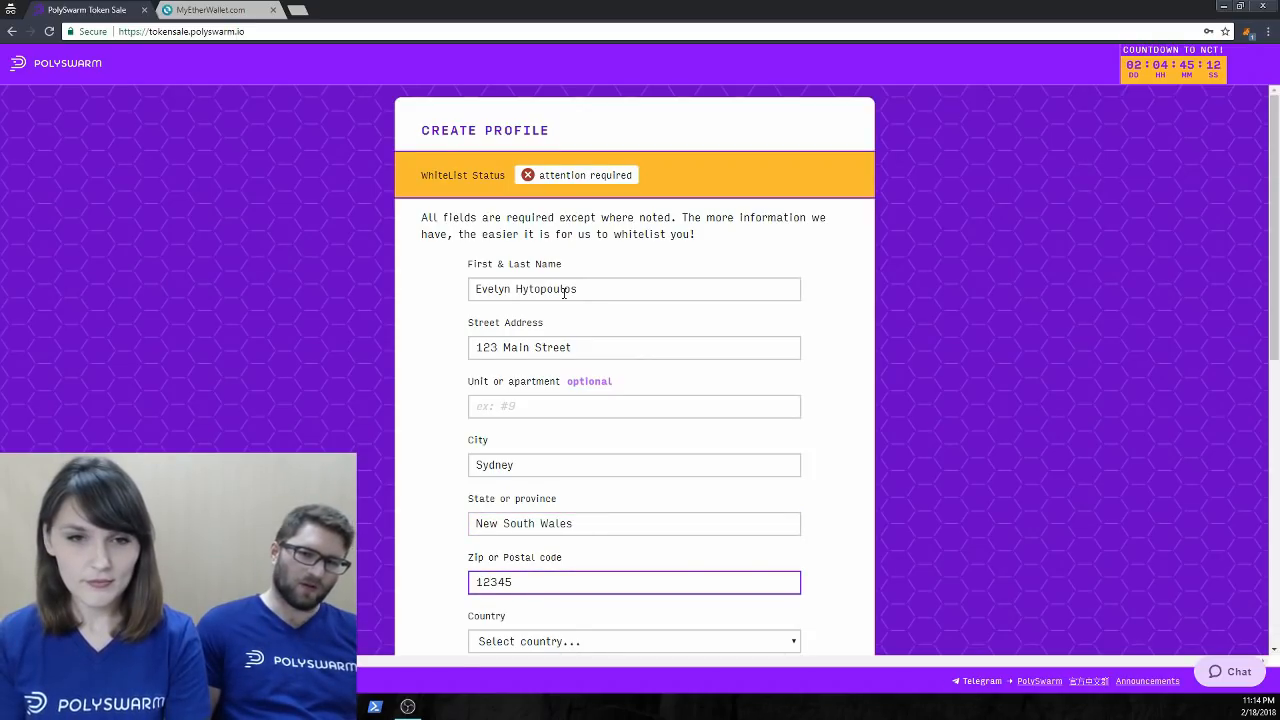
Set country to Australia, region to New South Wales, and birth date 01-01-1980.
scroll(down, 3)
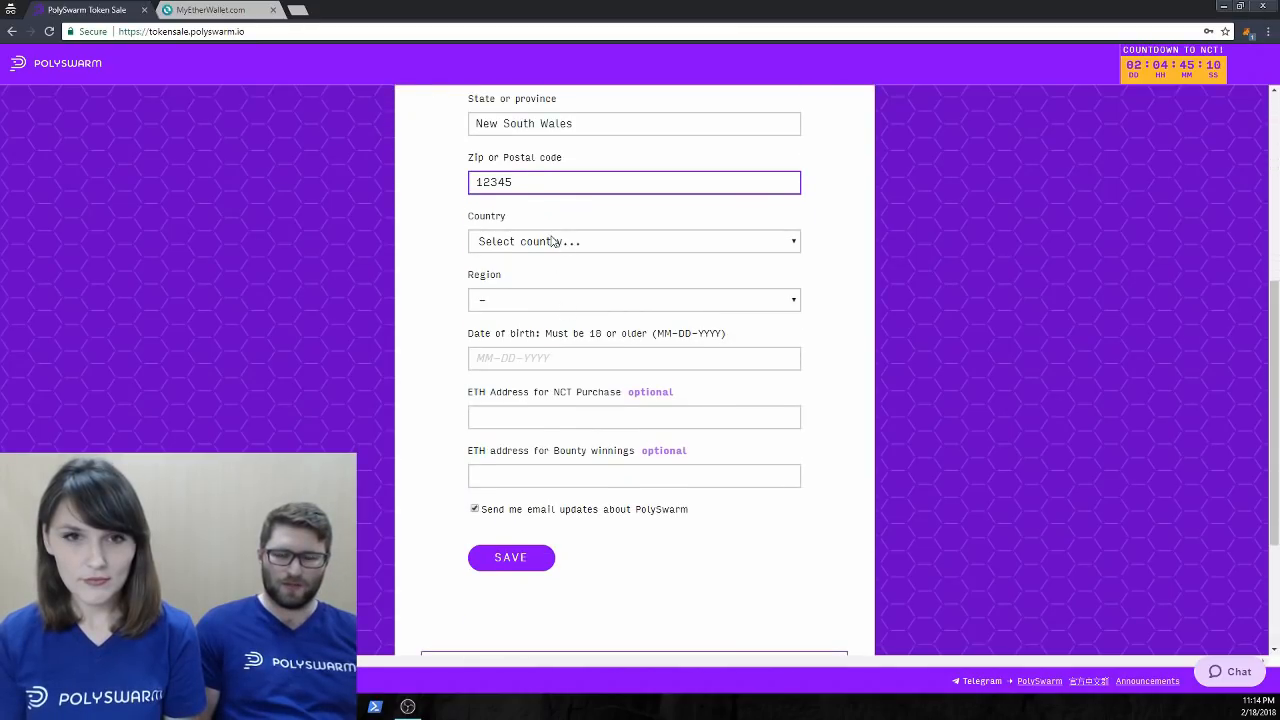
click(633, 241)
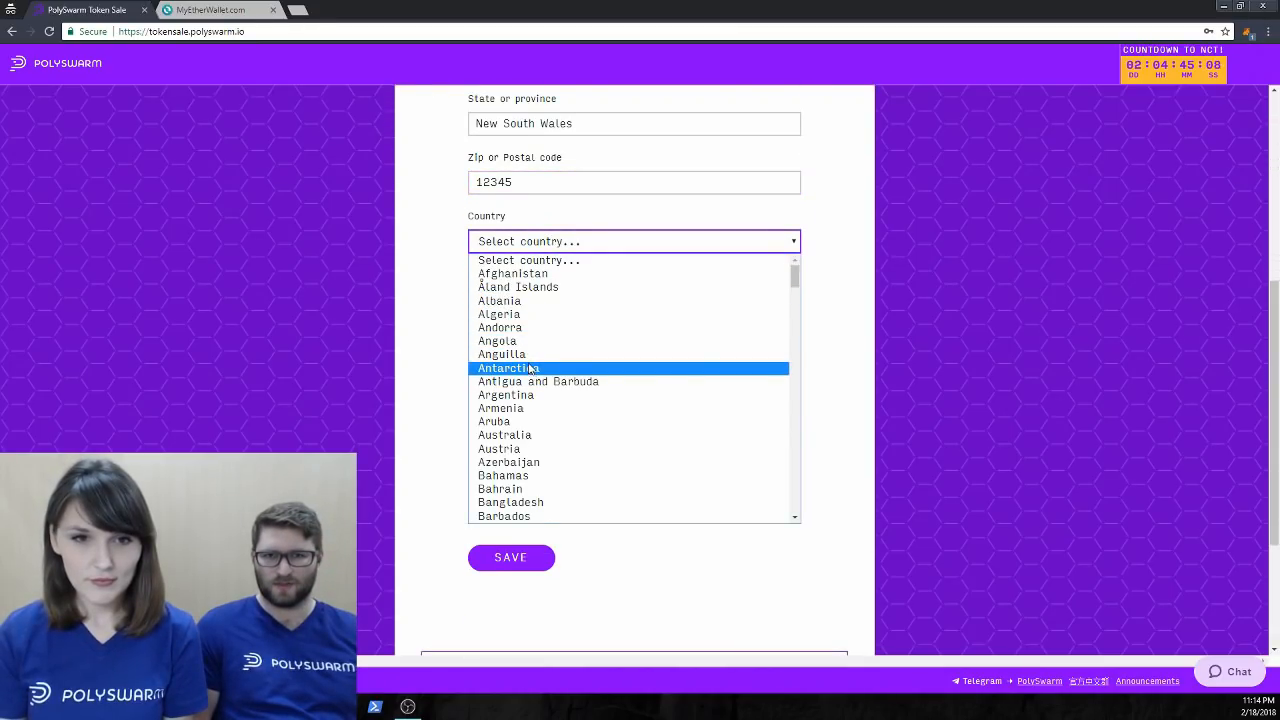
click(504, 435)
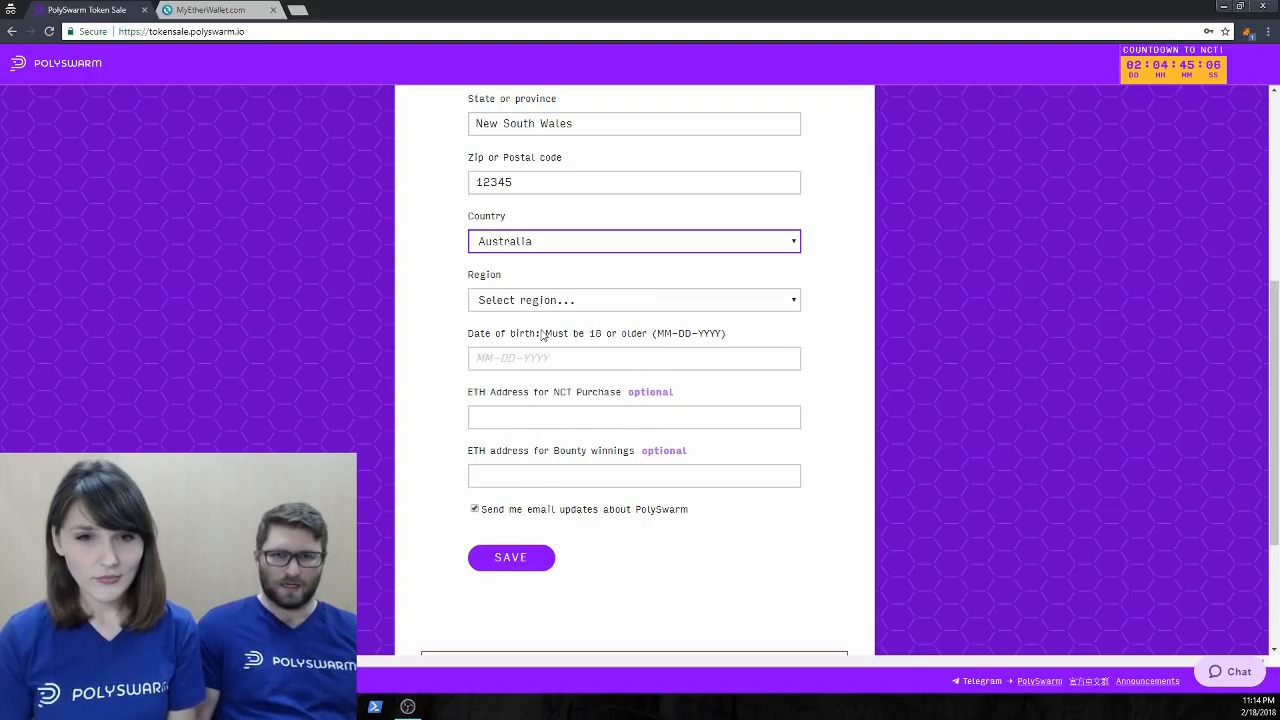
click(634, 300)
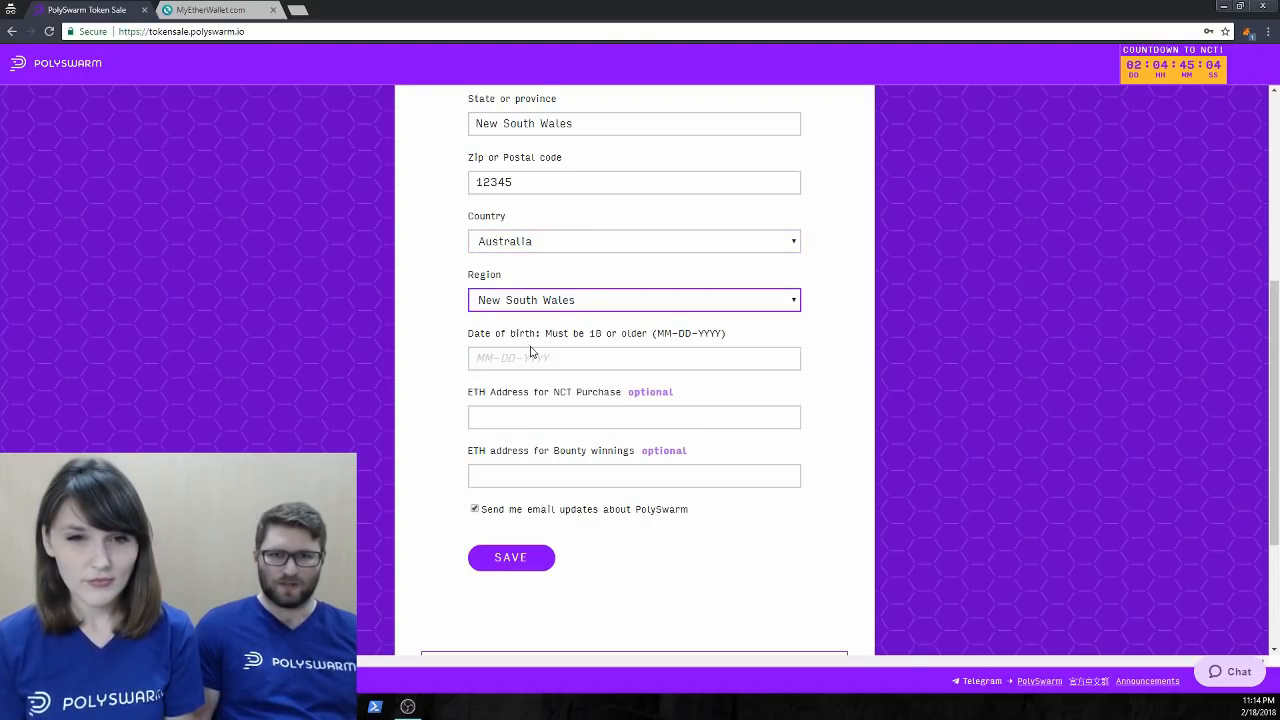
click(634, 358)
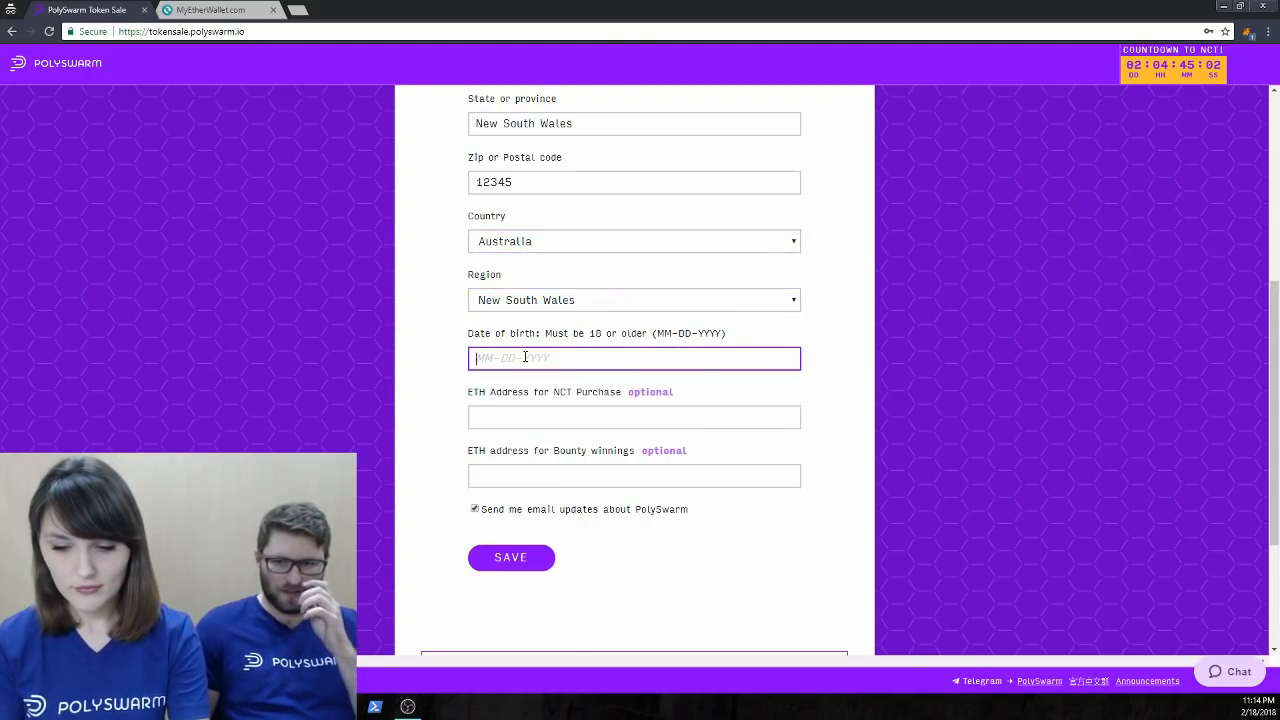
text(01-01-1980)
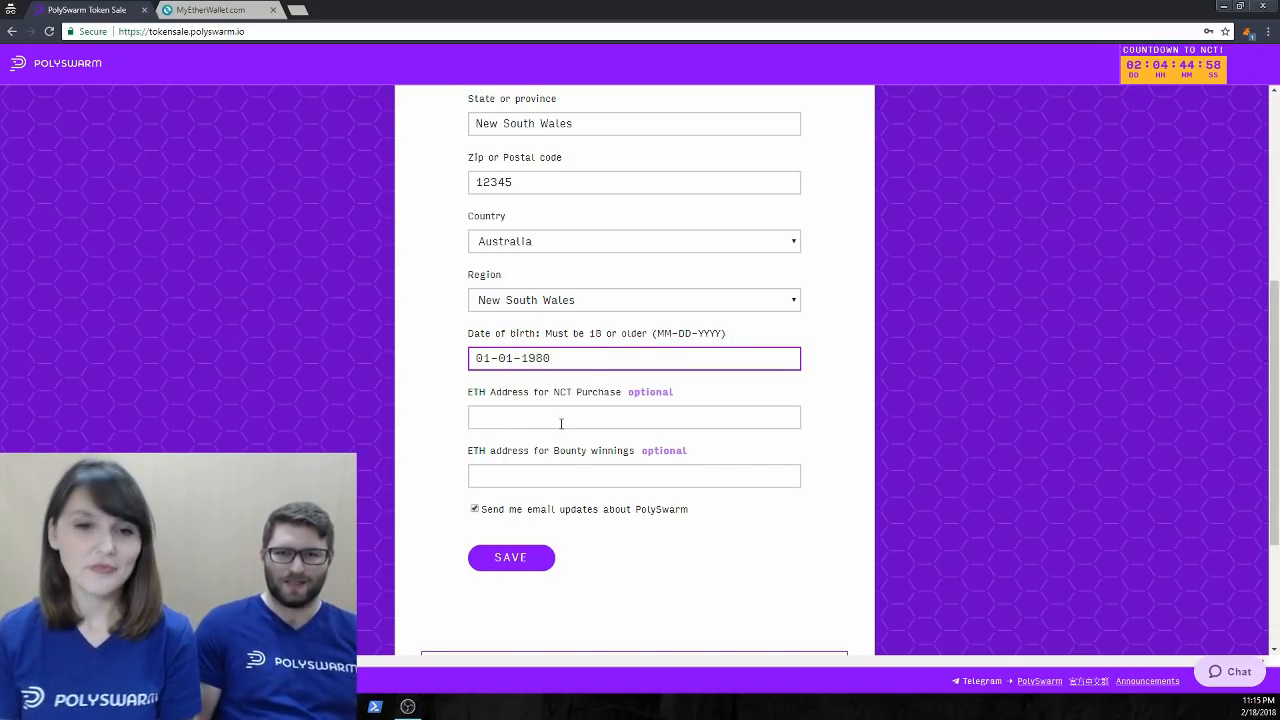
click(634, 417)
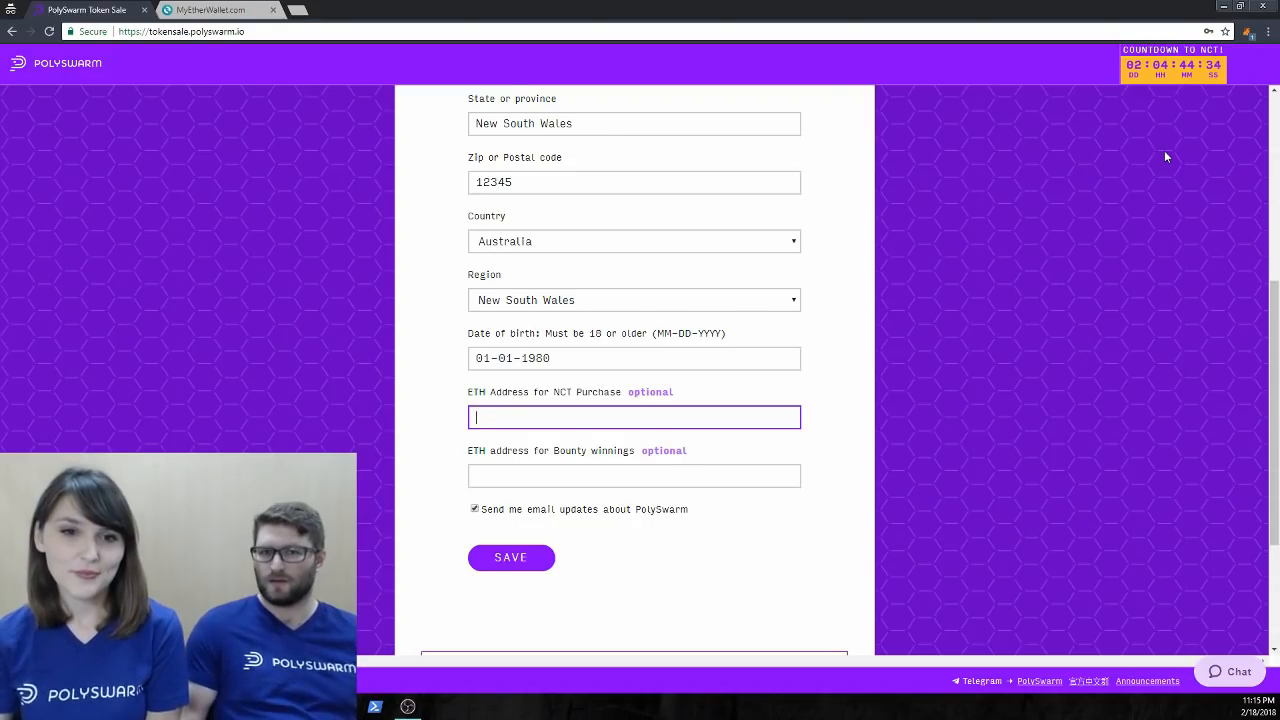
mouse_move(1248, 32)
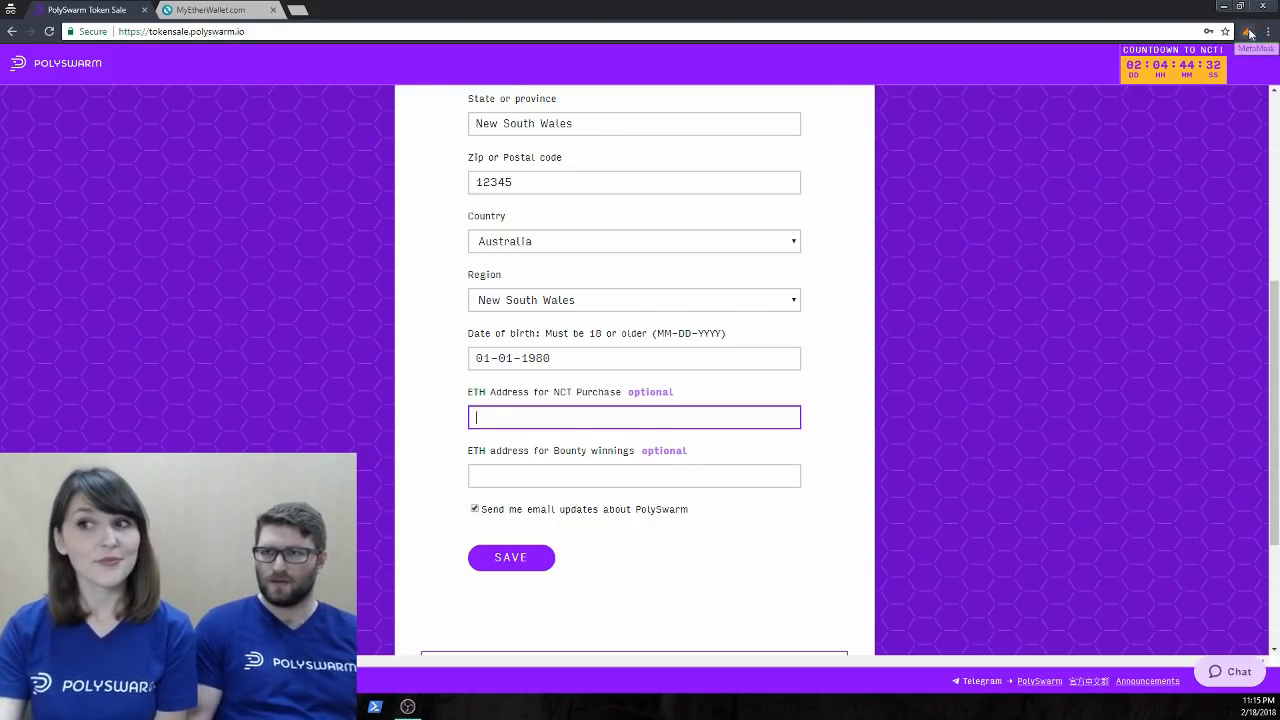
Reject the 1000 ETH MetaMask transaction and enter address 0x6965…6480 as NCT purchase address.
click(1249, 31)
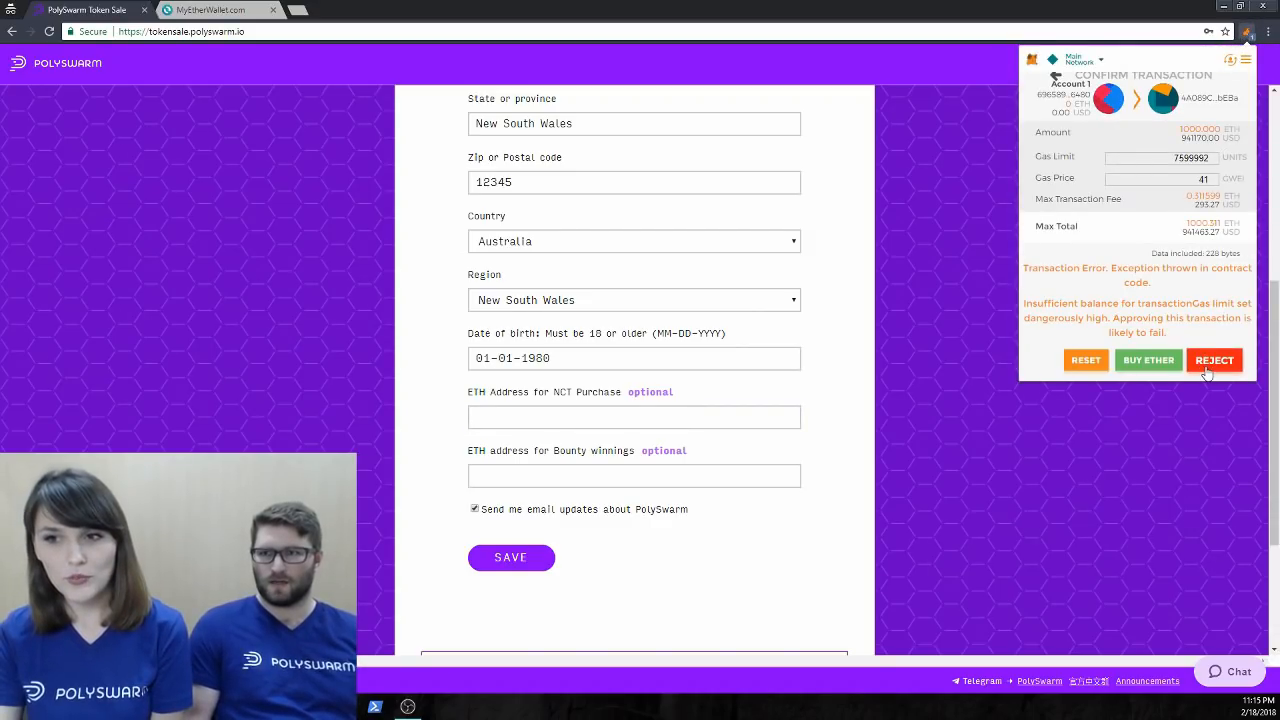
click(1214, 360)
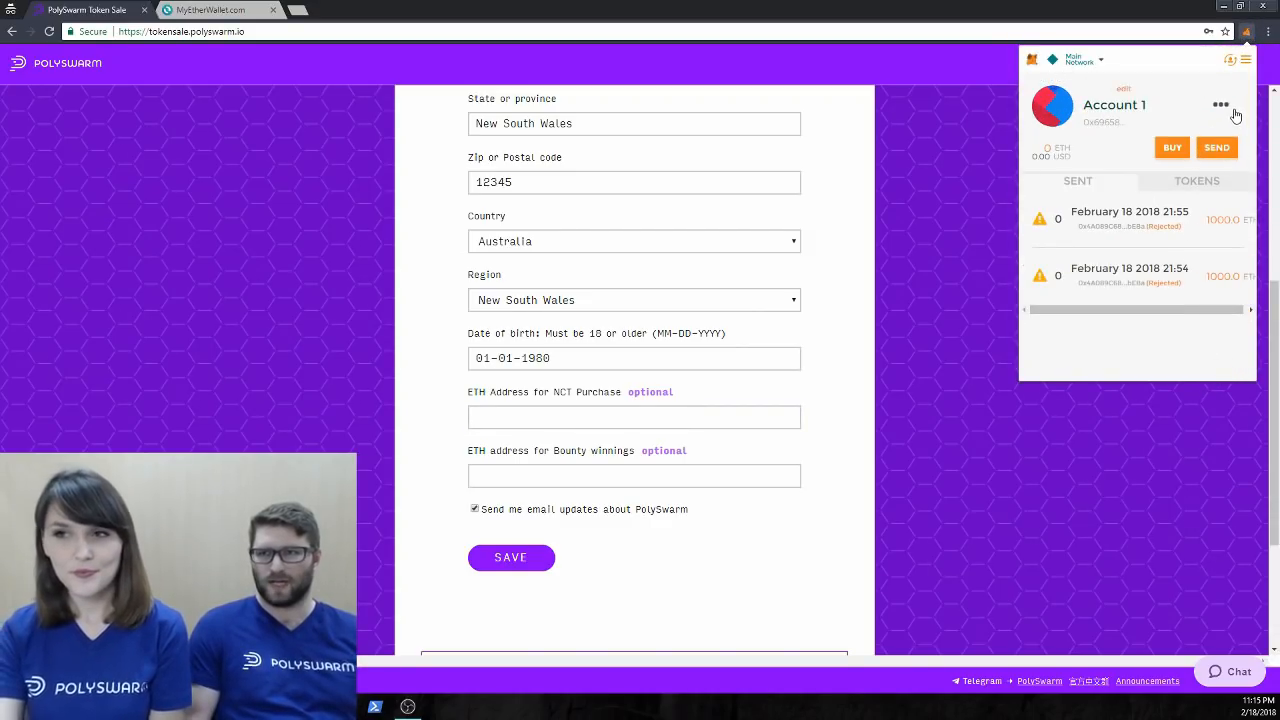
click(1221, 104)
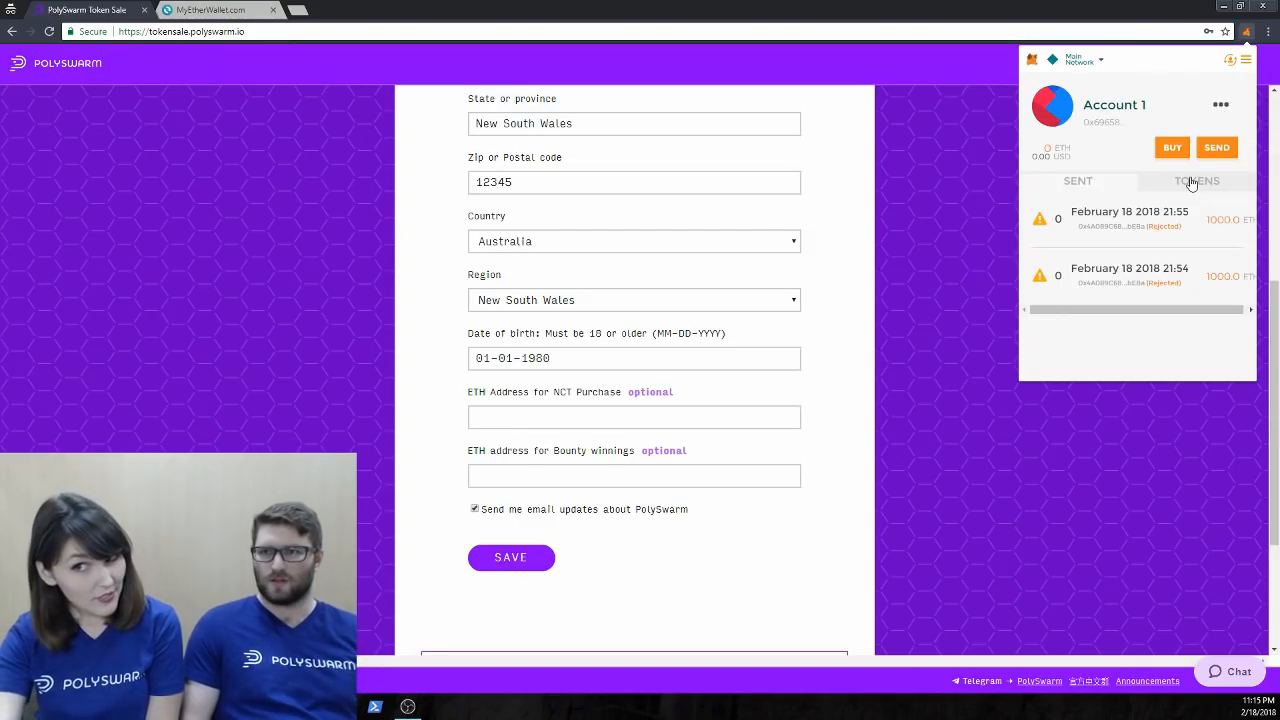
click(634, 417)
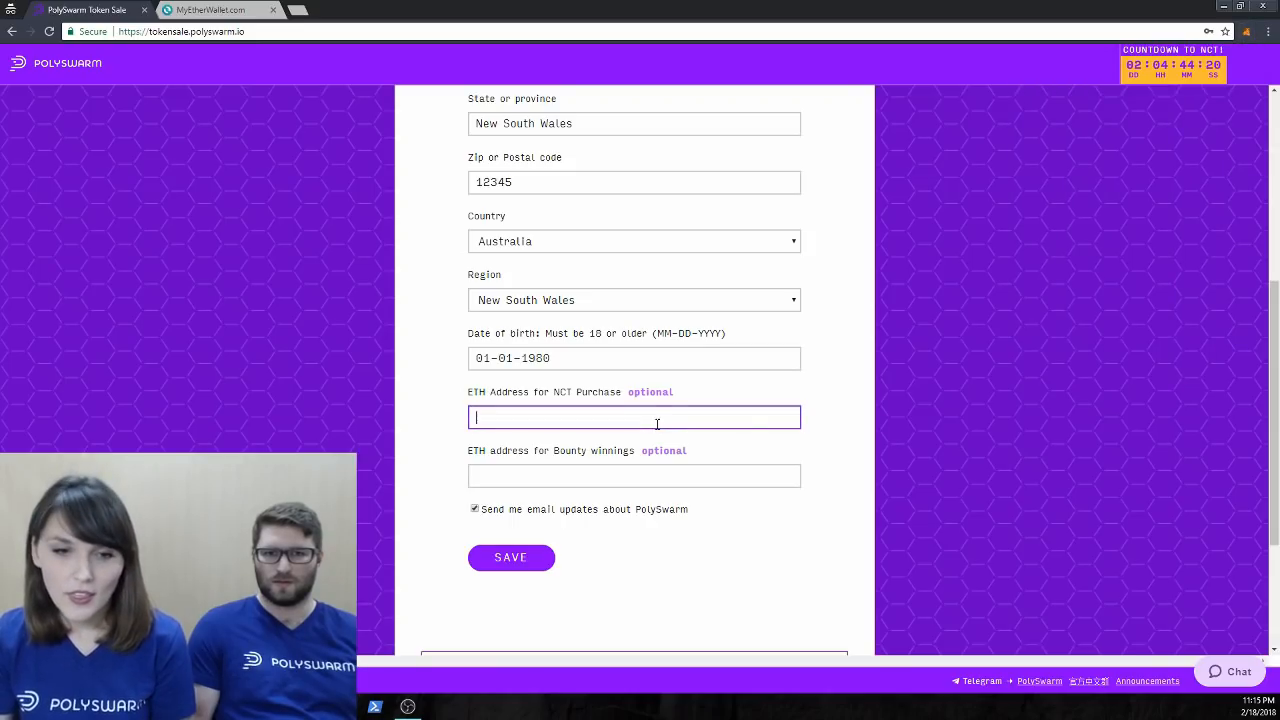
text(0x696589d3528c6072E95ba0419F4700F071a16480)
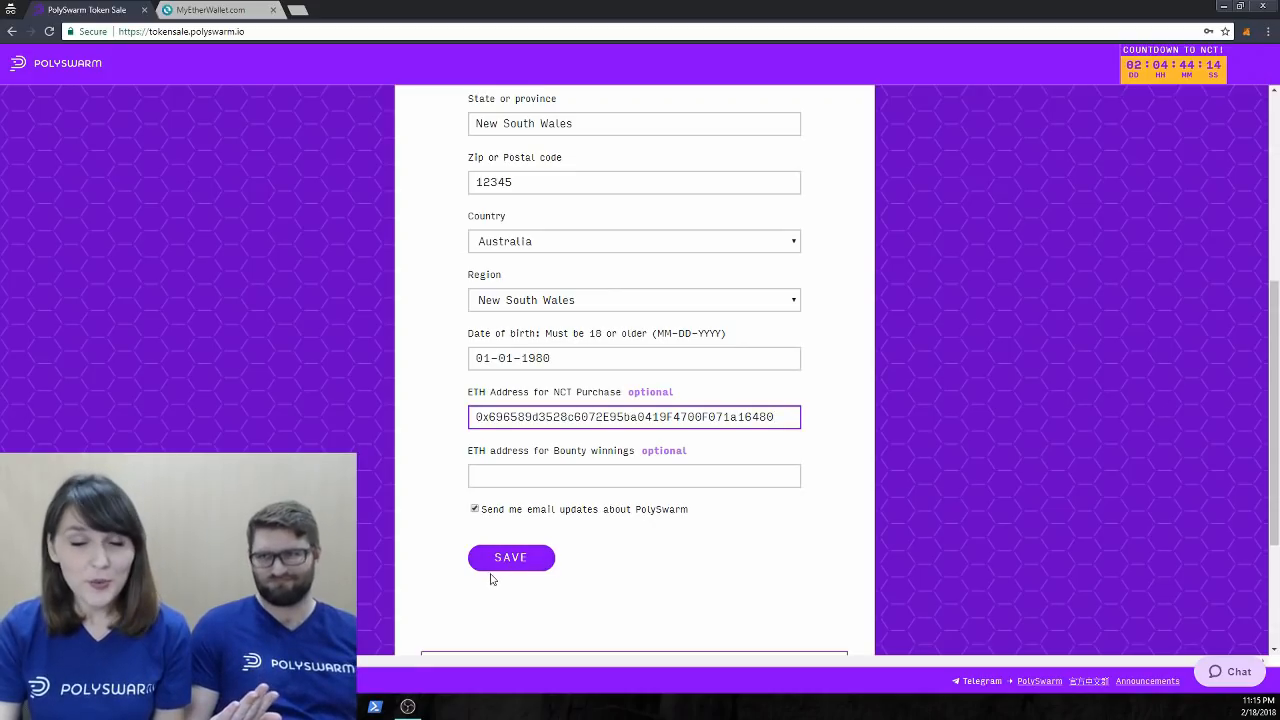
mouse_move(510, 565)
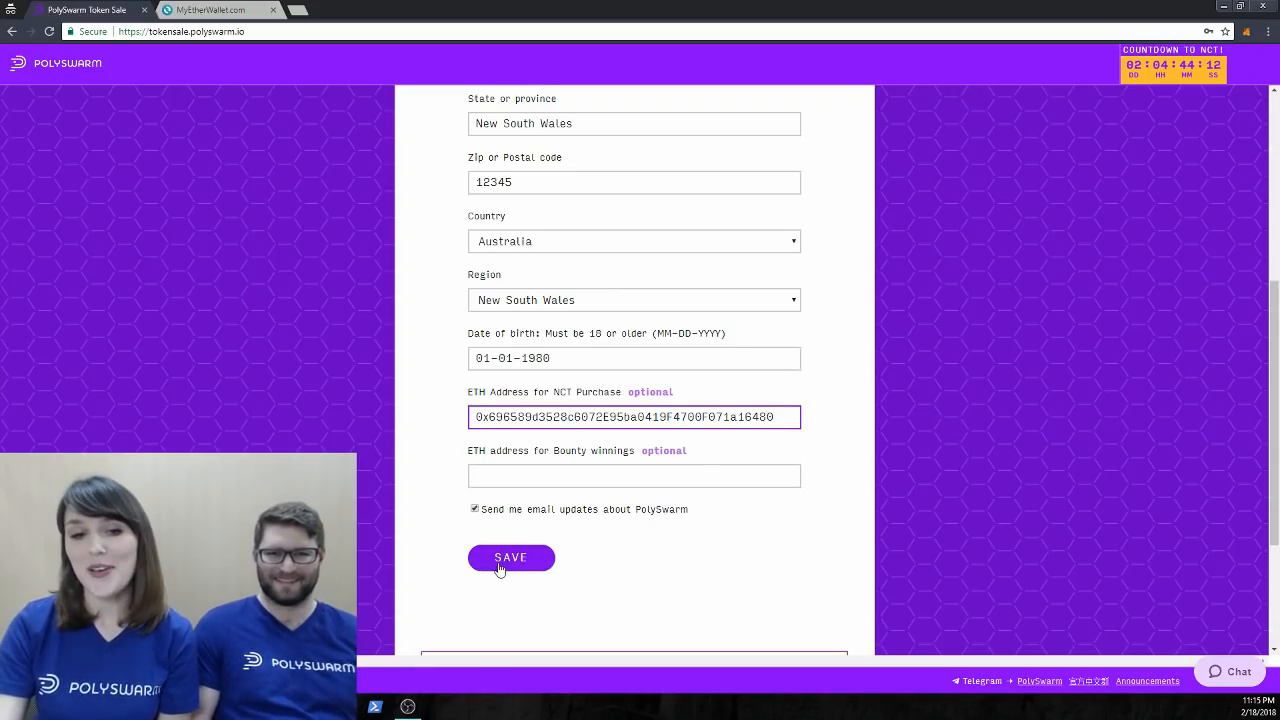
Save the completed profile form.
click(510, 557)
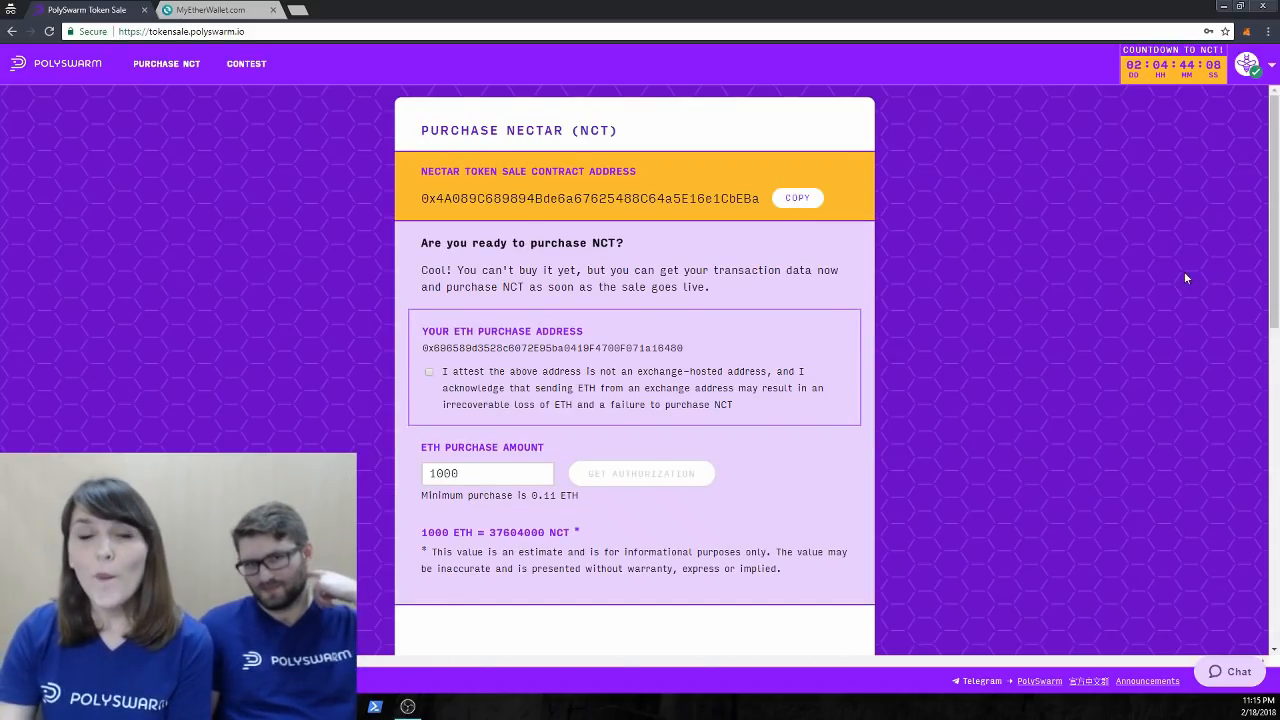
mouse_move(1210, 179)
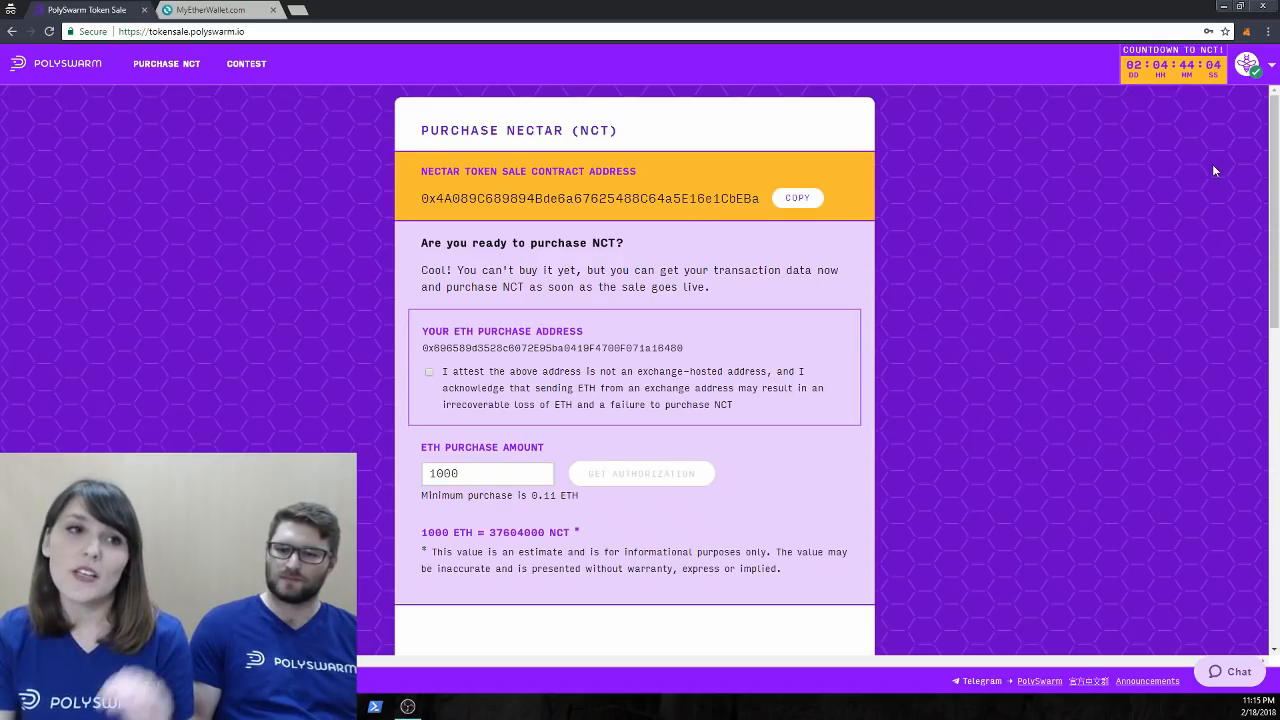
mouse_move(1210, 181)
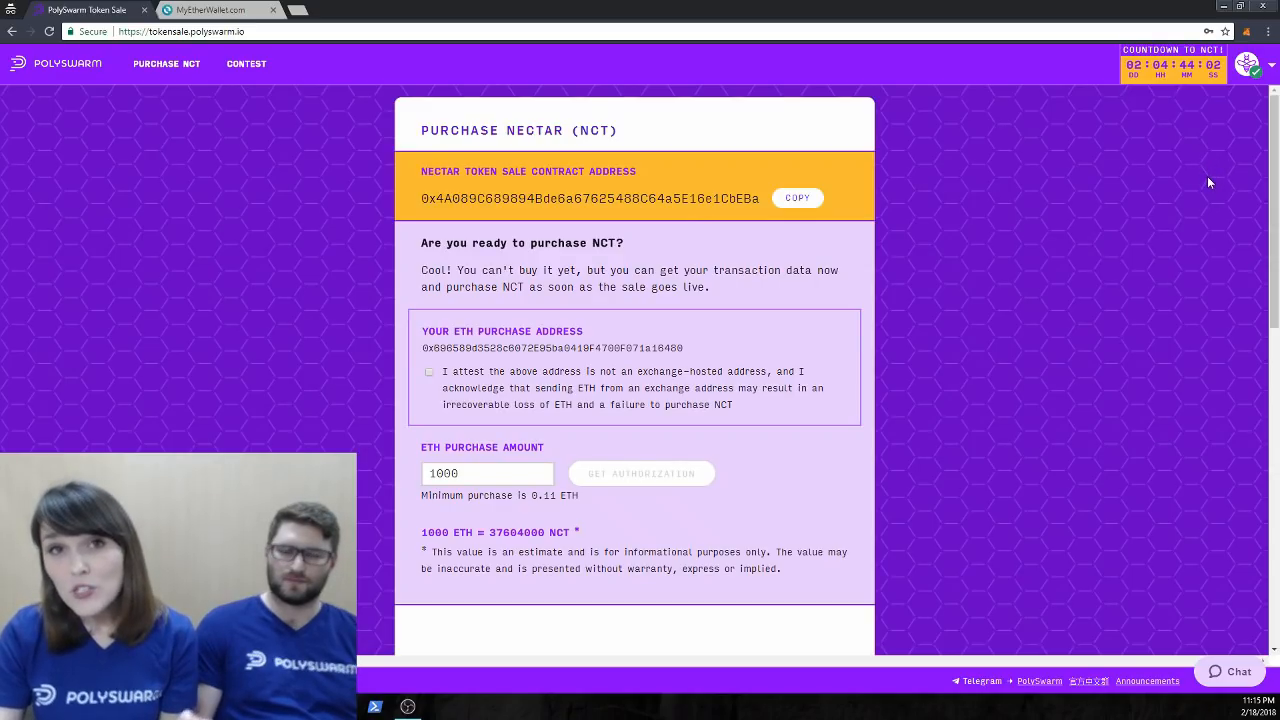
Open Profile from the avatar menu to view the verified whitelist status.
click(1247, 63)
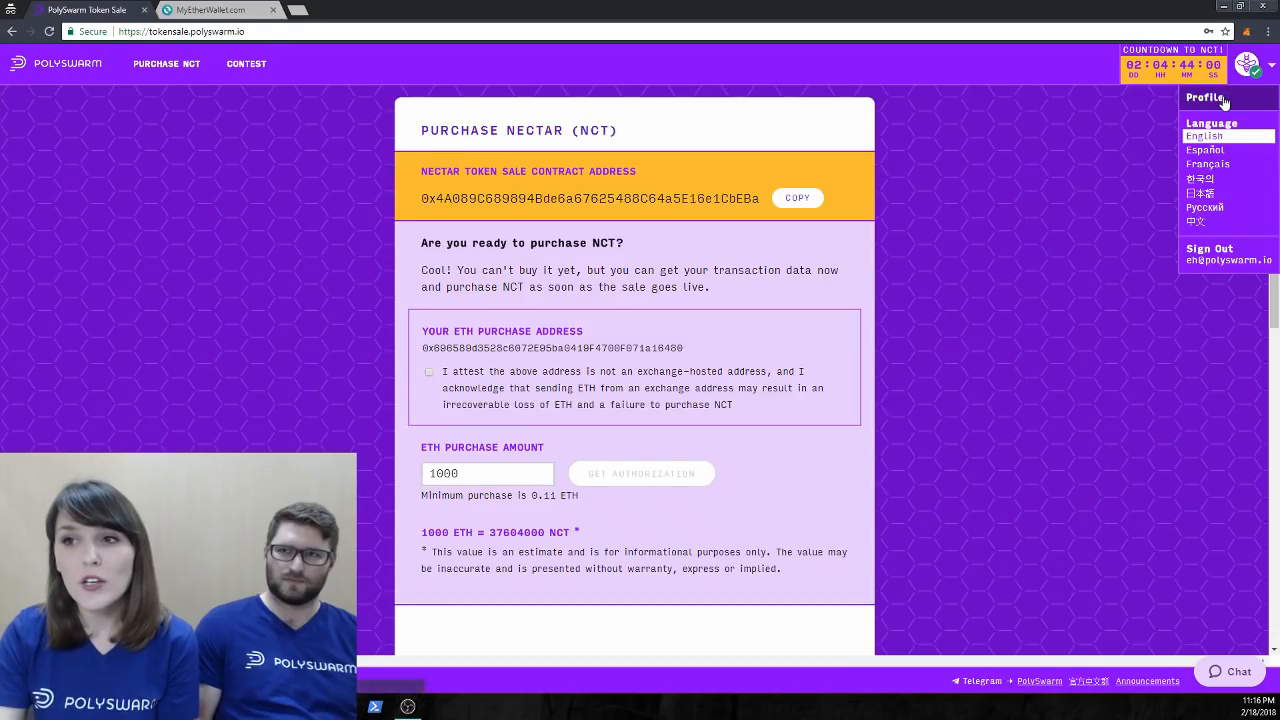
click(1204, 97)
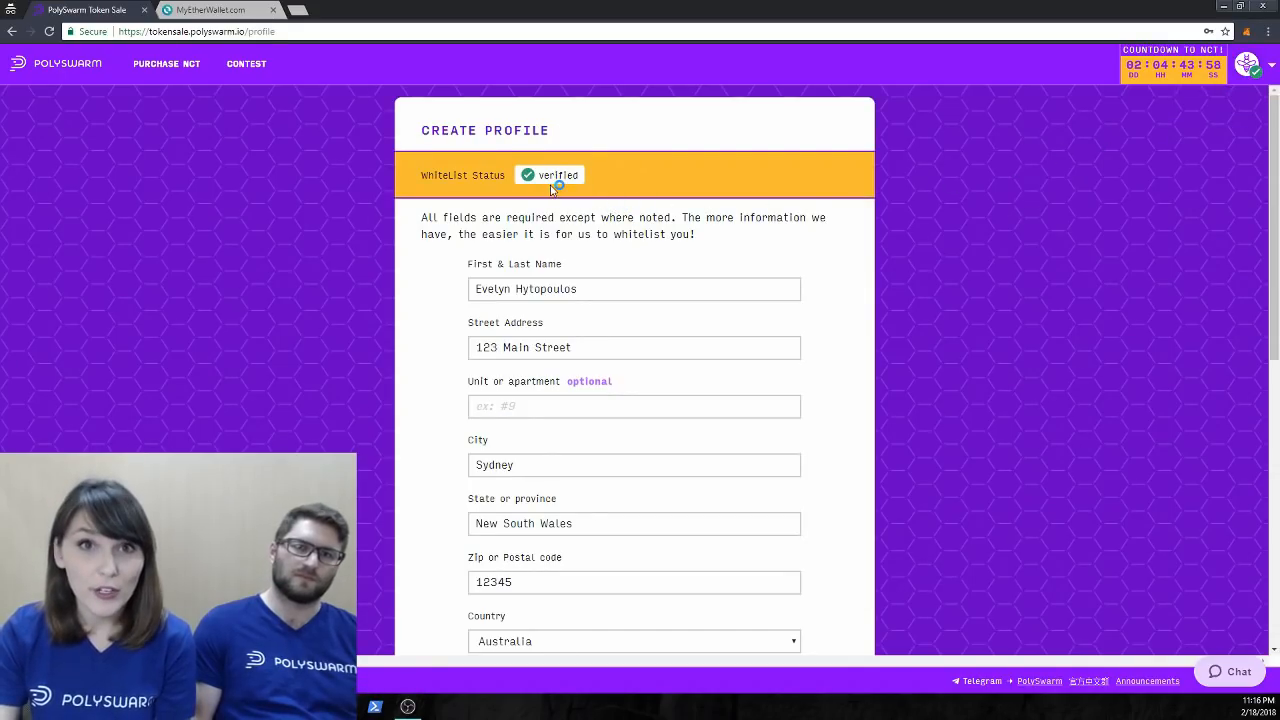
mouse_move(248, 140)
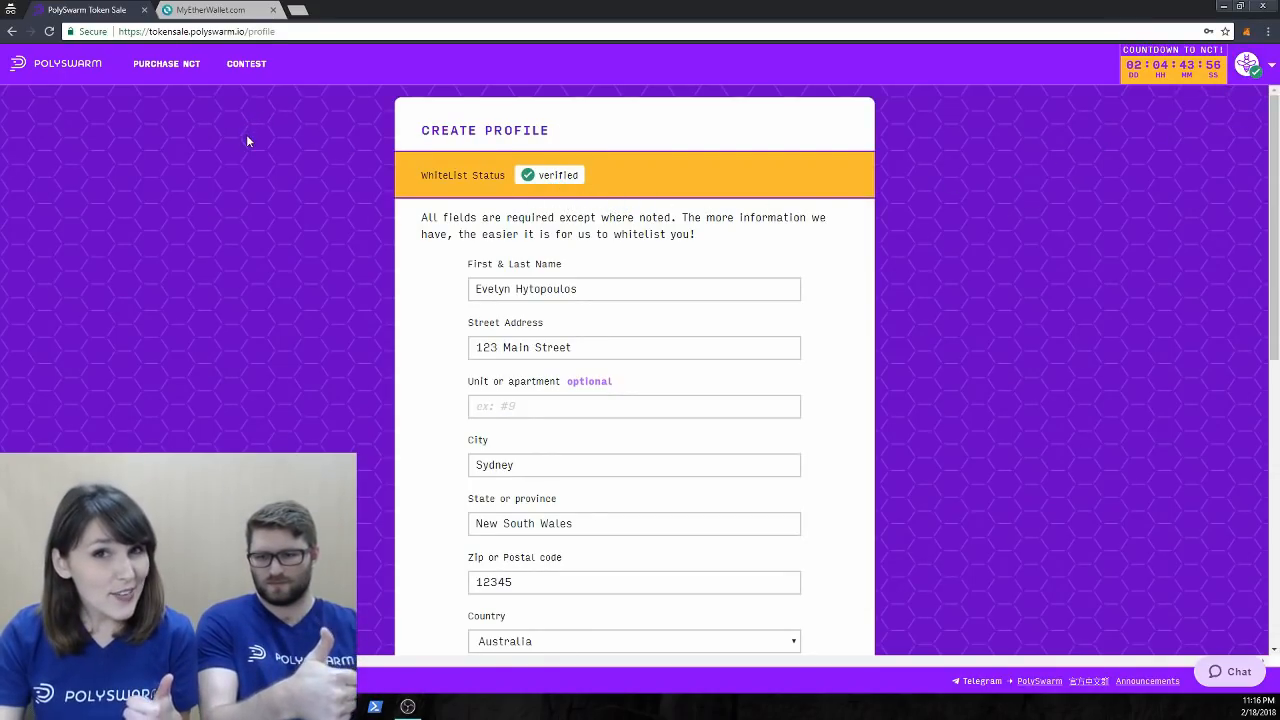
mouse_move(1154, 559)
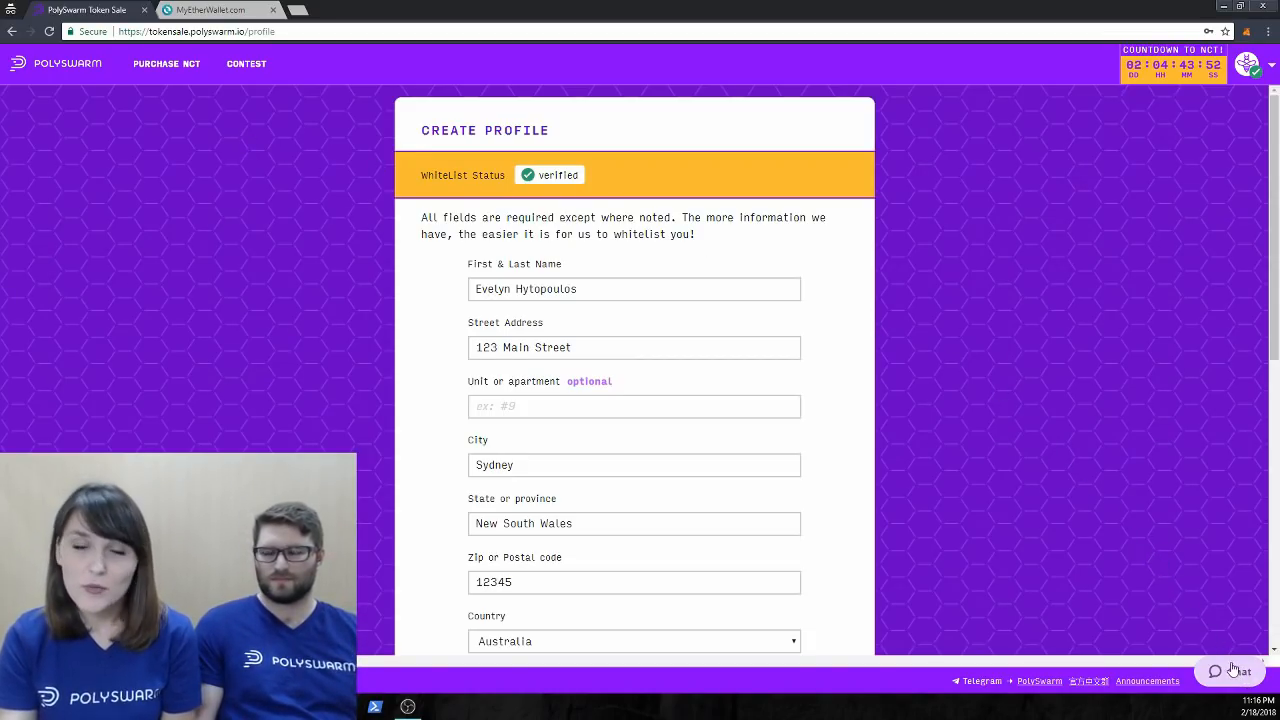
mouse_move(14, 31)
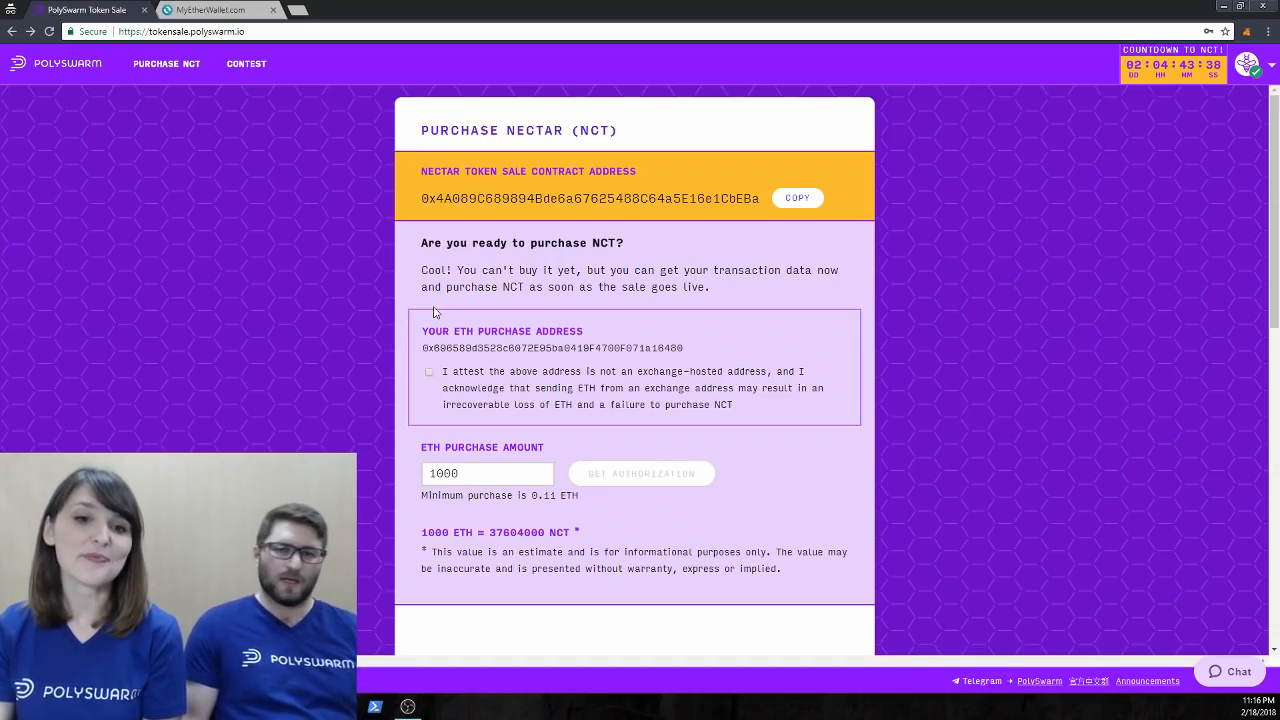
mouse_move(412, 348)
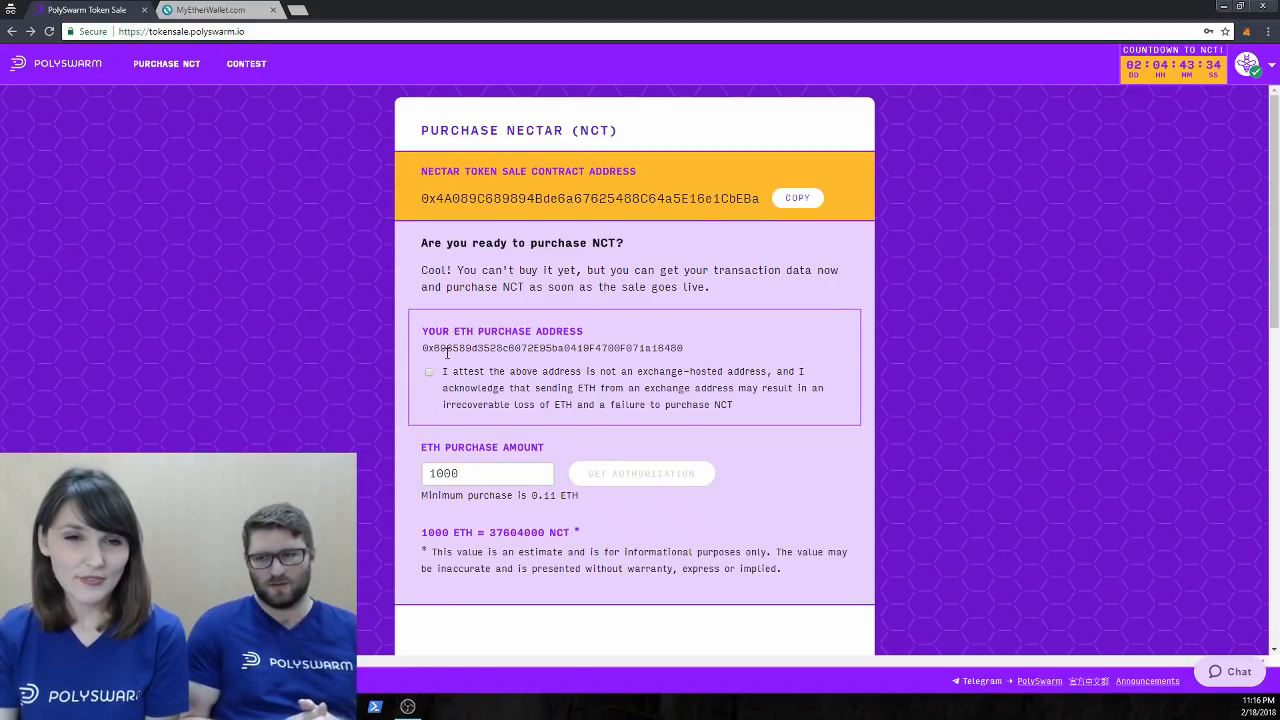
mouse_move(472, 363)
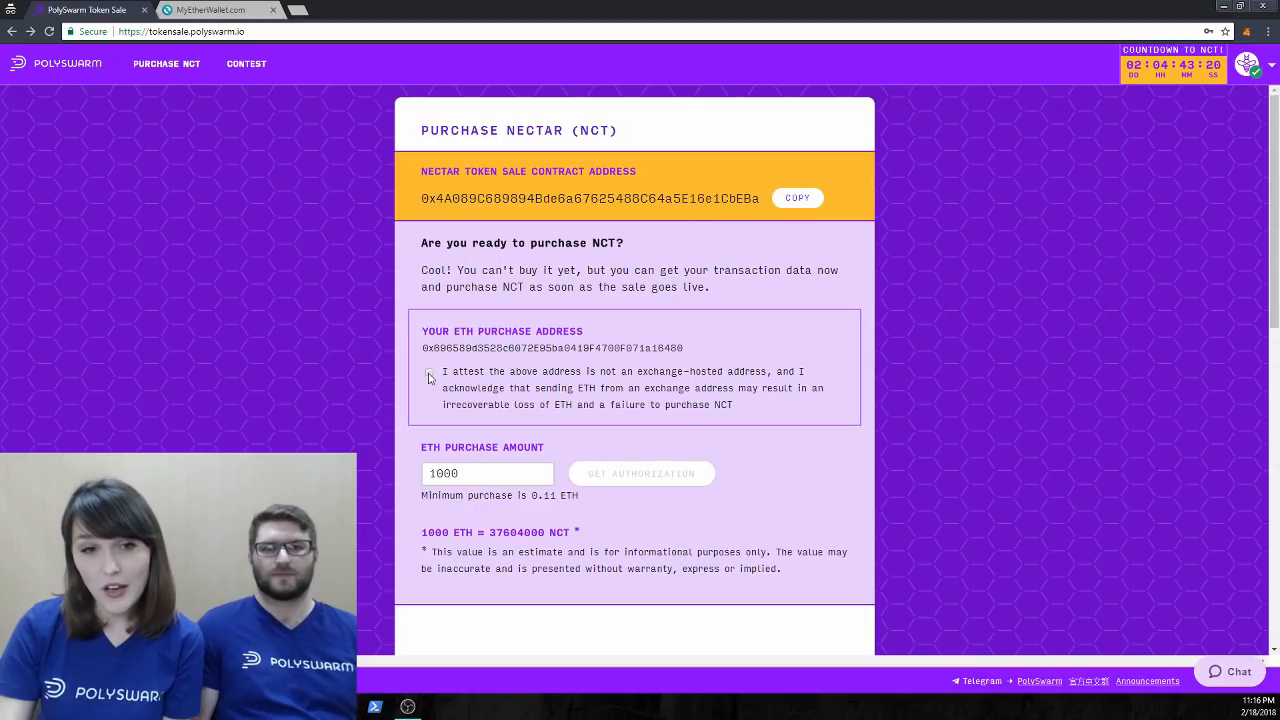
Tick the attestation that the purchase address is not exchange-hosted.
click(429, 372)
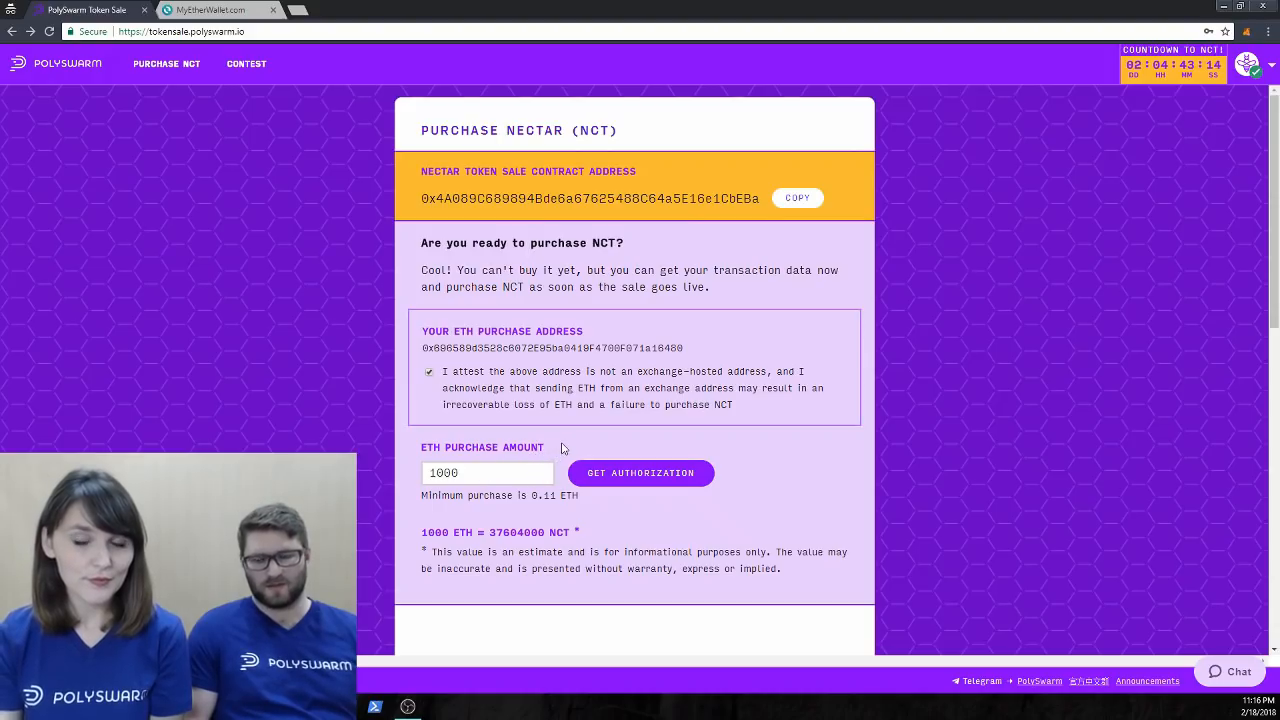
mouse_move(578, 457)
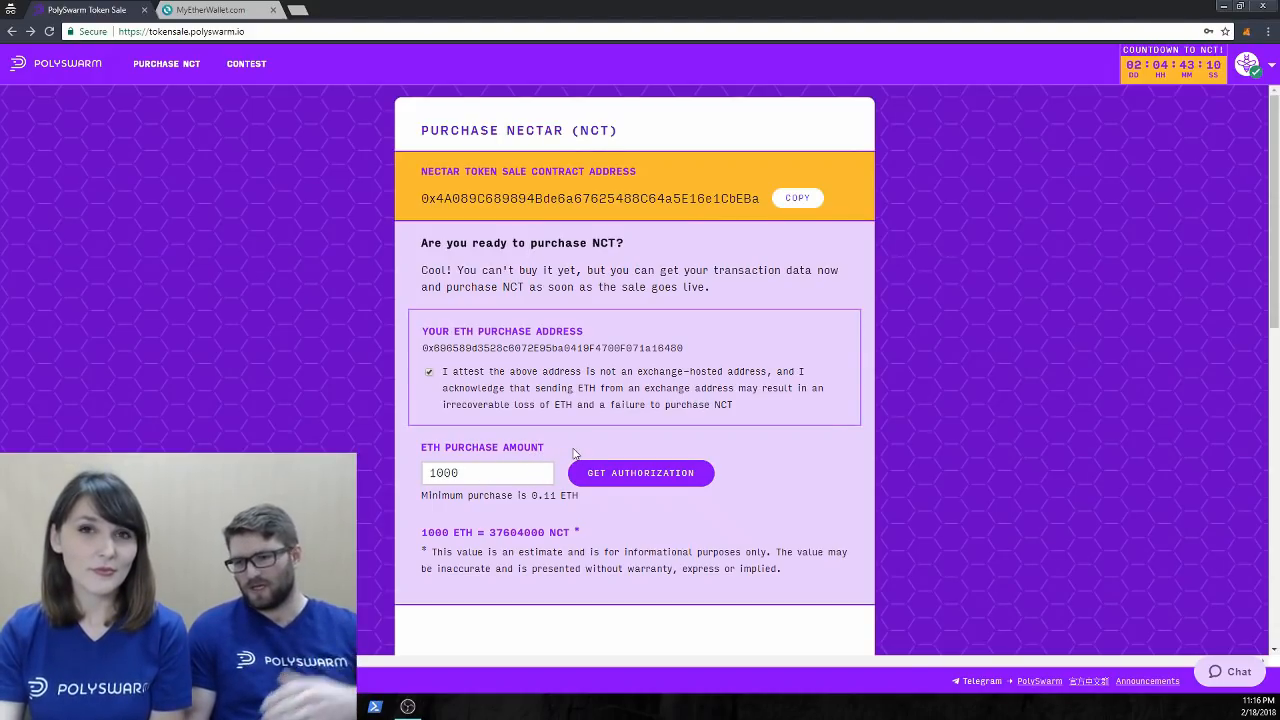
Scroll through the MetaMask wallet guide and back to the 1000 ETH purchase form.
scroll(down, 3)
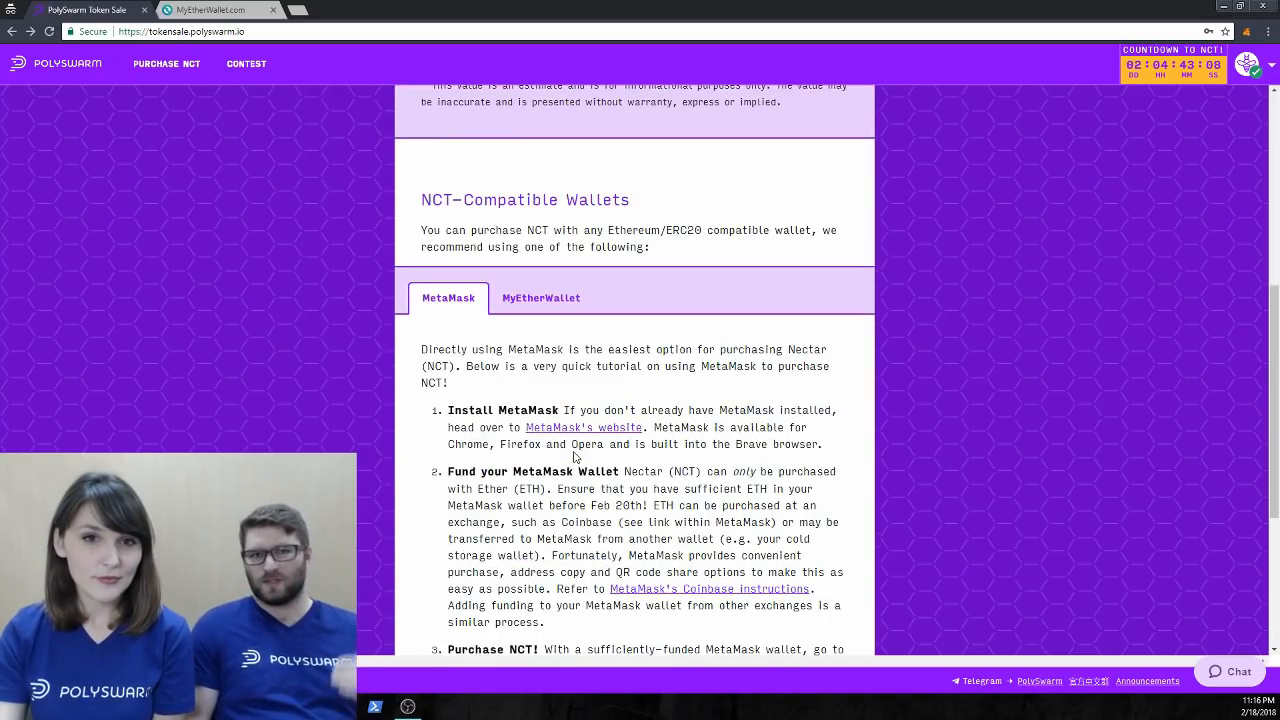
mouse_move(555, 330)
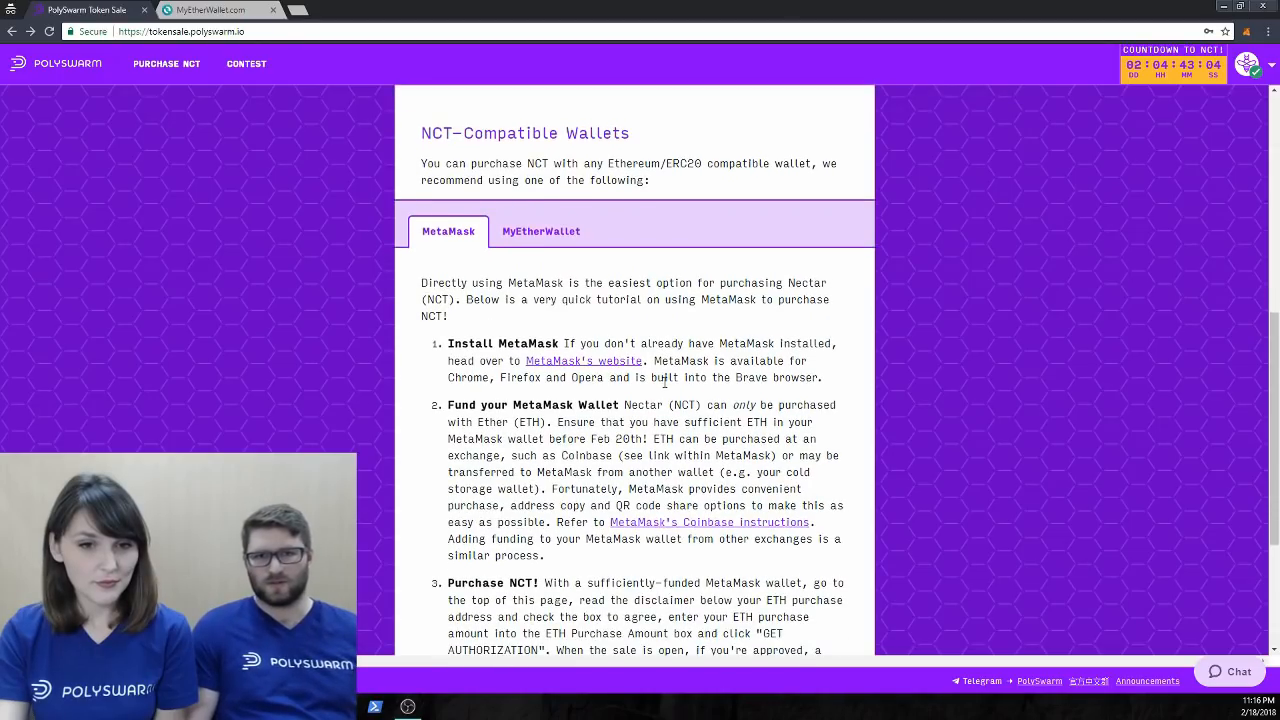
scroll(up, 3)
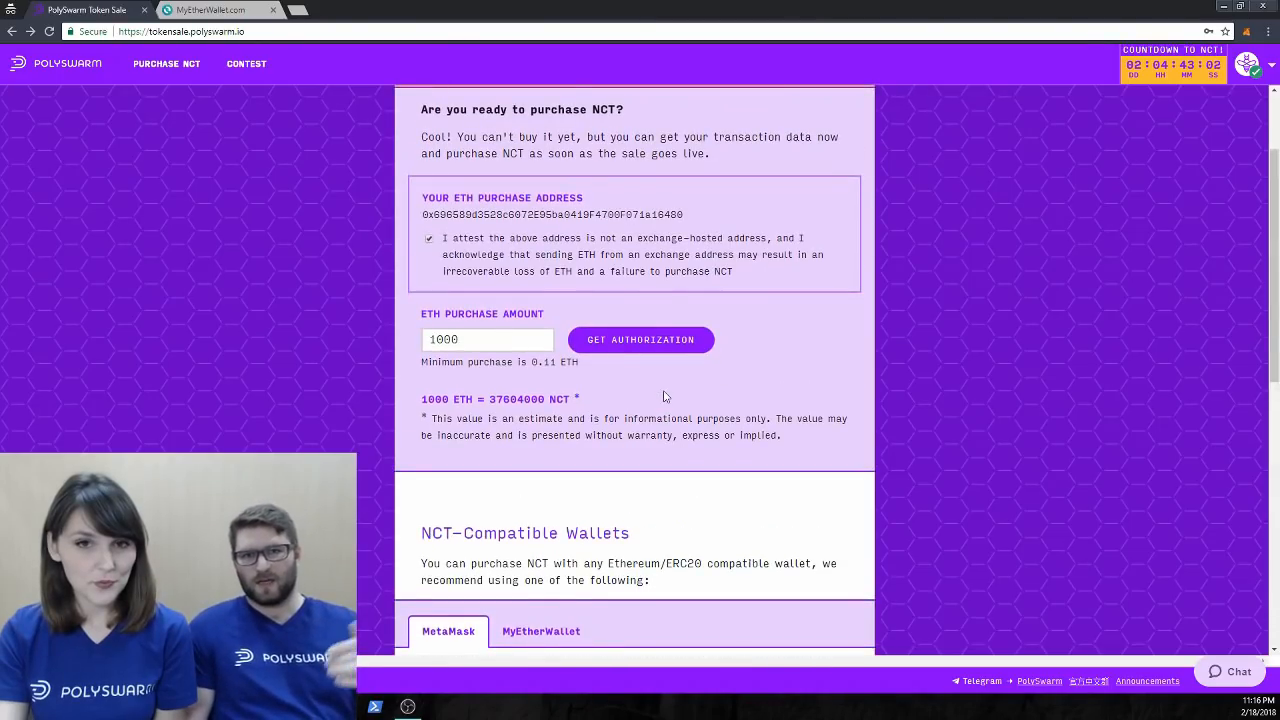
scroll(up, 3)
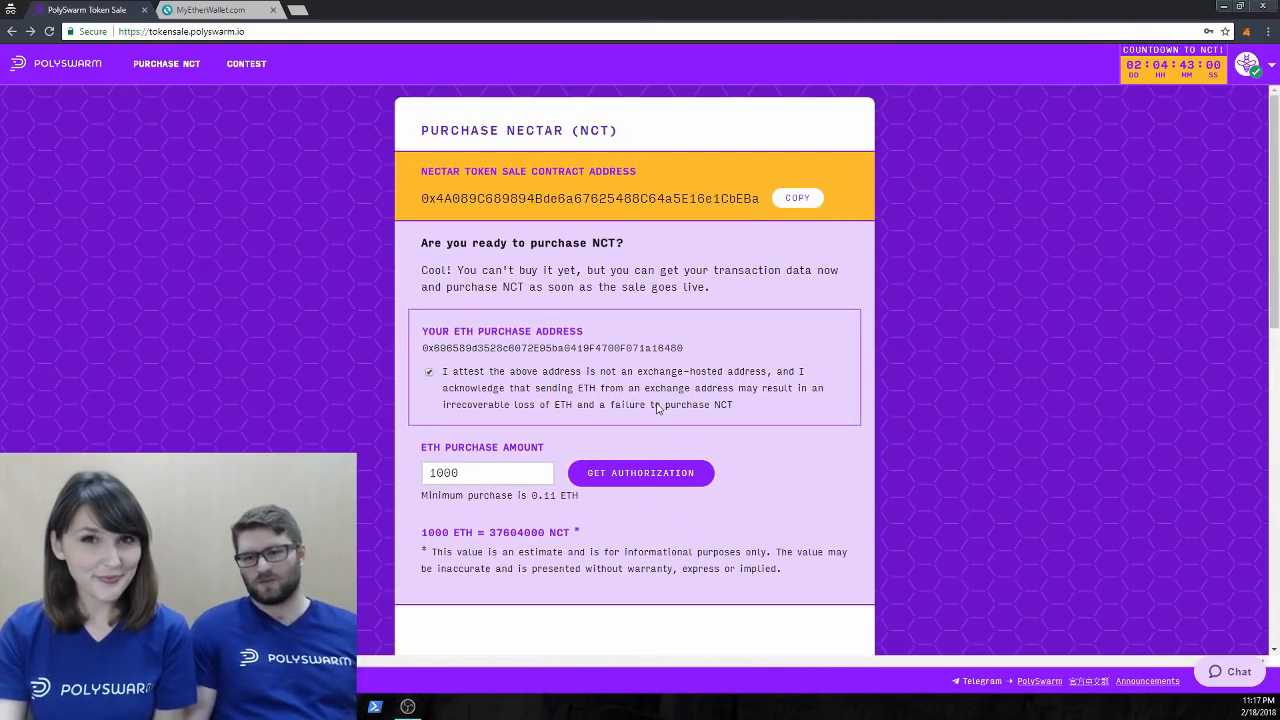
mouse_move(641, 473)
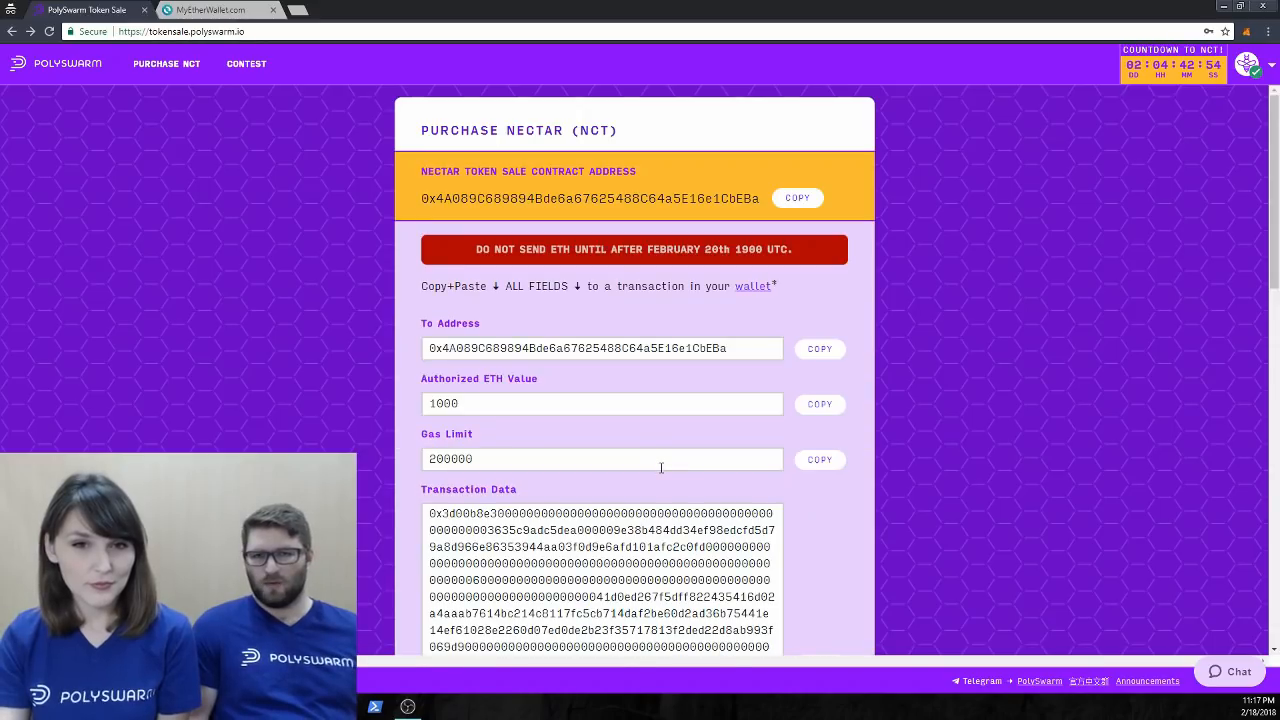
mouse_move(662, 477)
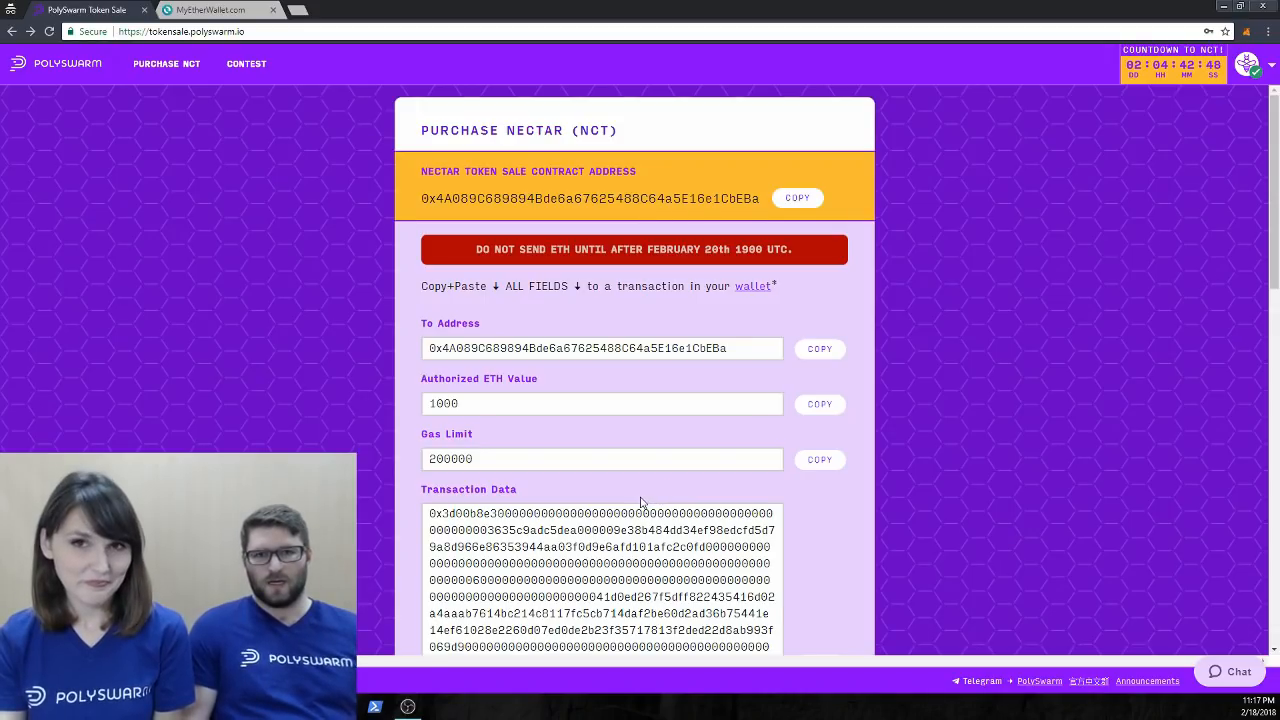
Scroll through the To Address, 1000 ETH value, 200000 gas limit and transaction data.
scroll(down, 3)
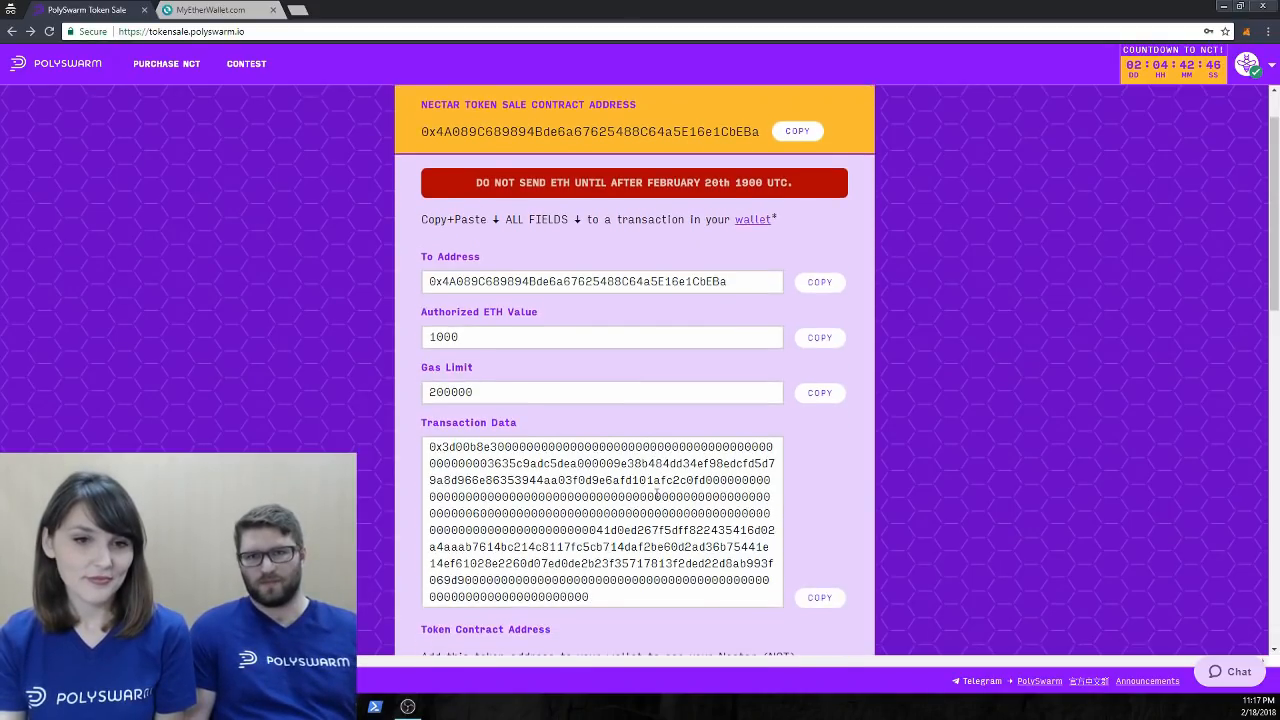
scroll(down, 3)
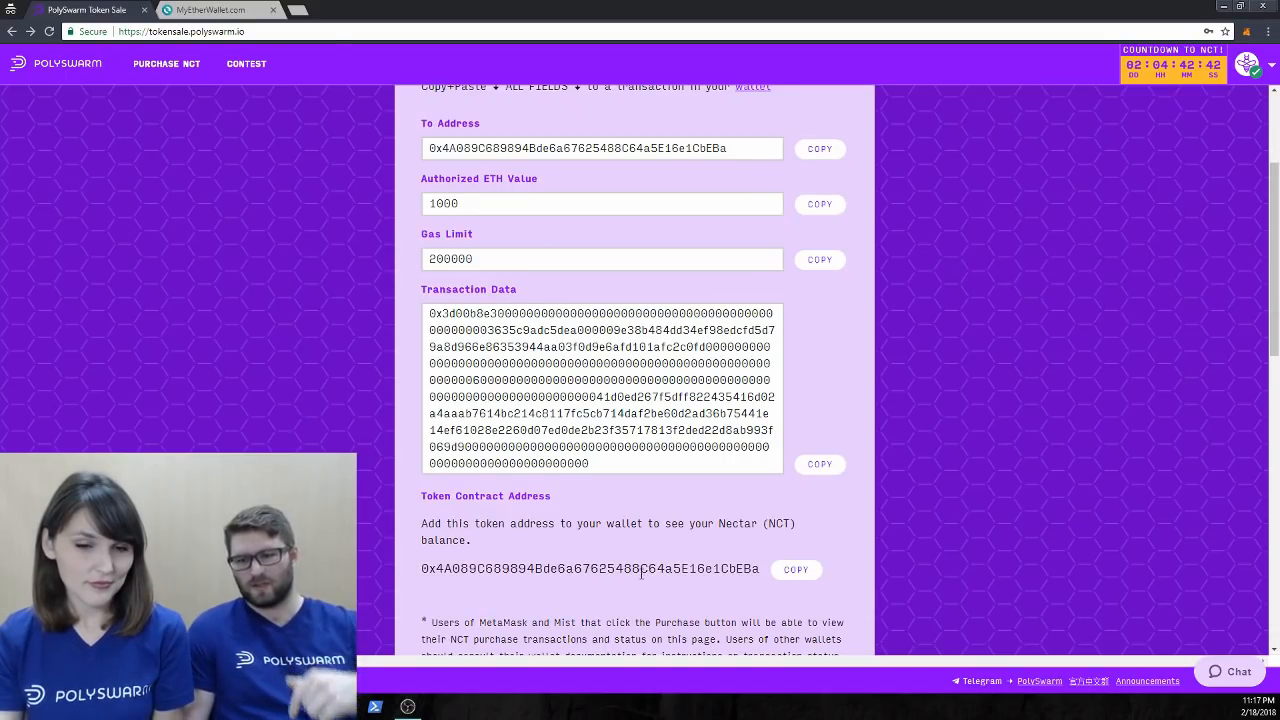
mouse_move(644, 597)
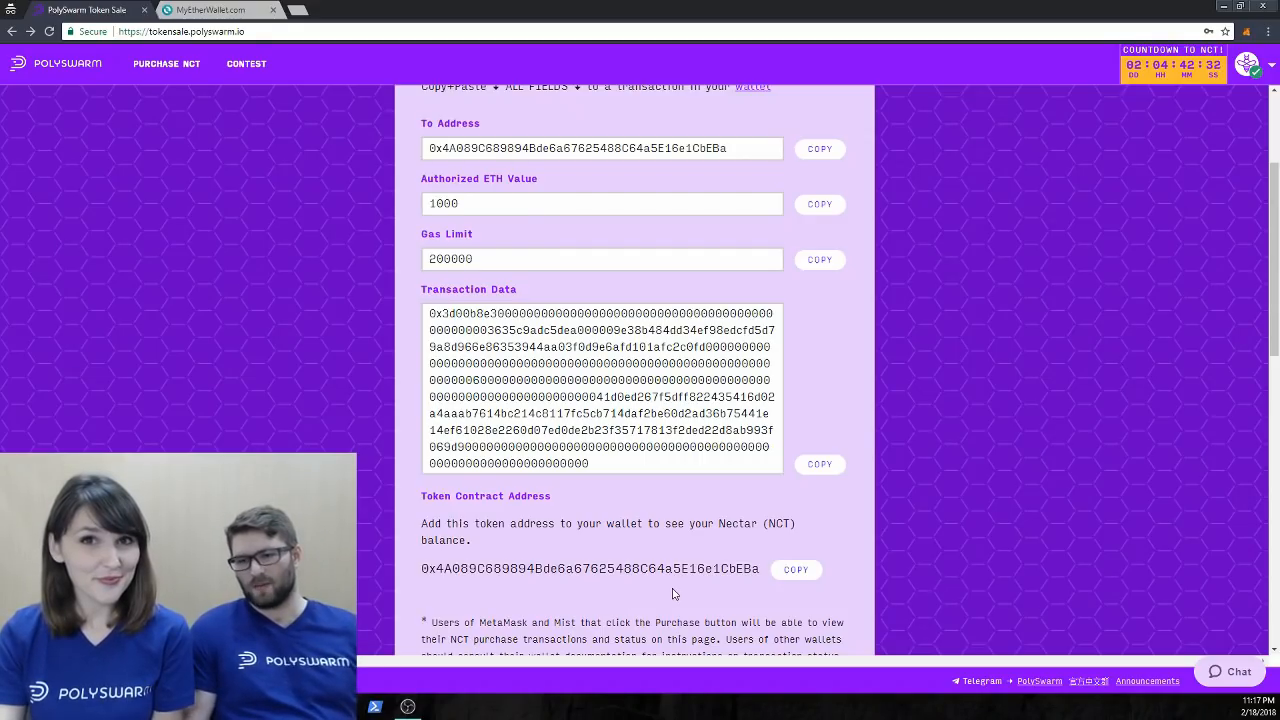
mouse_move(702, 600)
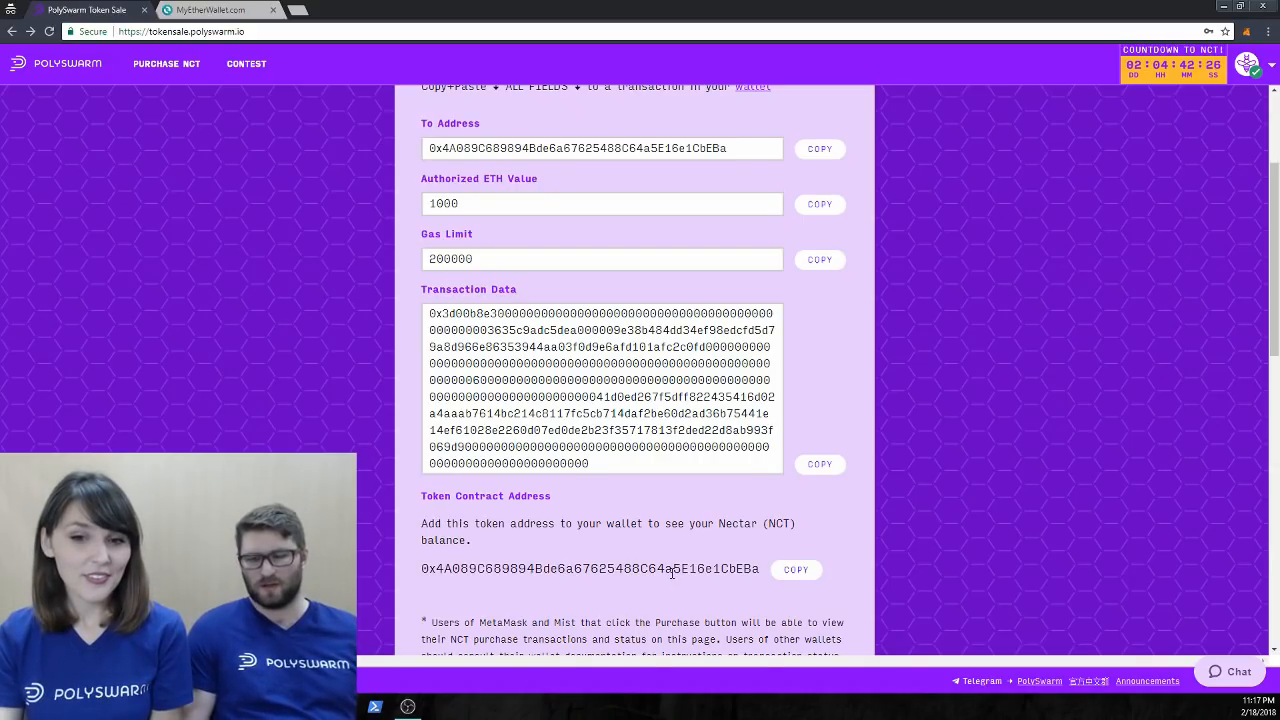
scroll(down, 3)
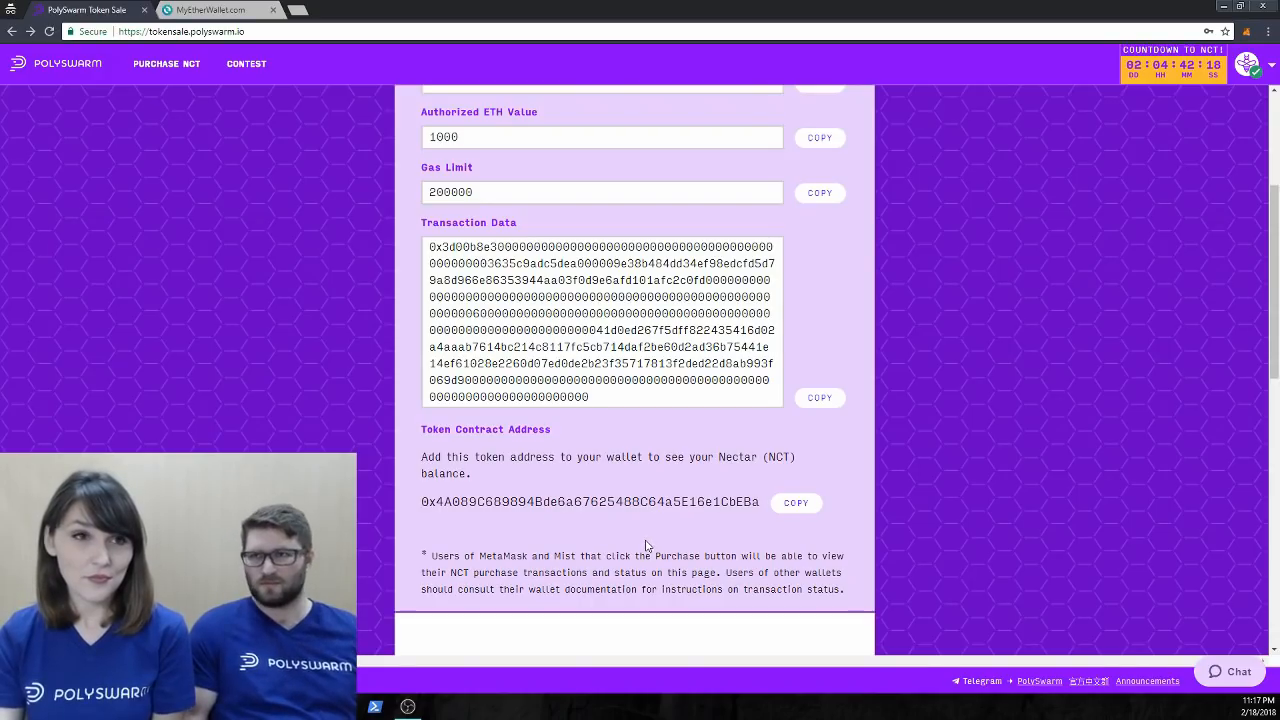
scroll(up, 3)
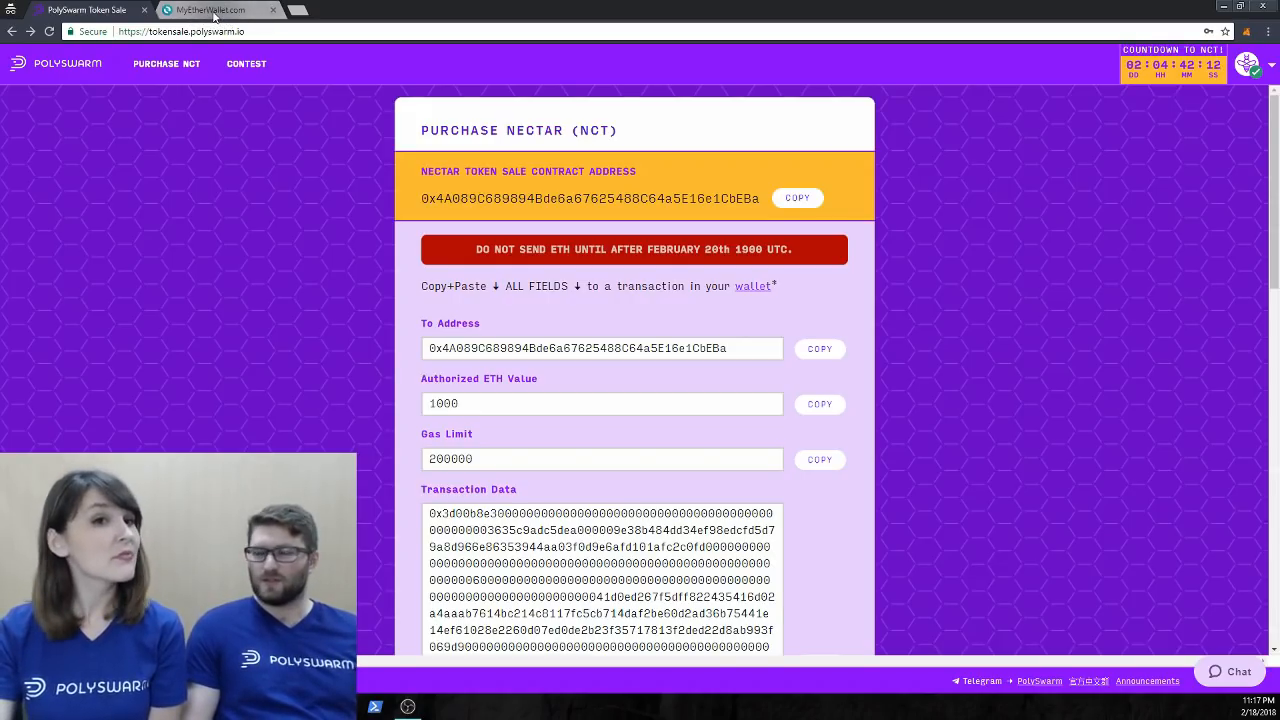
Switch to the MyEtherWallet.com browser tab showing the Create New Wallet page.
click(215, 10)
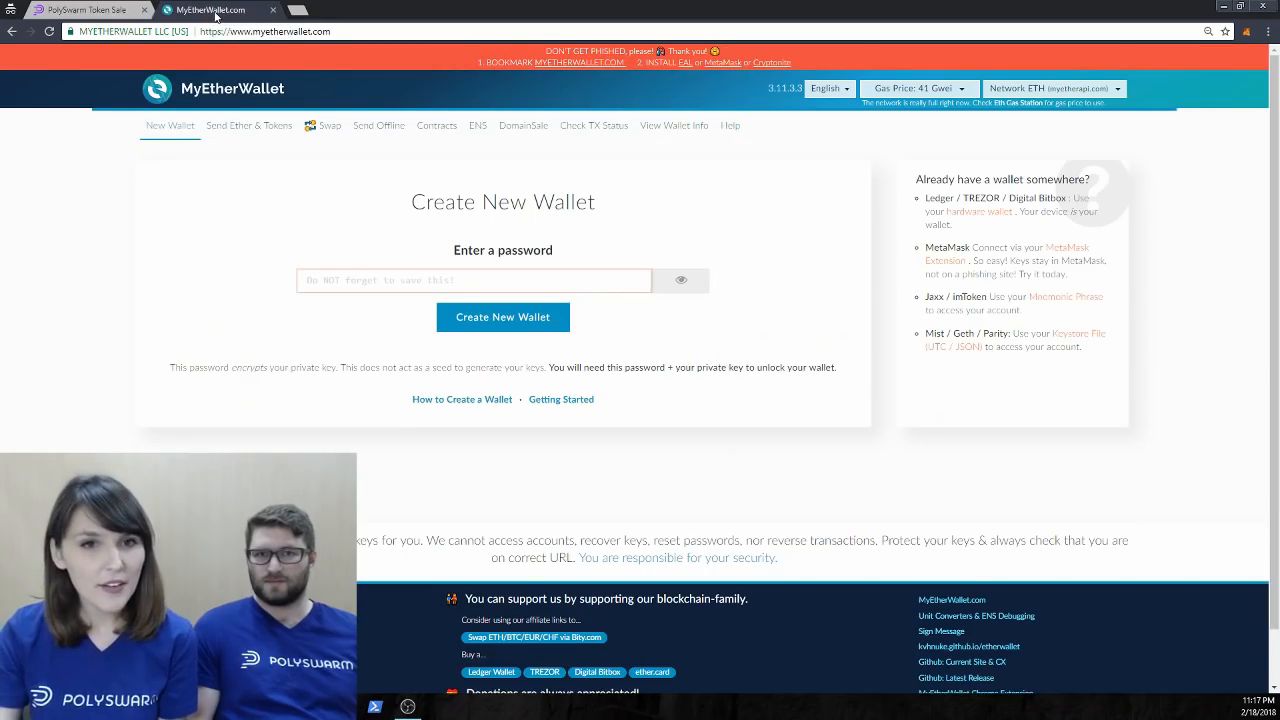
mouse_move(338, 185)
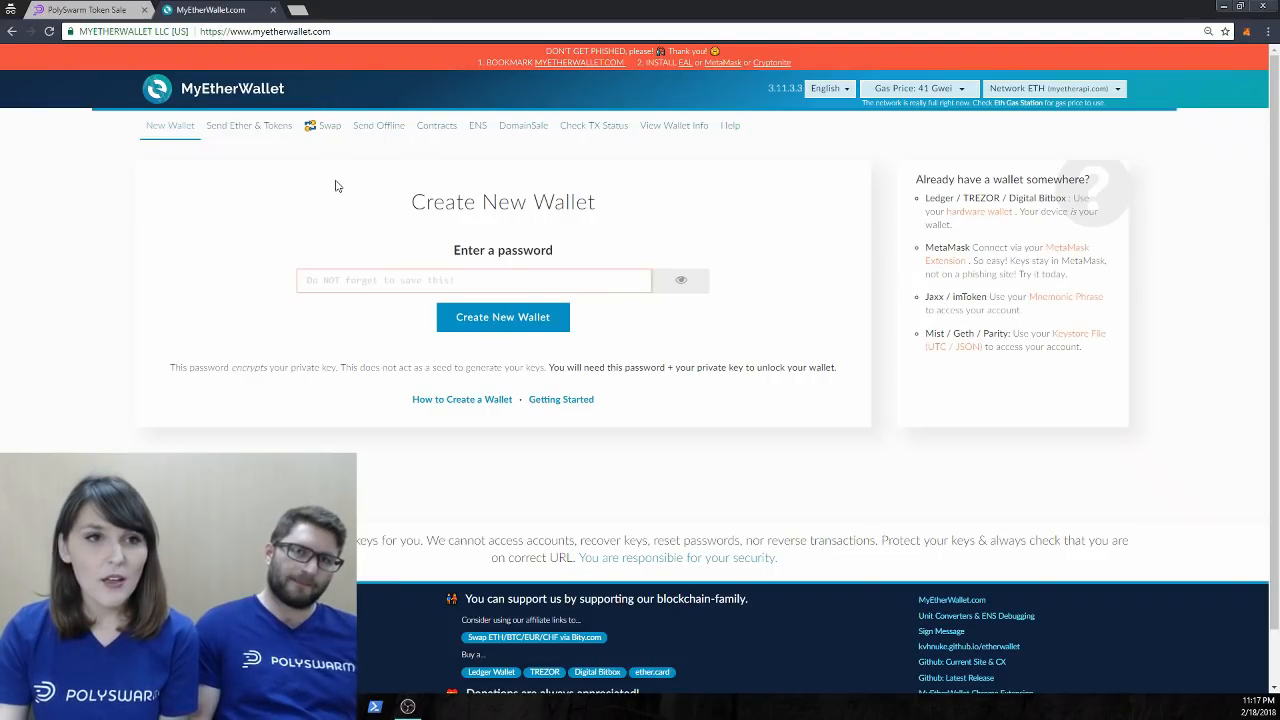
mouse_move(300, 204)
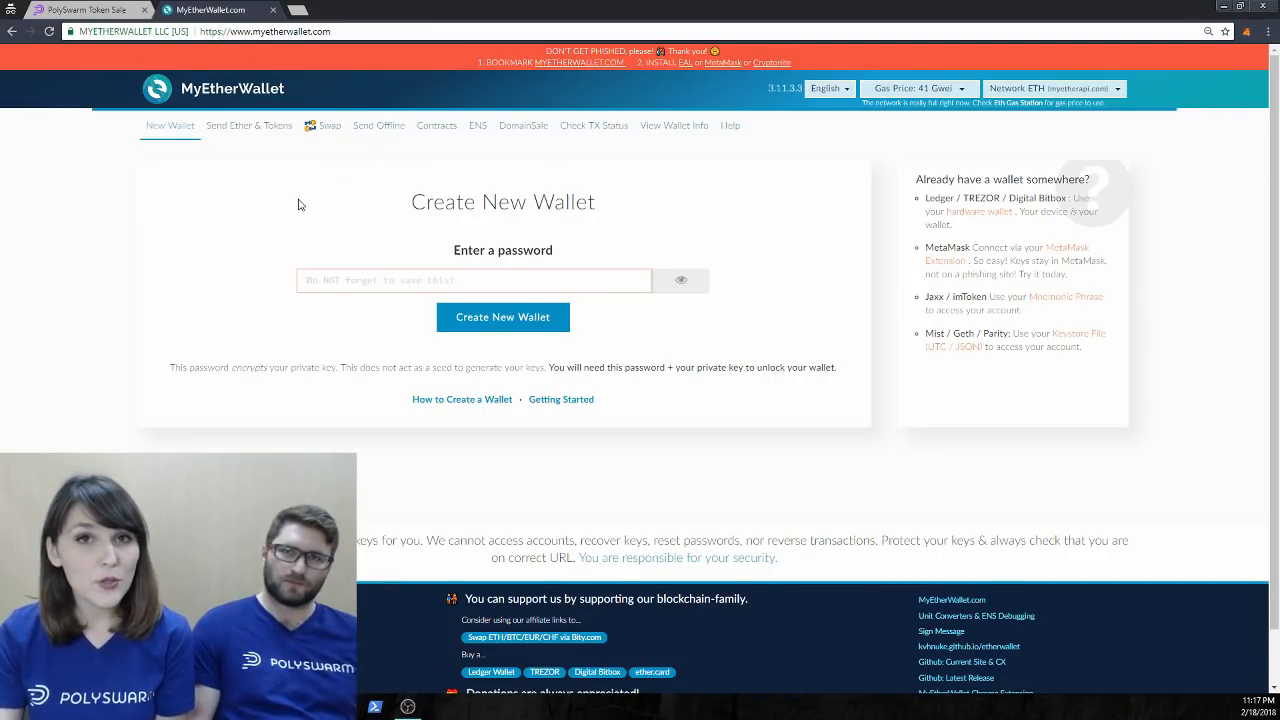
mouse_move(303, 207)
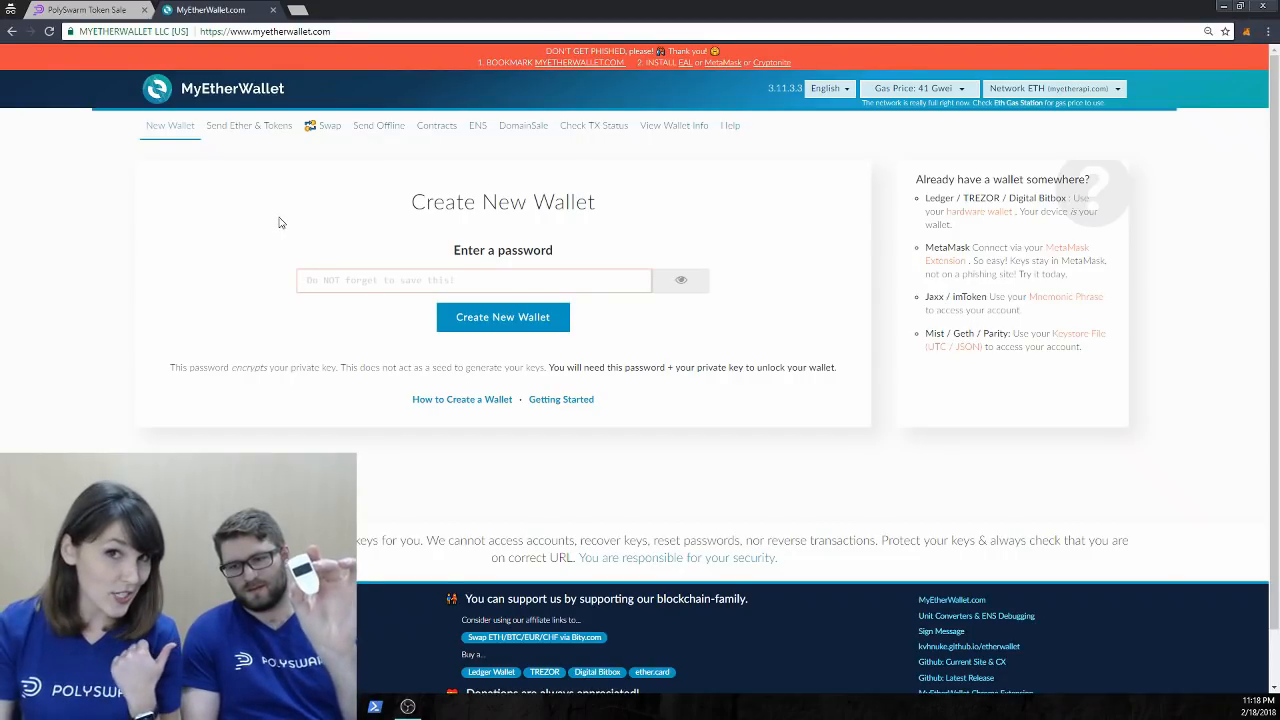
mouse_move(249, 130)
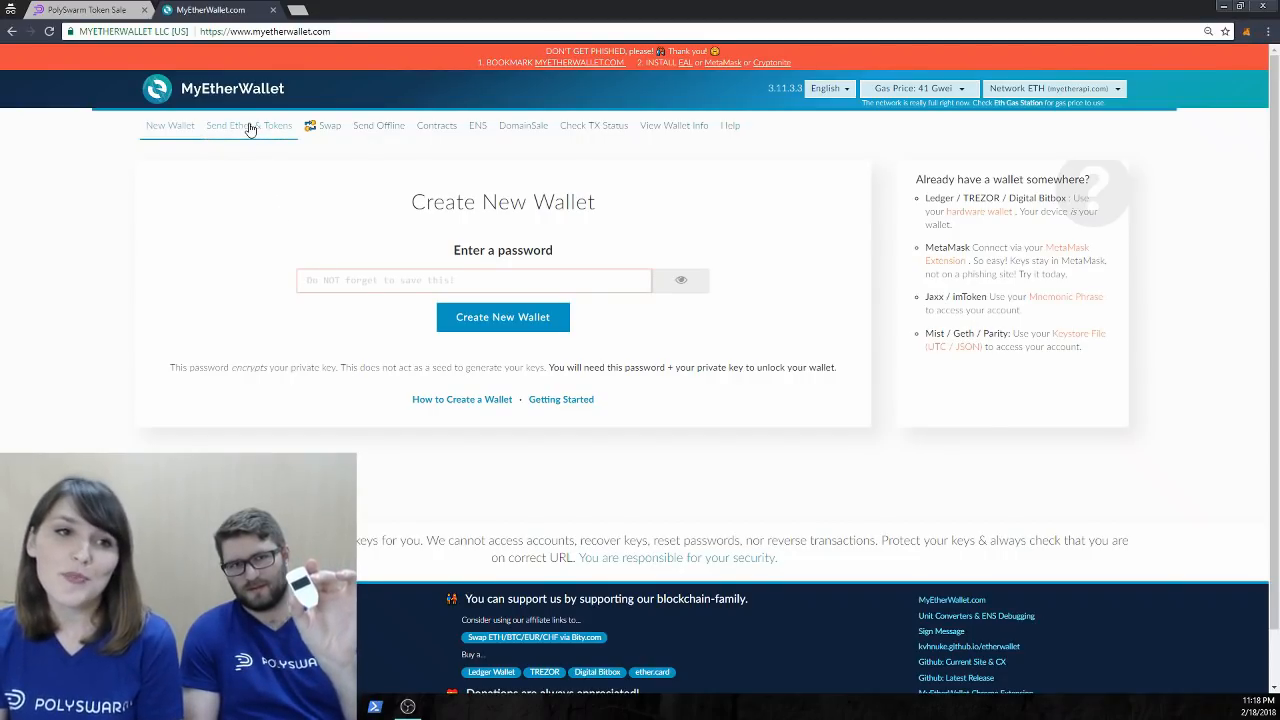
Choose TREZOR access on the Send Ether & Tokens page and connect it.
click(249, 125)
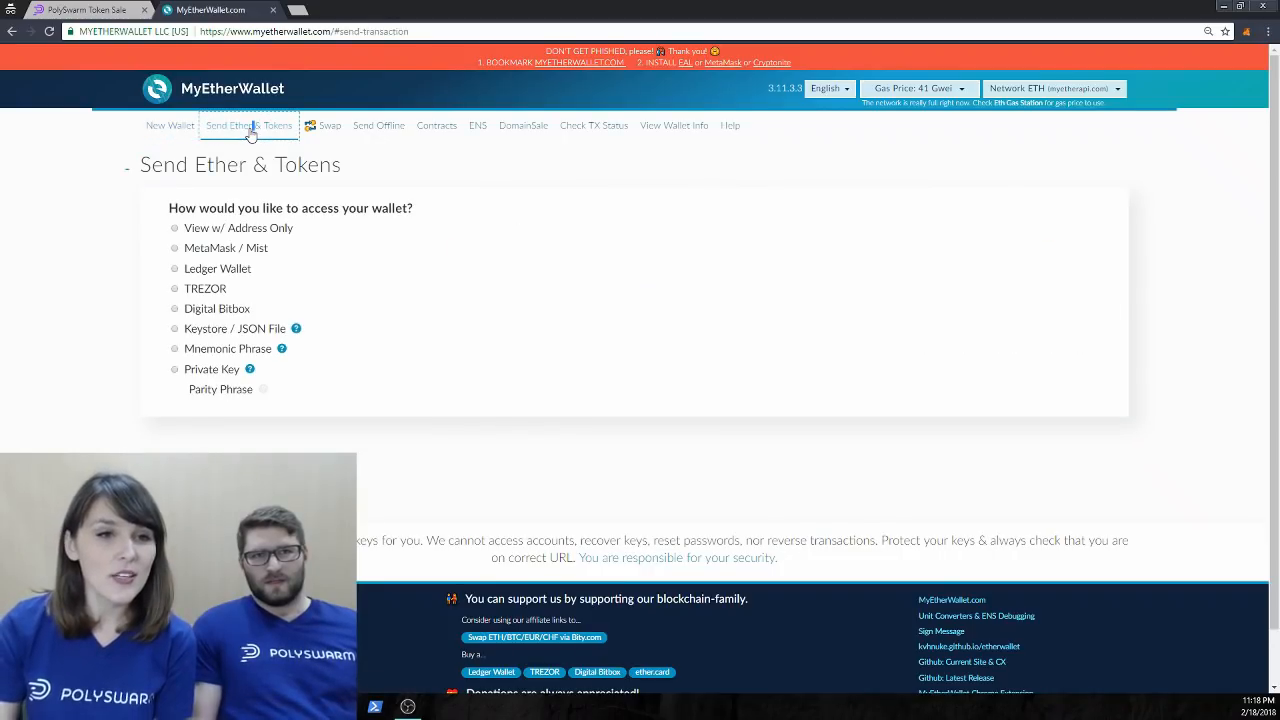
click(175, 288)
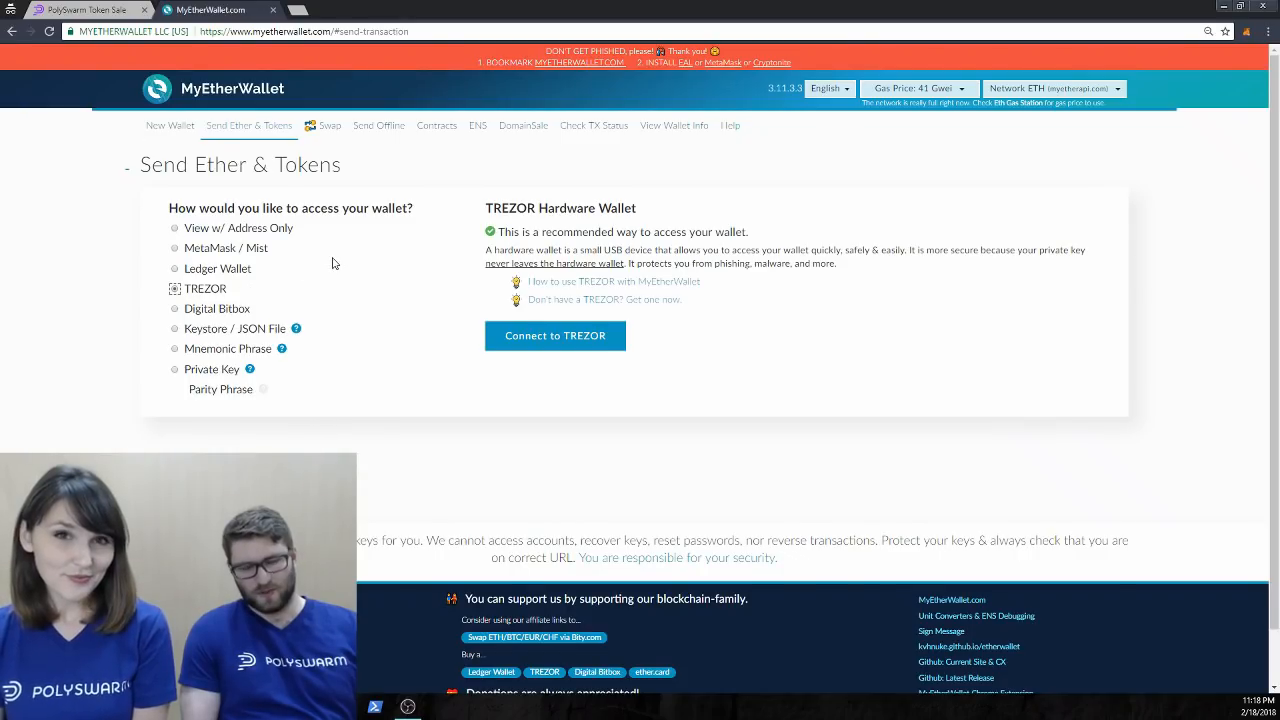
mouse_move(343, 270)
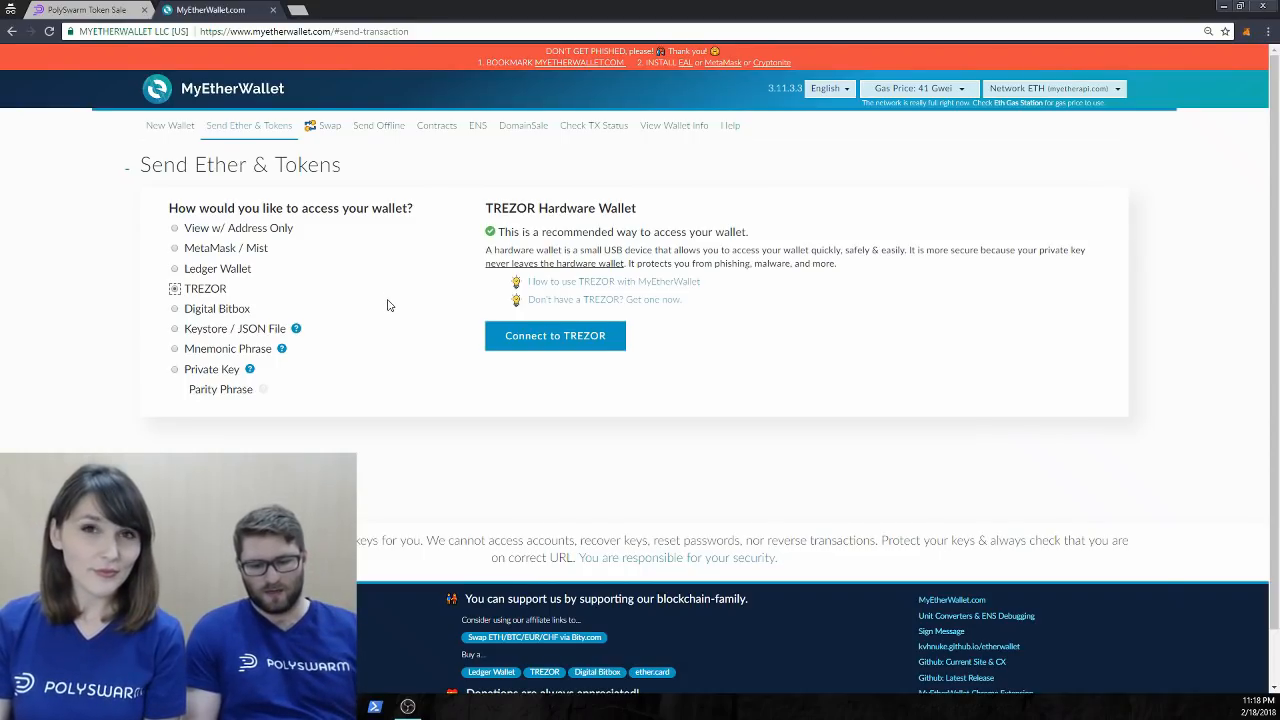
mouse_move(401, 320)
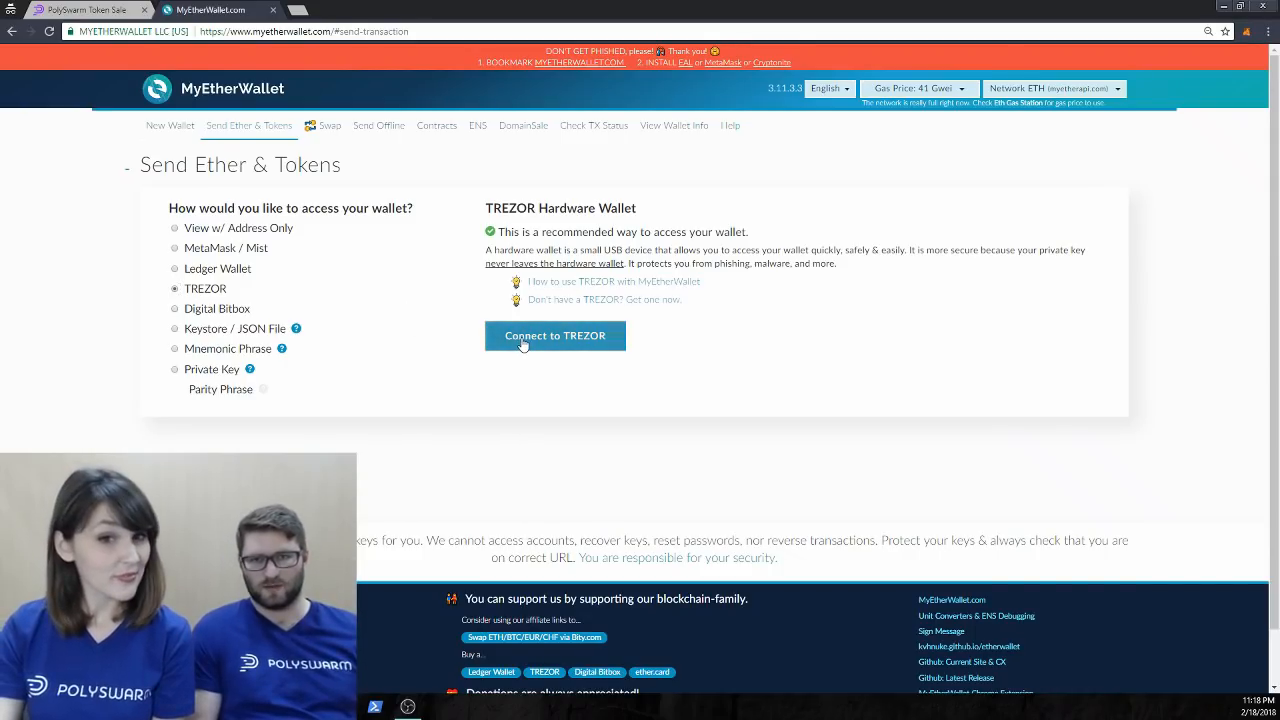
click(554, 335)
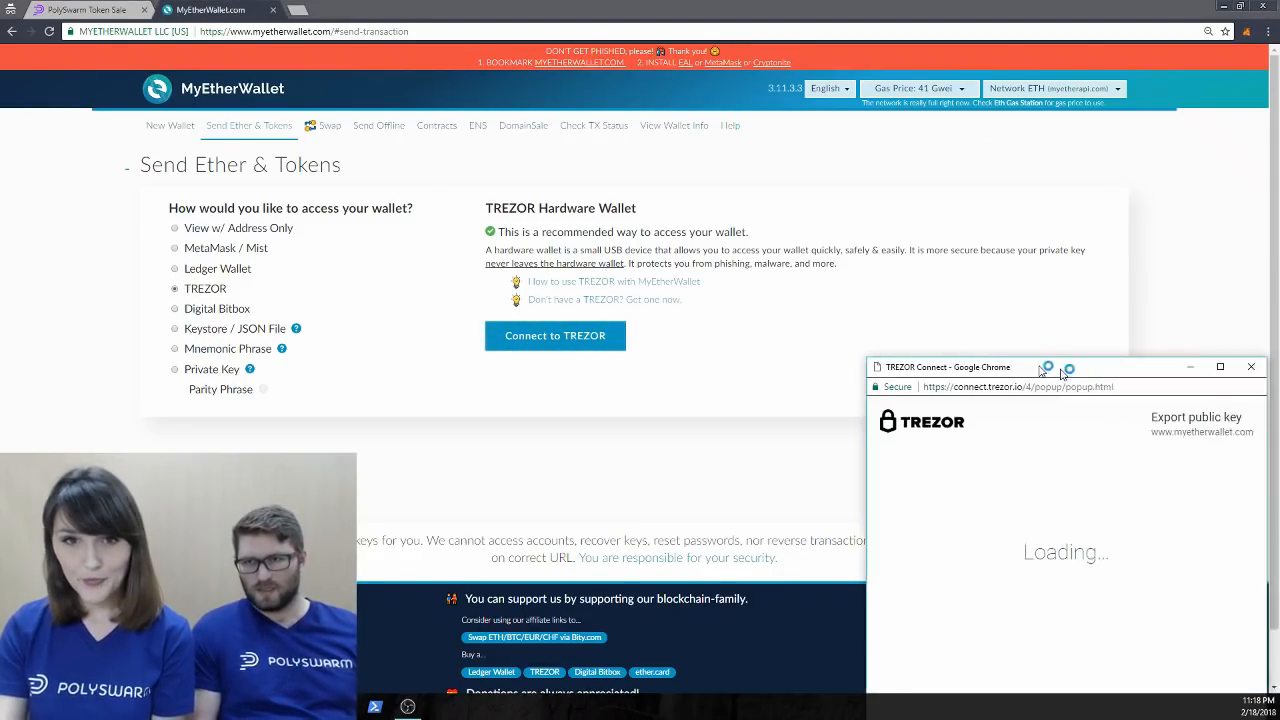
Export the TREZOR public key and unlock its first address, showing a 0 ETH balance.
drag(947, 367, 663, 174)
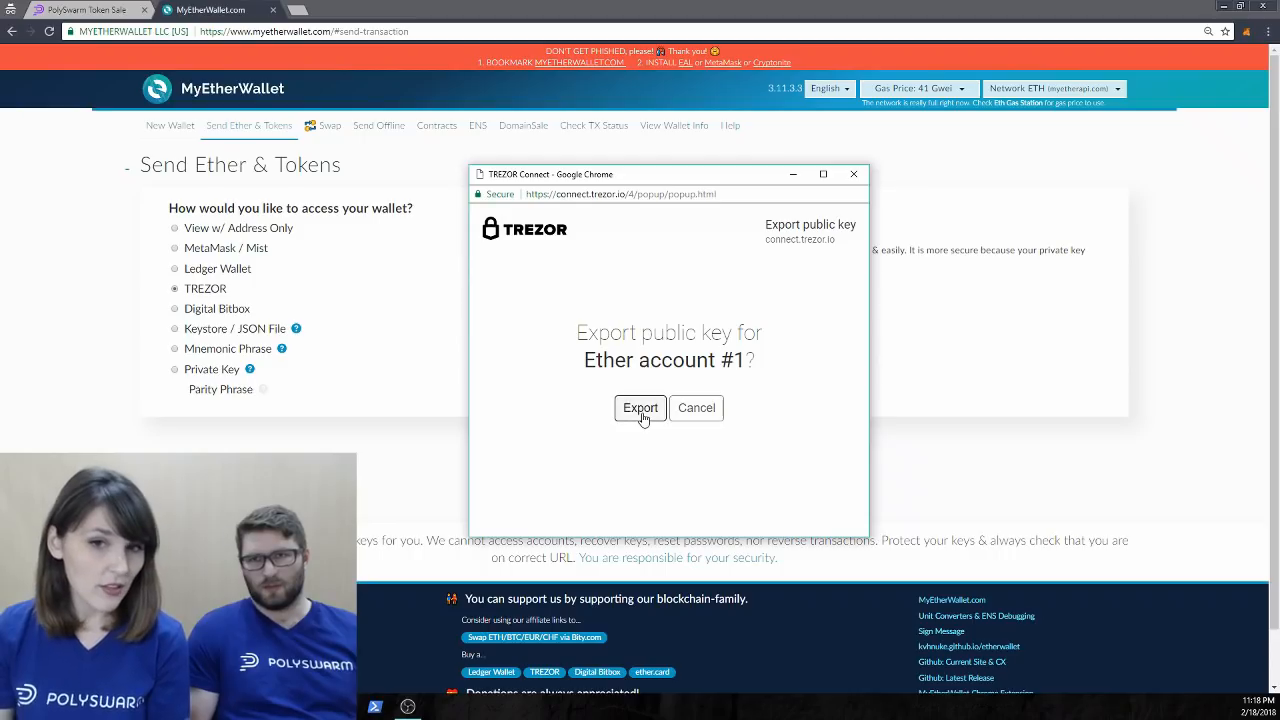
click(640, 407)
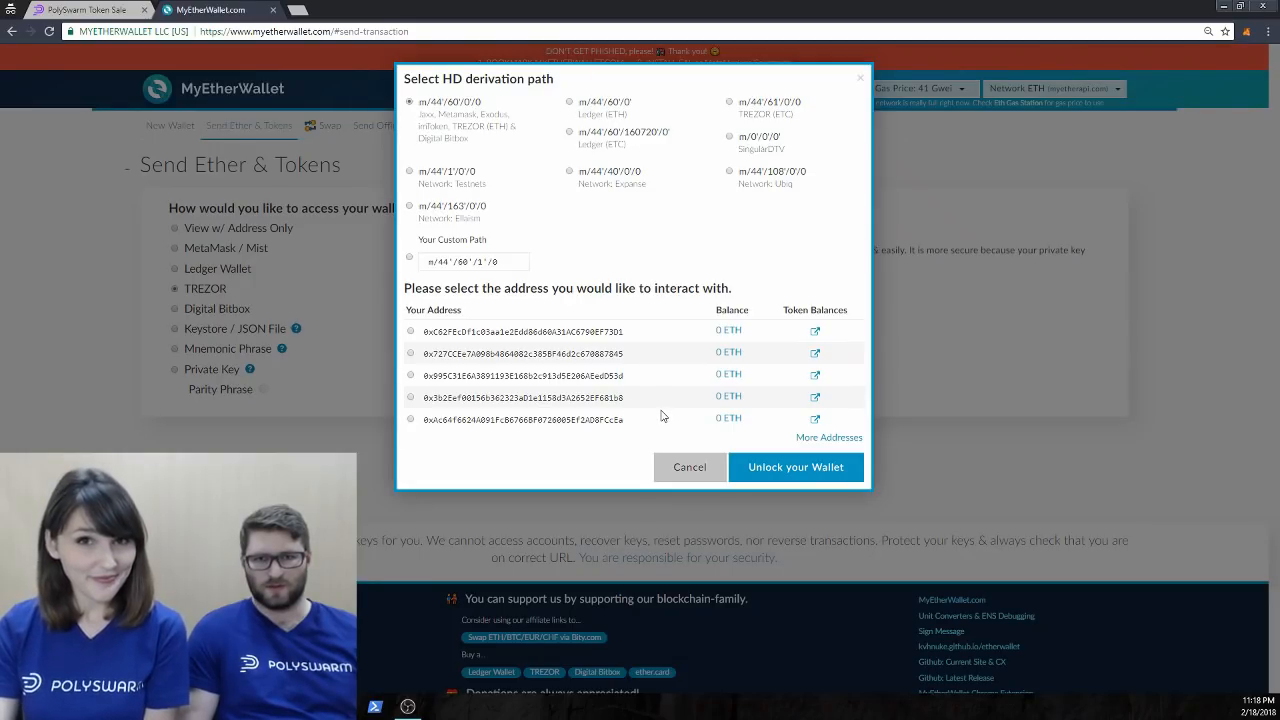
mouse_move(594, 336)
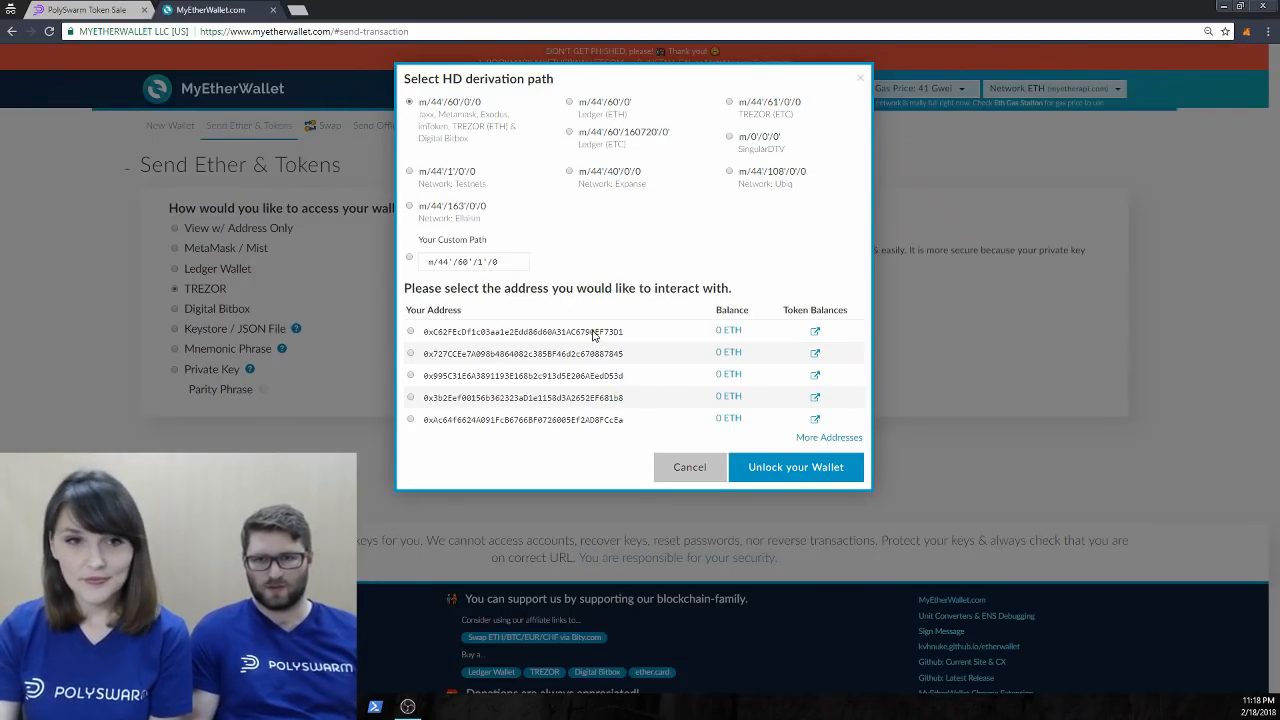
click(795, 467)
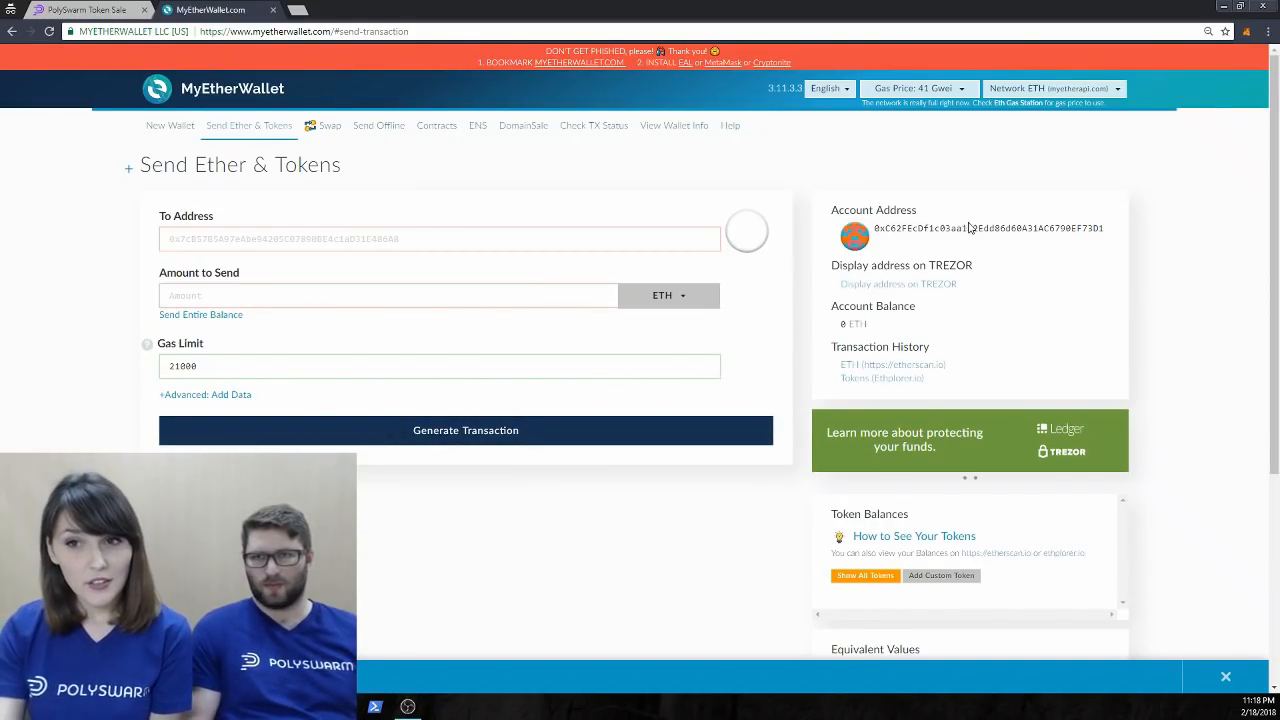
Fill the recipient with the PolySwarm contract address and enter 1000 ETH as the amount.
double_click(988, 228)
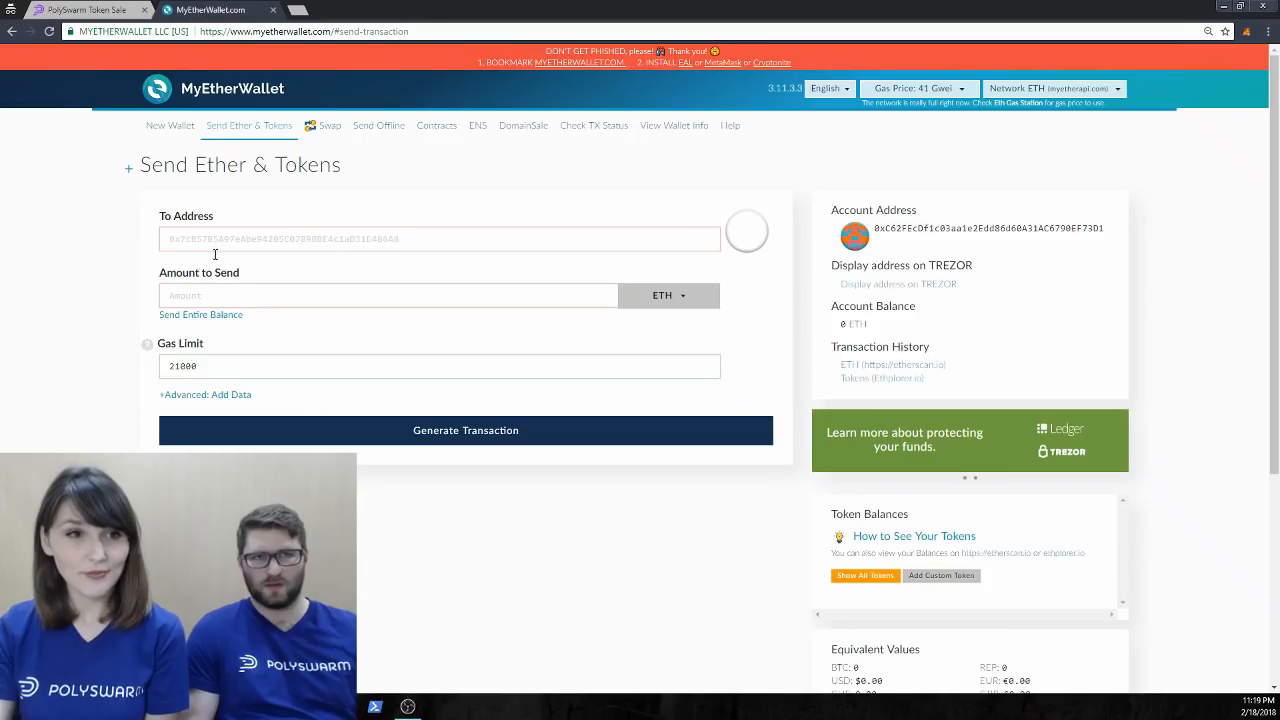
click(85, 9)
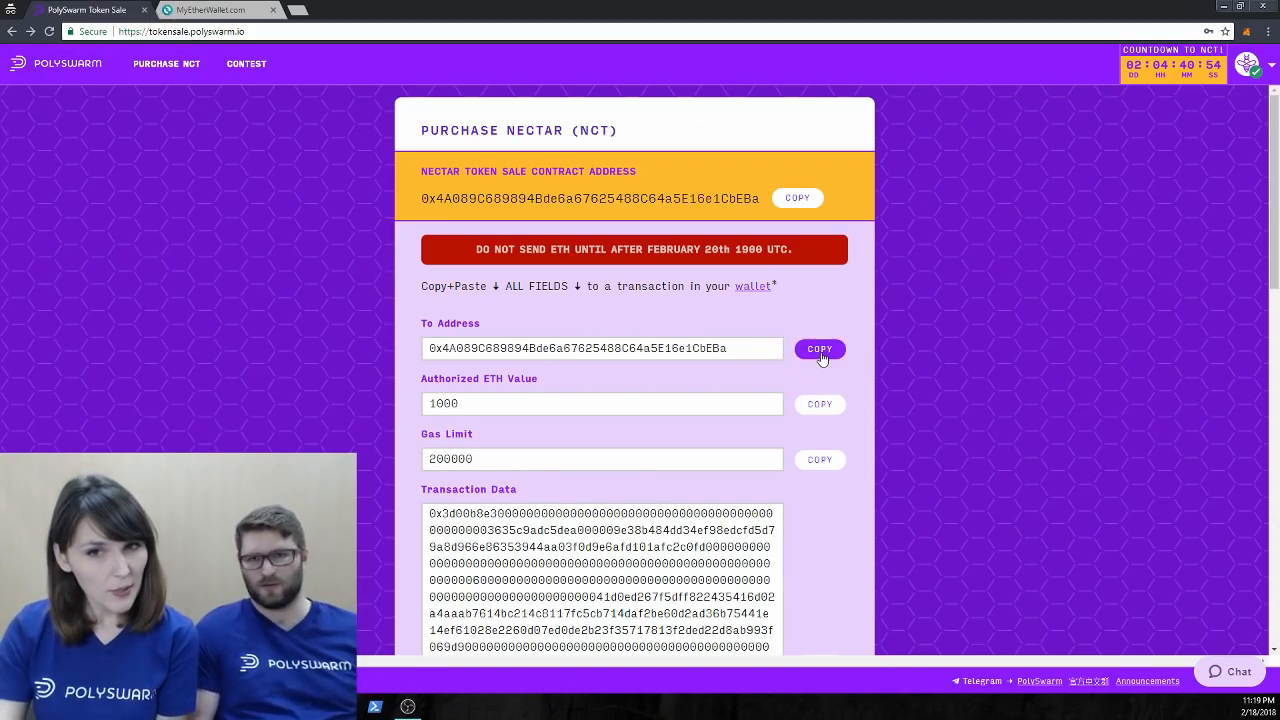
click(207, 10)
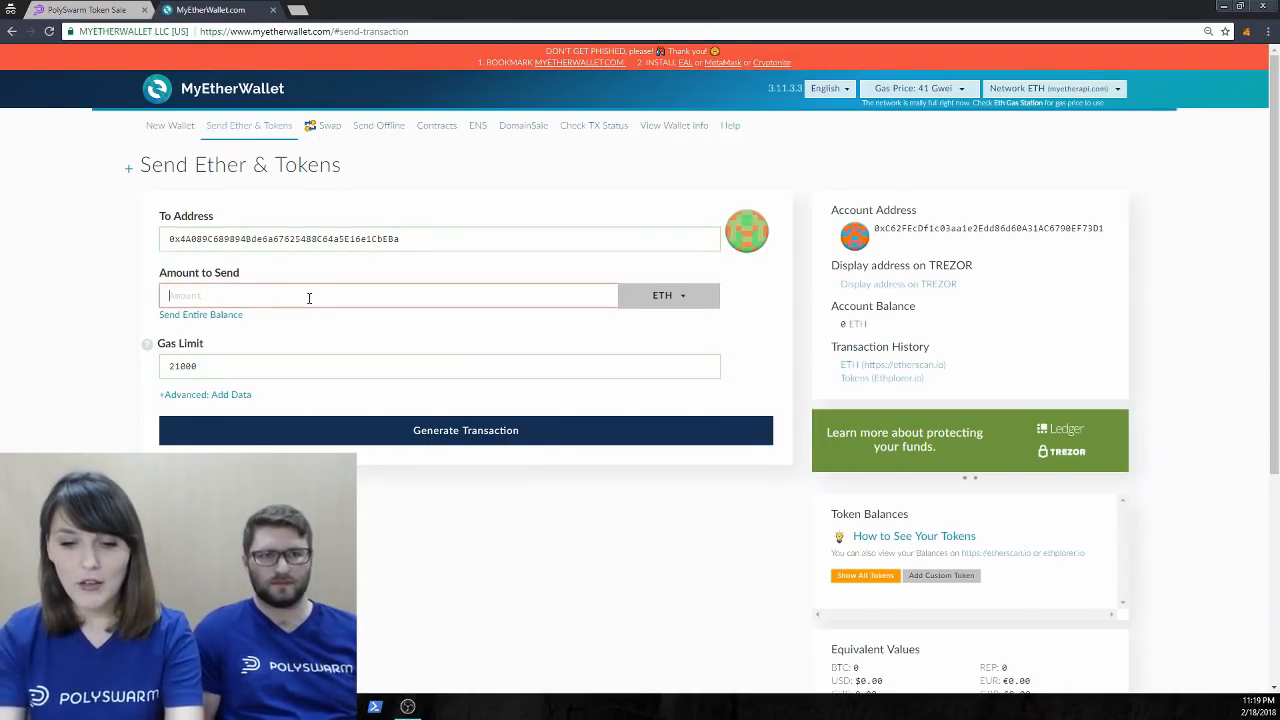
text(1000)
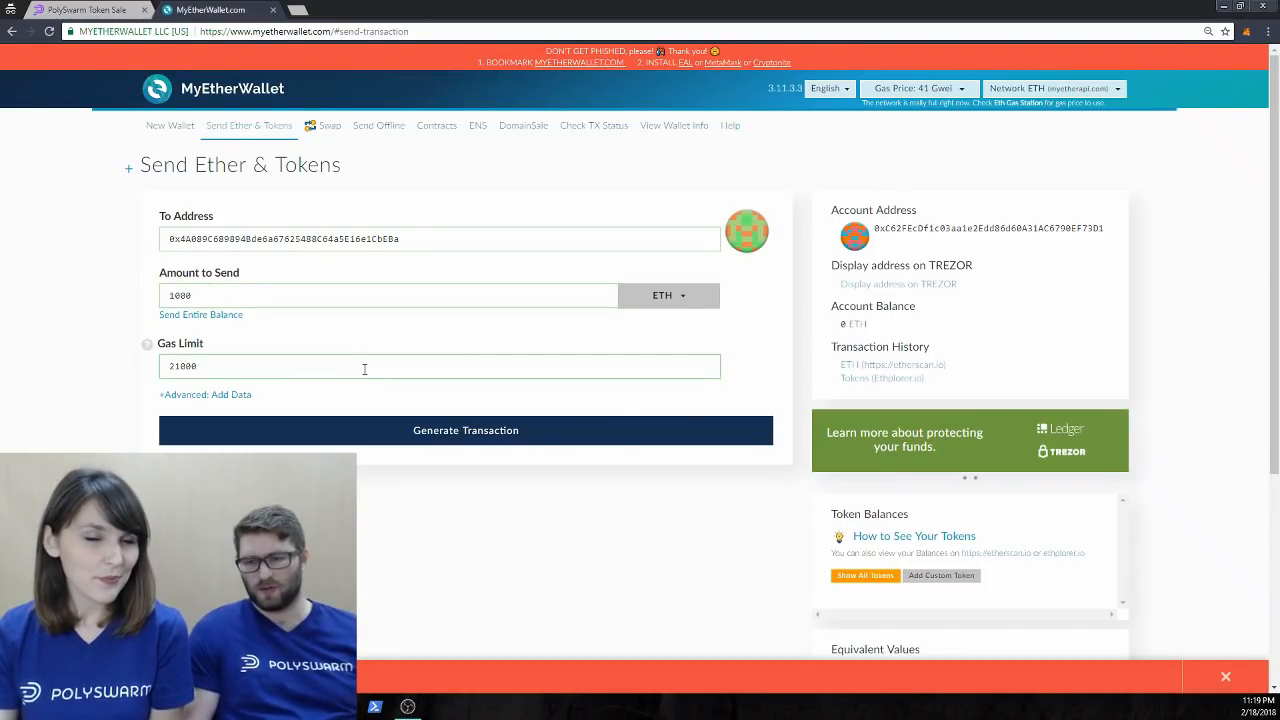
Copy the 200000 gas limit from the sale page into Gas Limit.
click(85, 9)
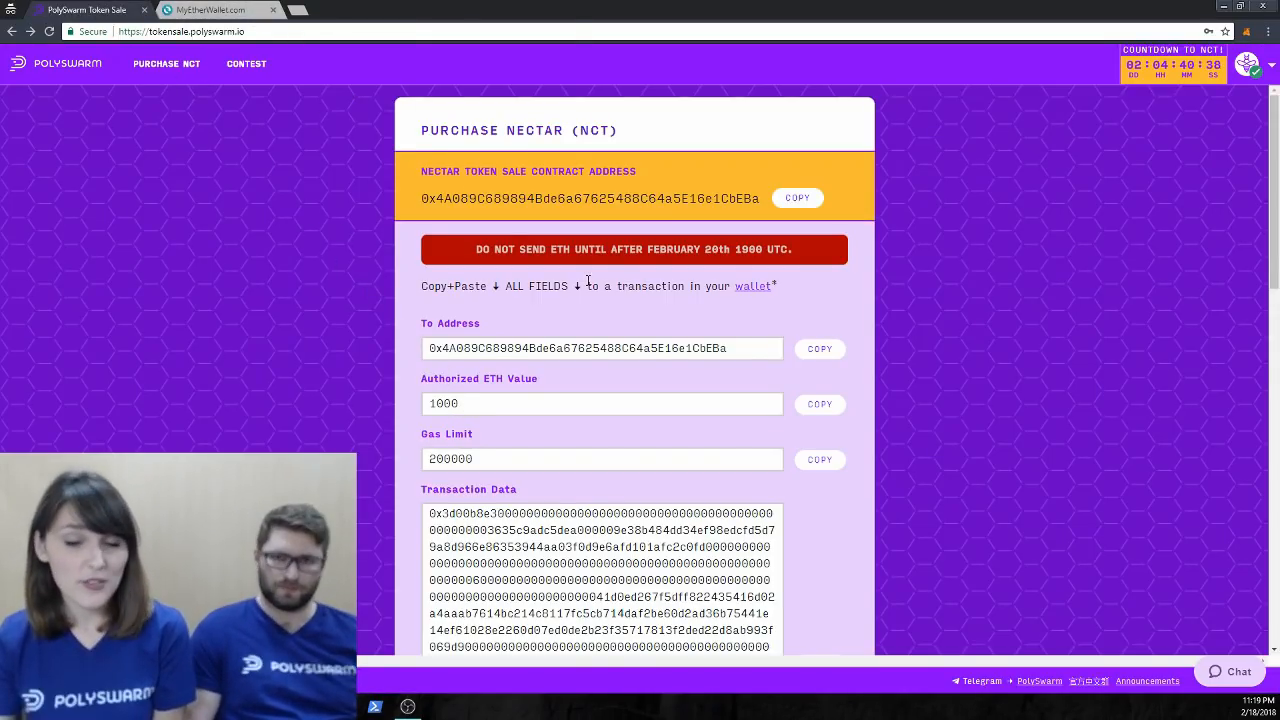
click(819, 459)
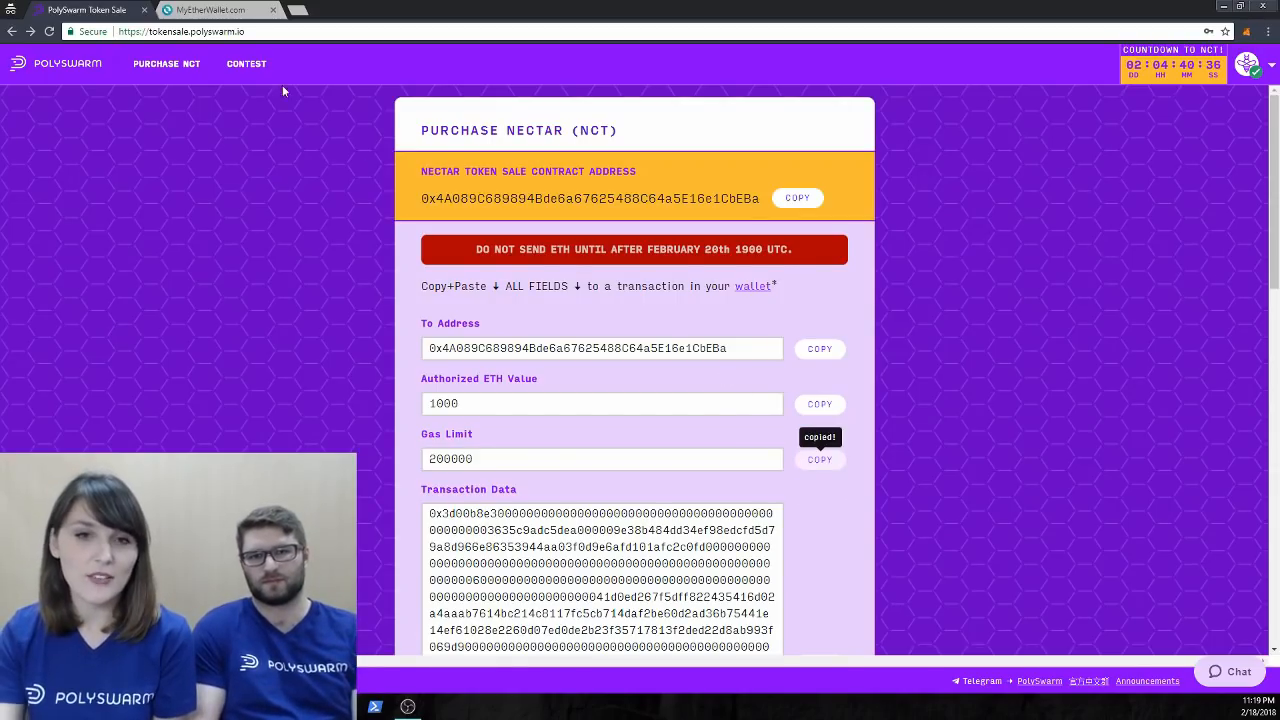
click(210, 10)
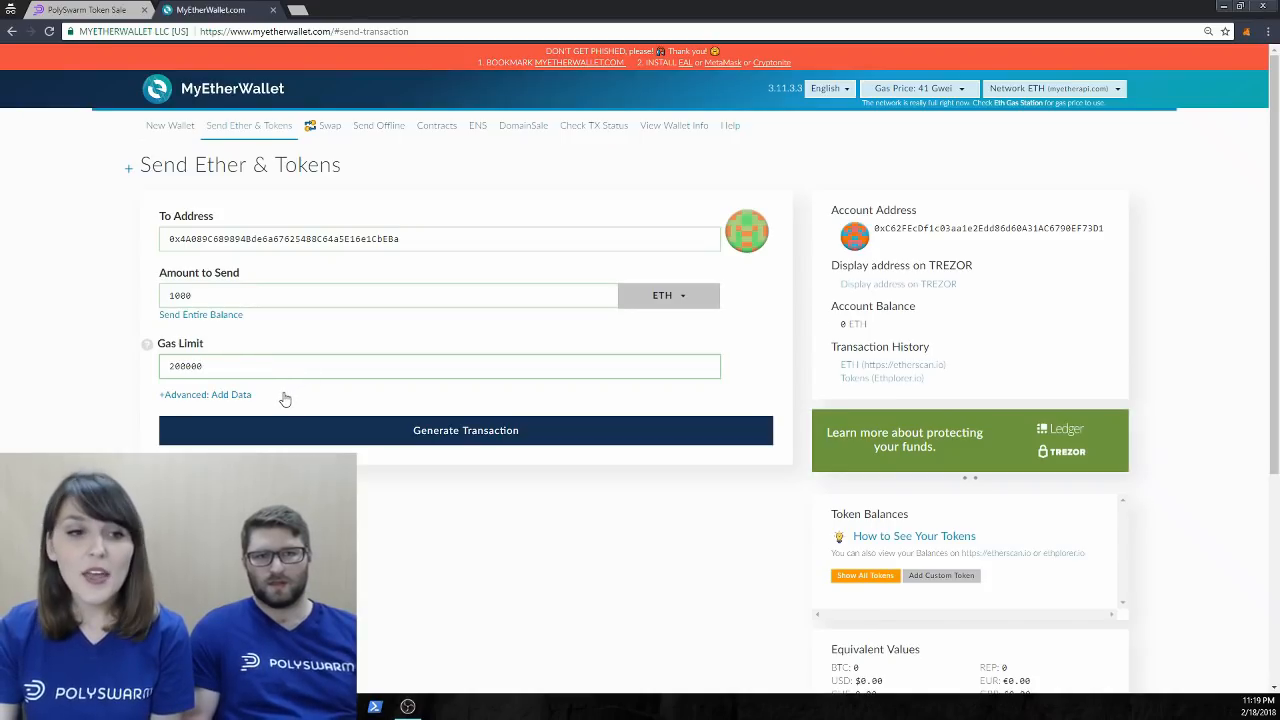
mouse_move(300, 402)
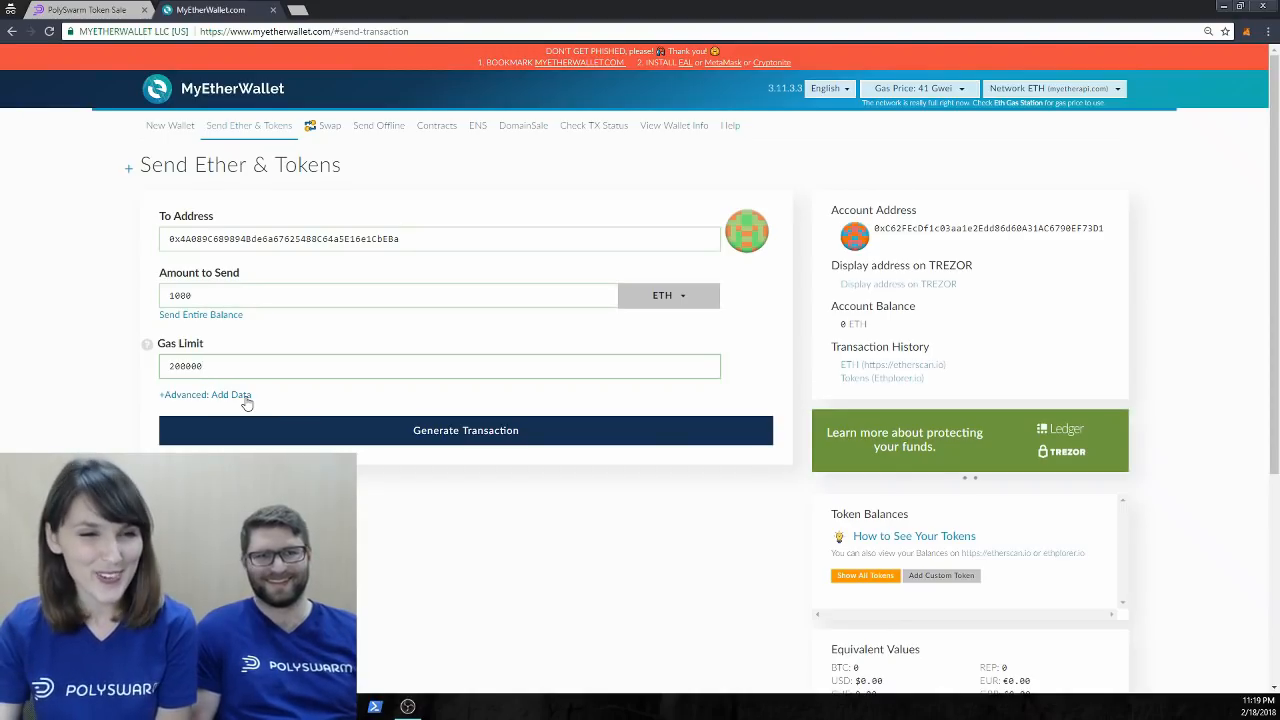
Paste the sale page's transaction data into the Data field and generate the transaction.
click(205, 394)
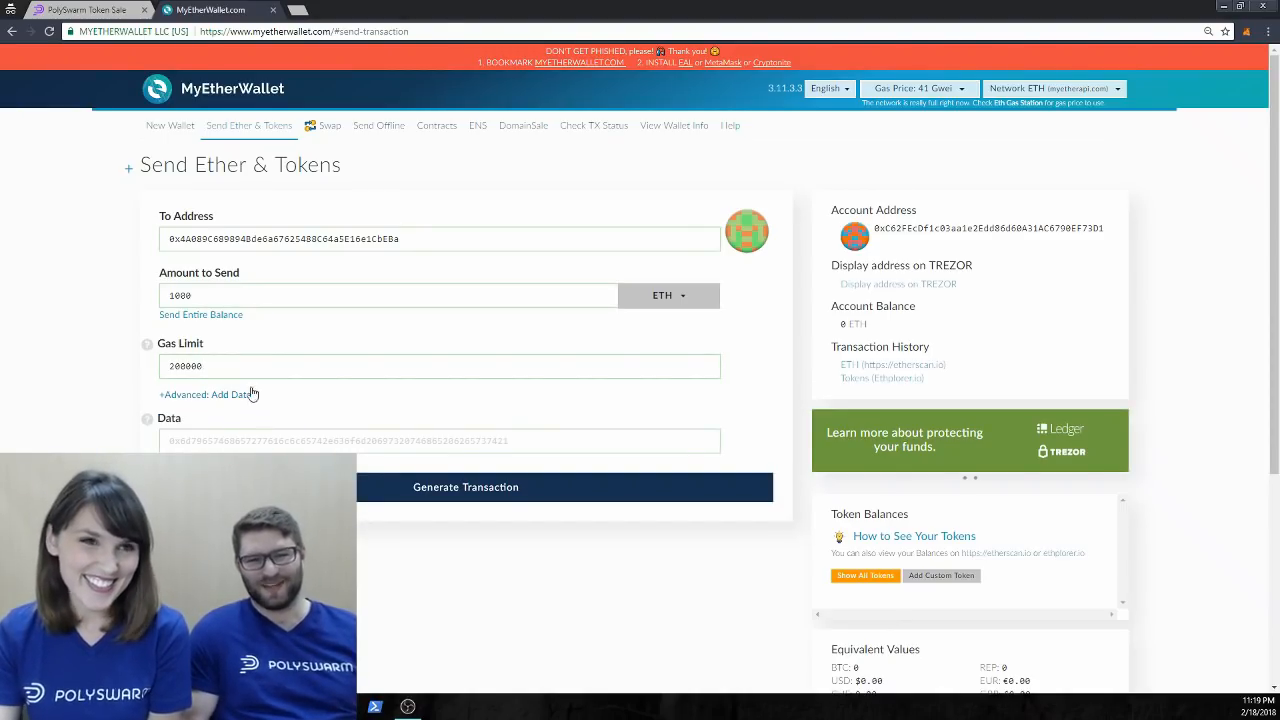
mouse_move(80, 9)
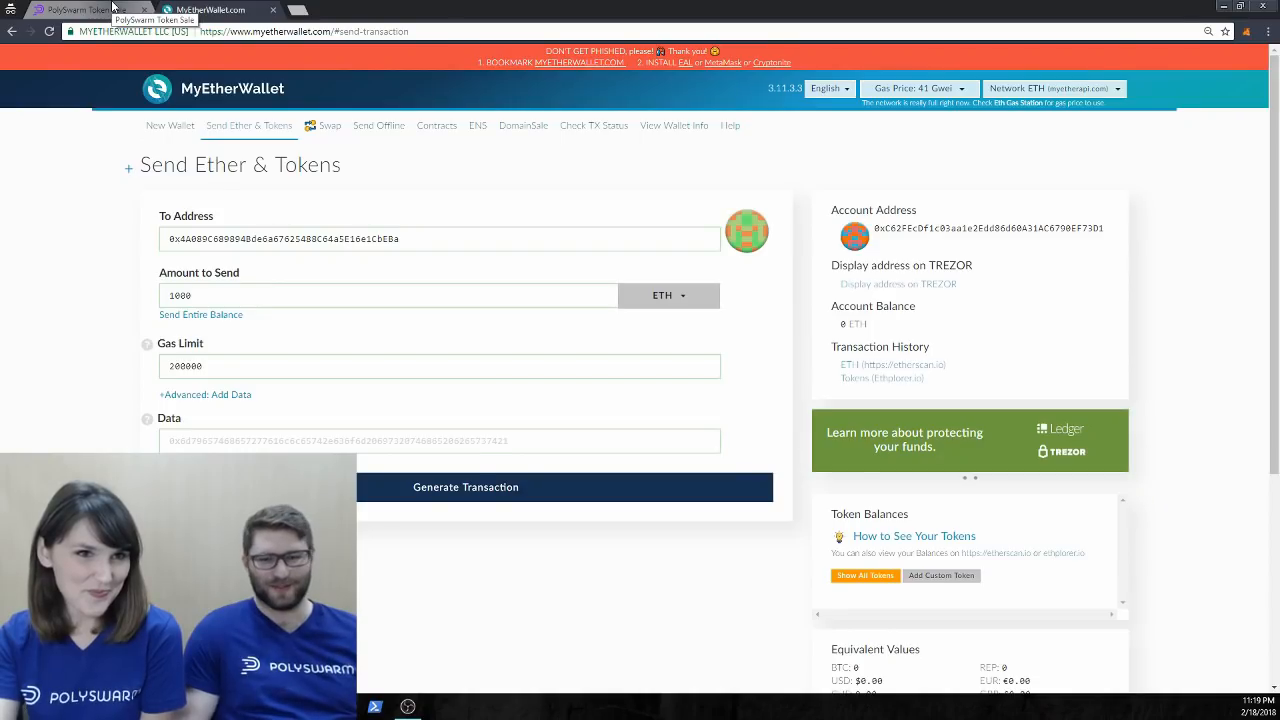
click(85, 9)
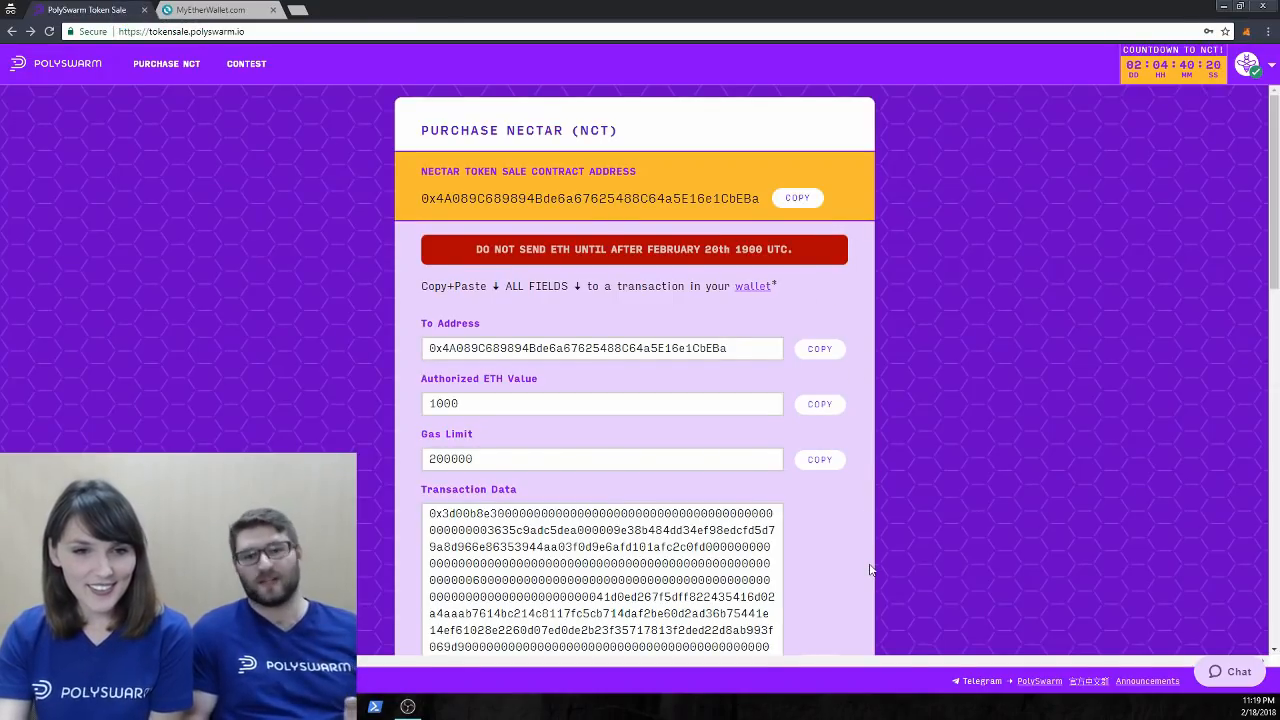
scroll(down, 3)
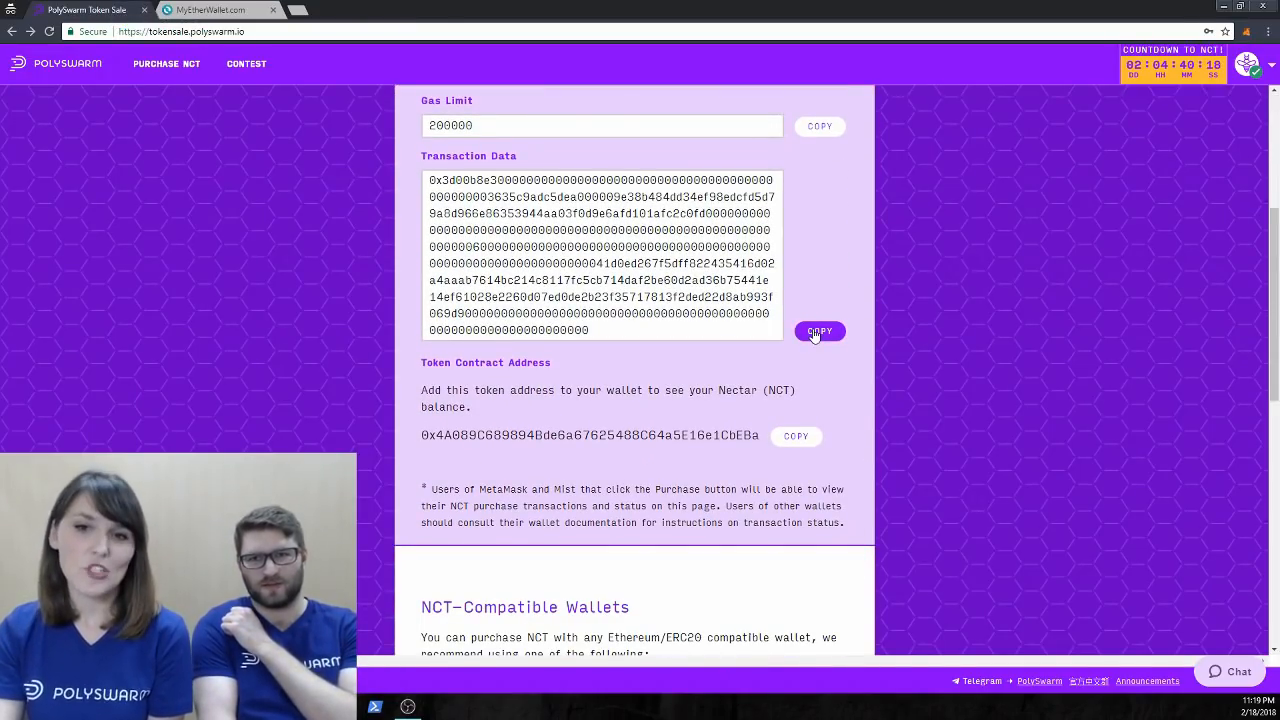
click(210, 9)
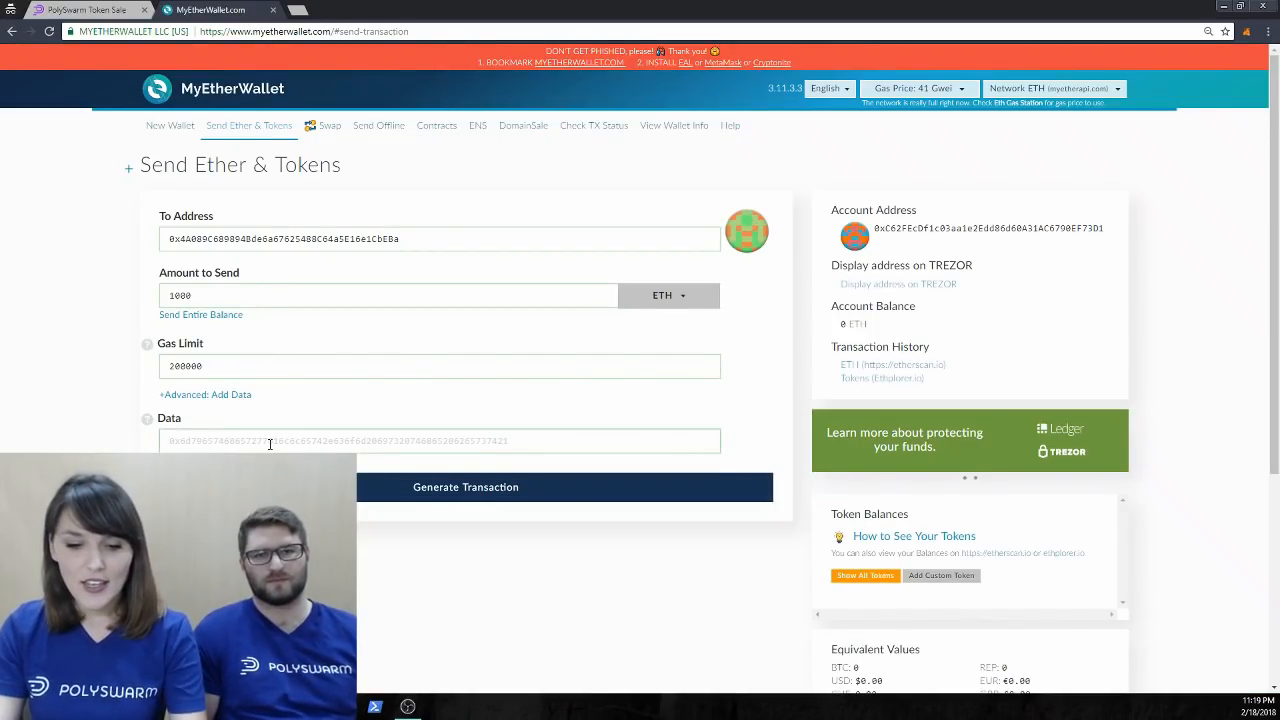
click(85, 9)
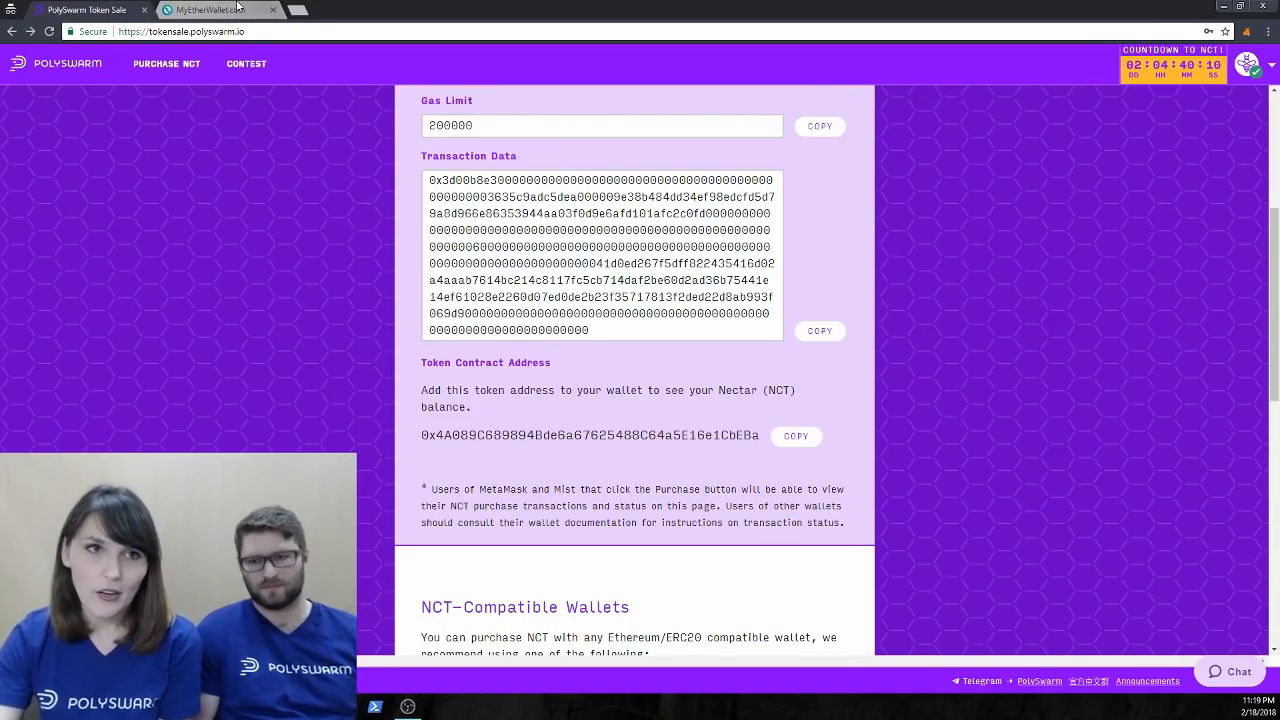
click(210, 9)
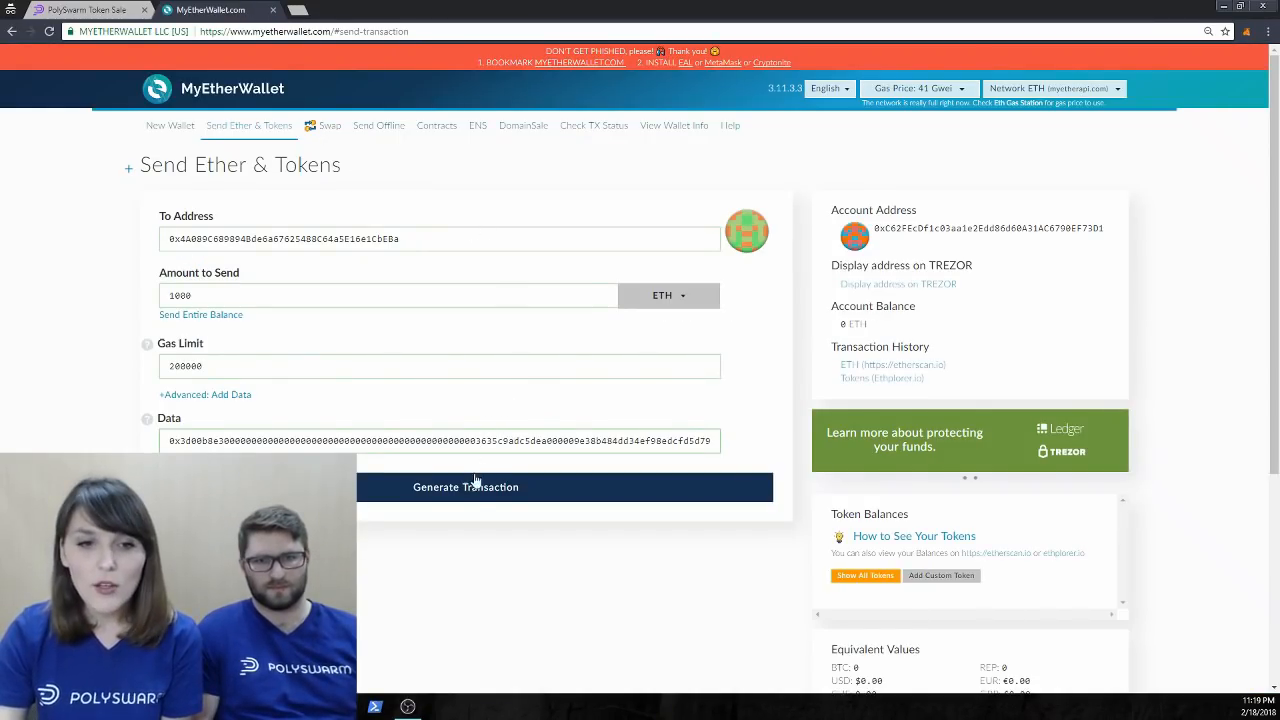
click(465, 487)
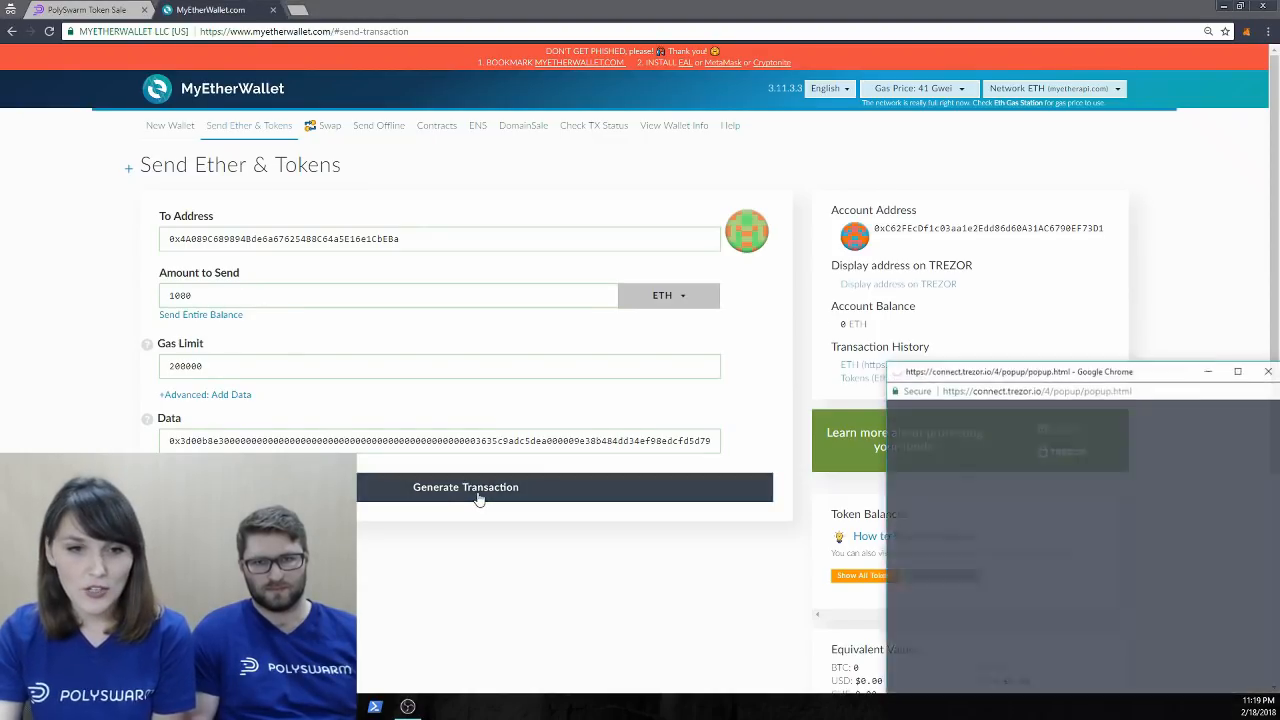
Approve signing in the Trezor Connect window until the signed transaction appears.
click(465, 487)
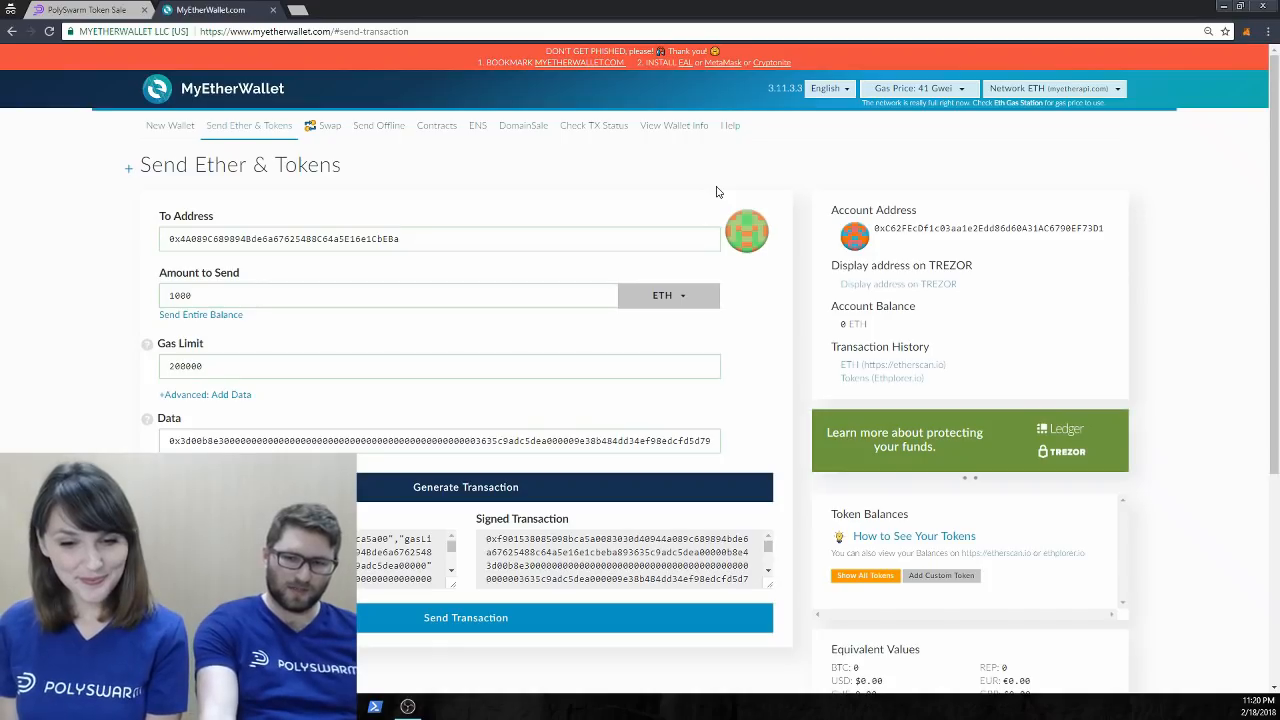
mouse_move(538, 333)
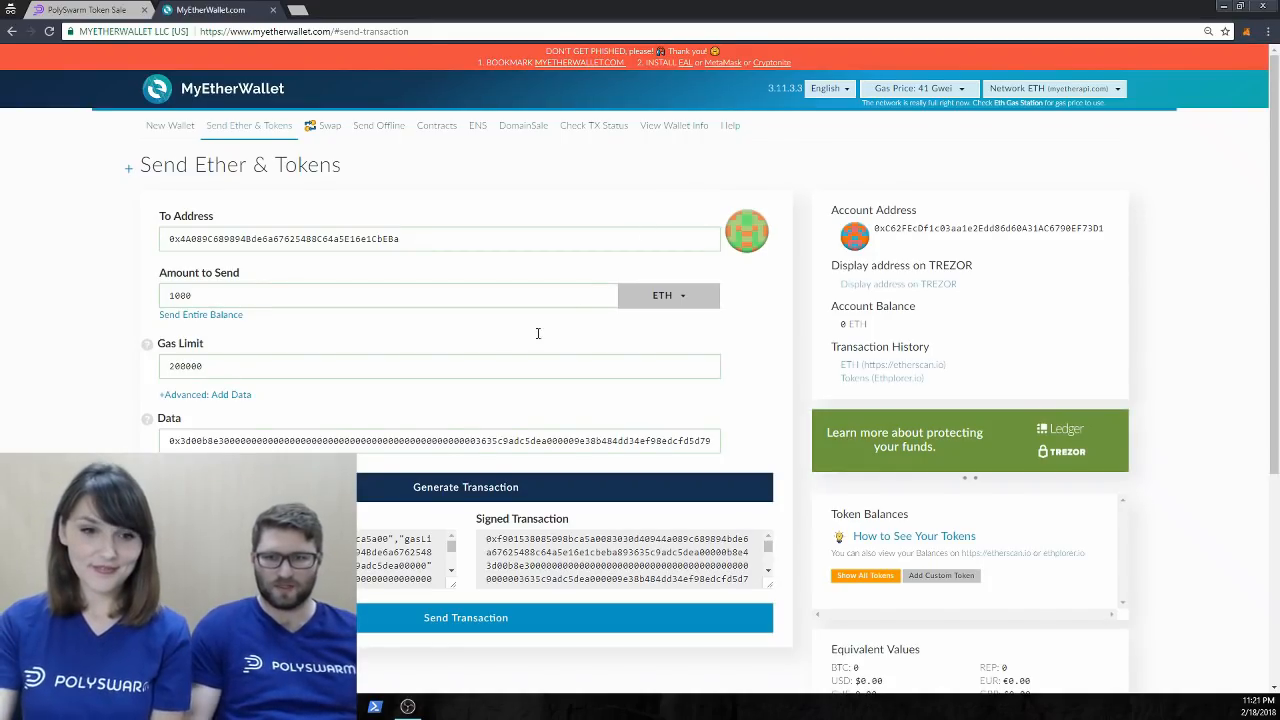
mouse_move(545, 658)
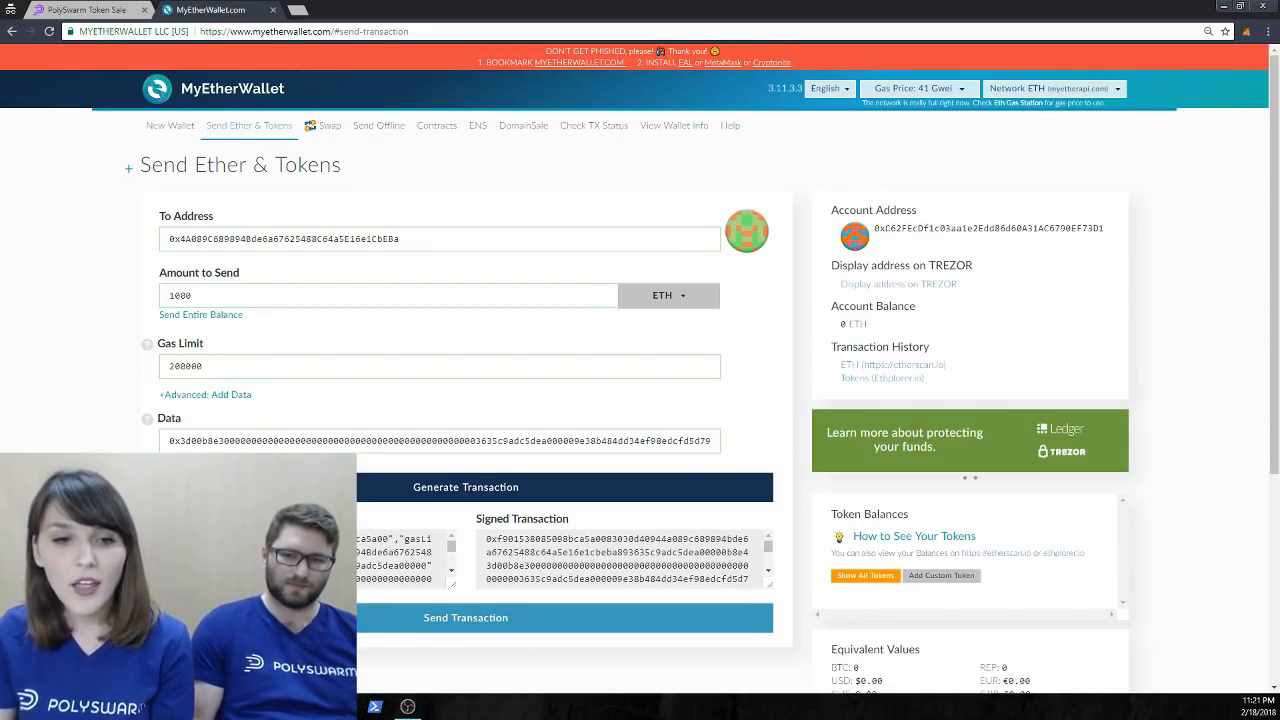
Send and confirm the signed 1000 ETH transaction, which fails for insufficient funds.
click(465, 617)
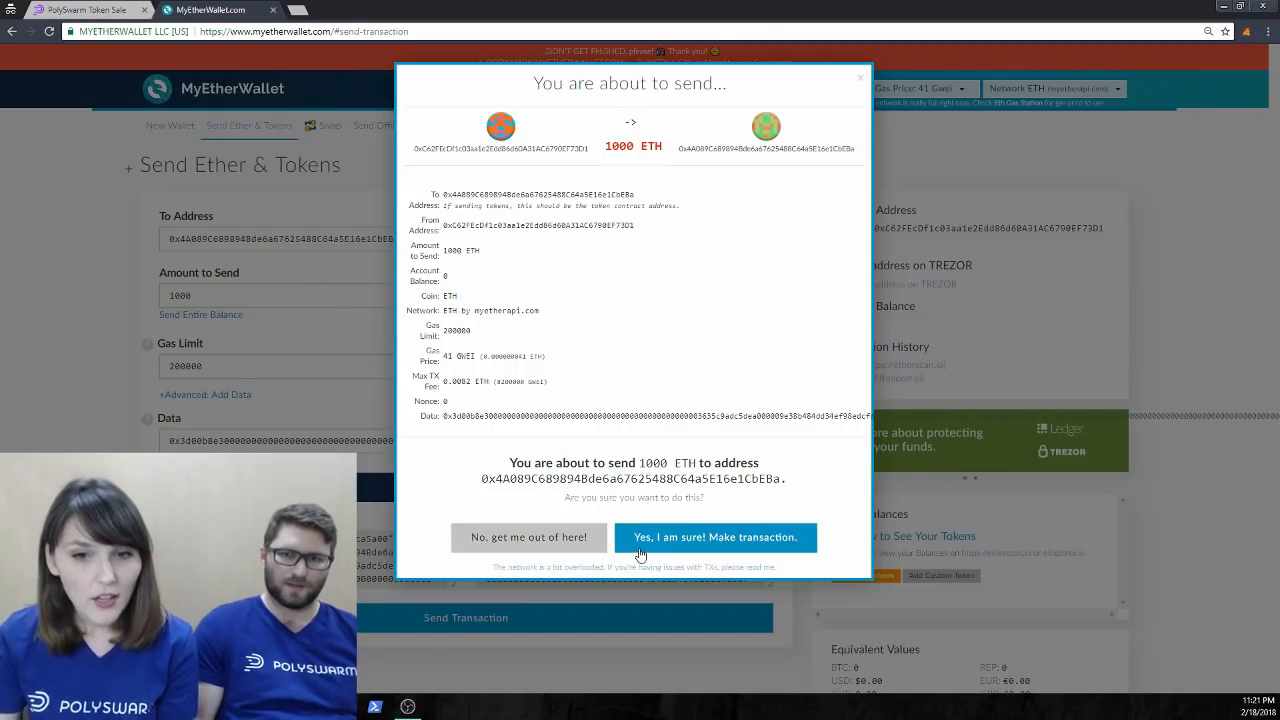
click(714, 537)
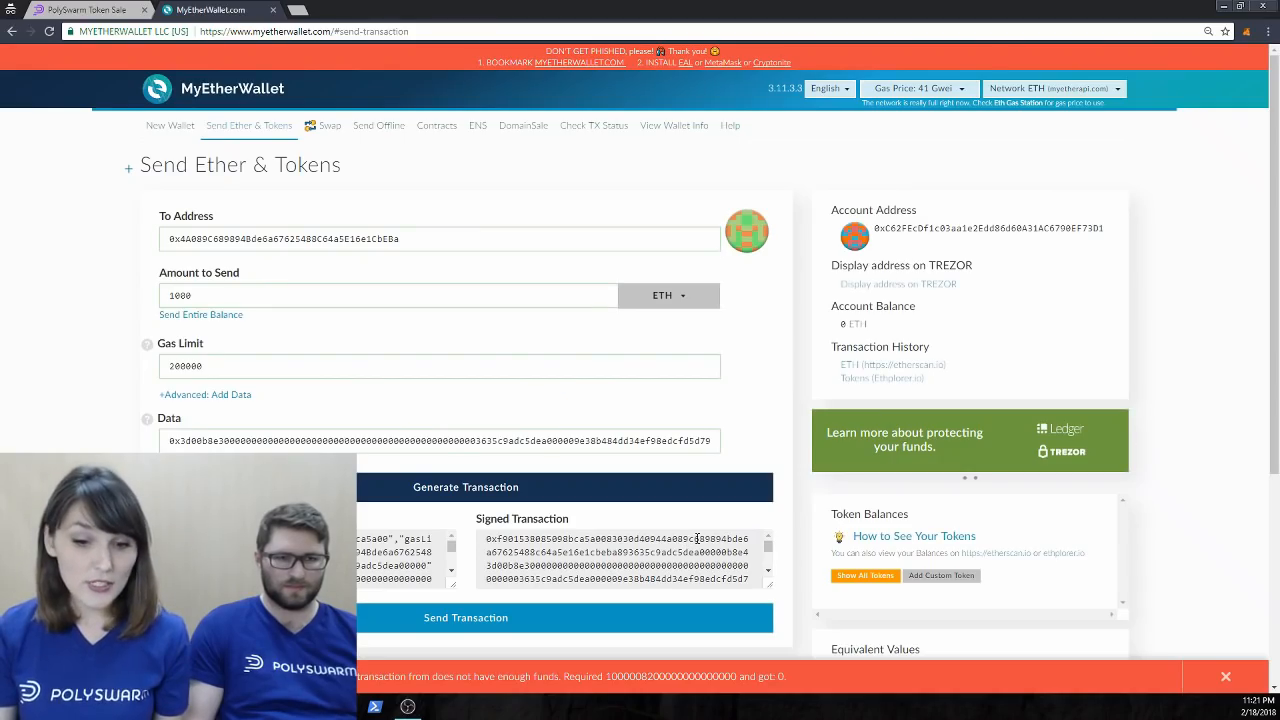
mouse_move(530, 653)
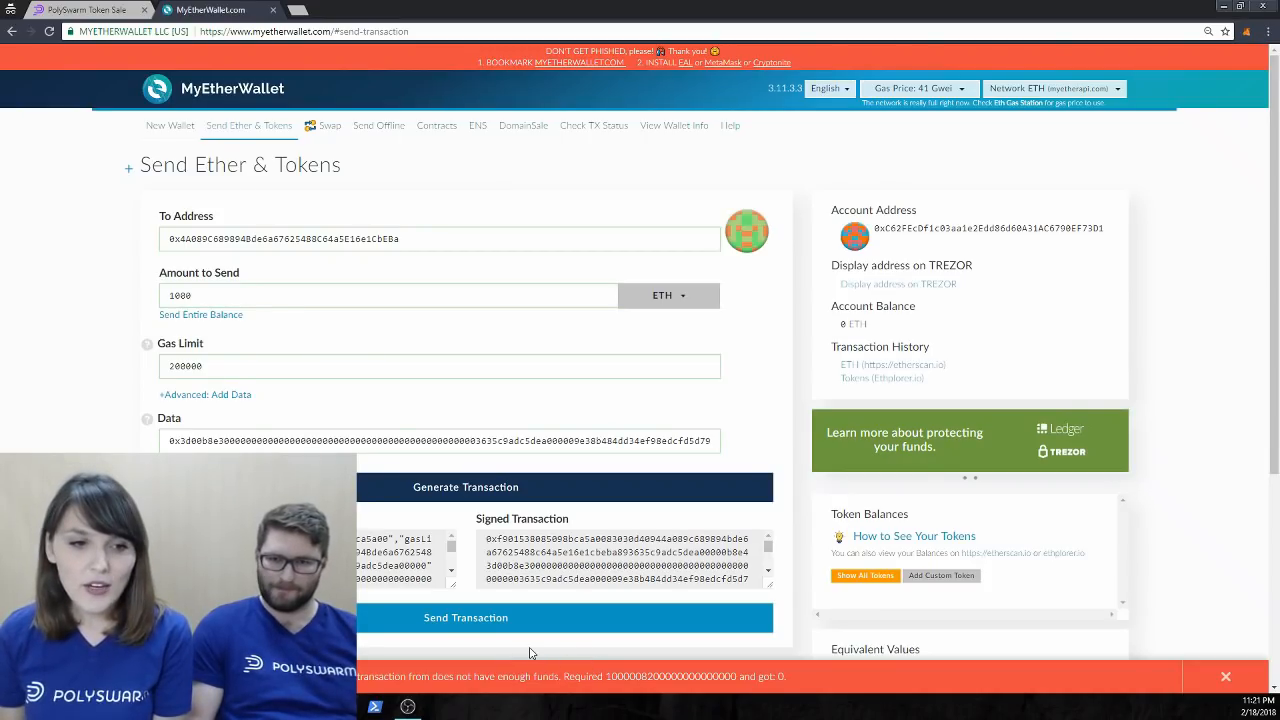
Close the orange insufficient-funds error bar at the bottom of the page.
click(1225, 677)
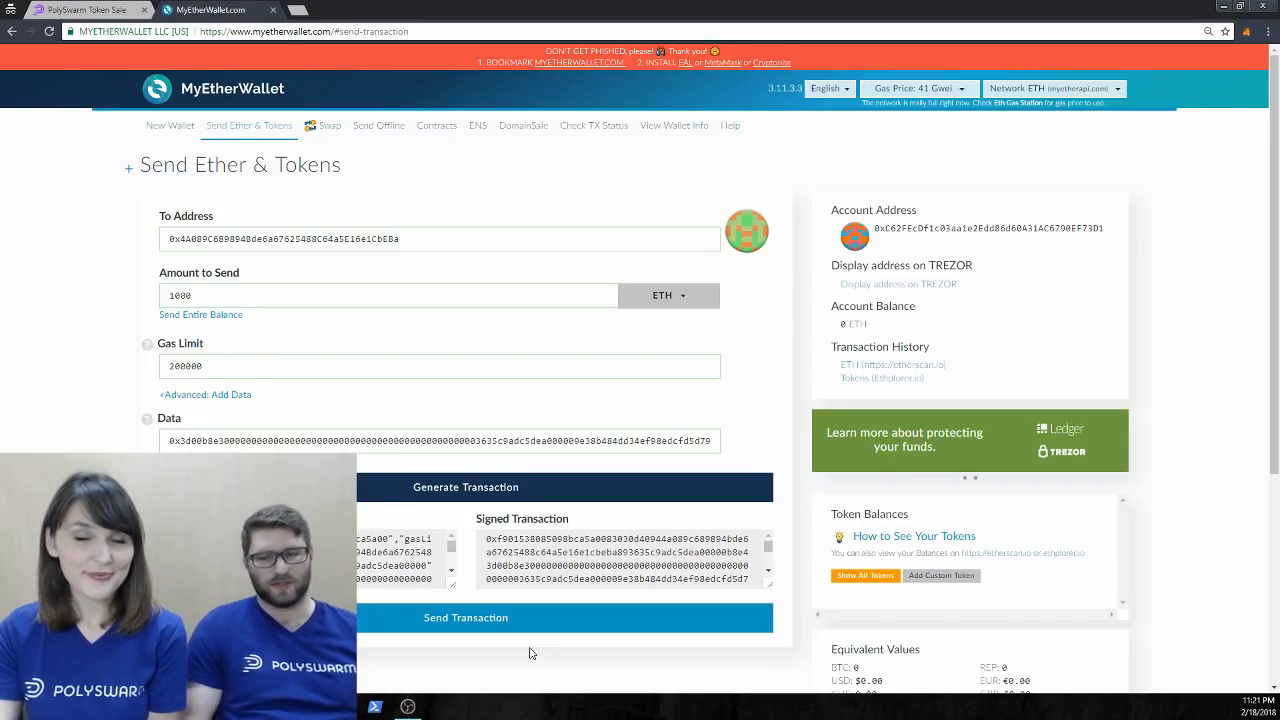
mouse_move(543, 648)
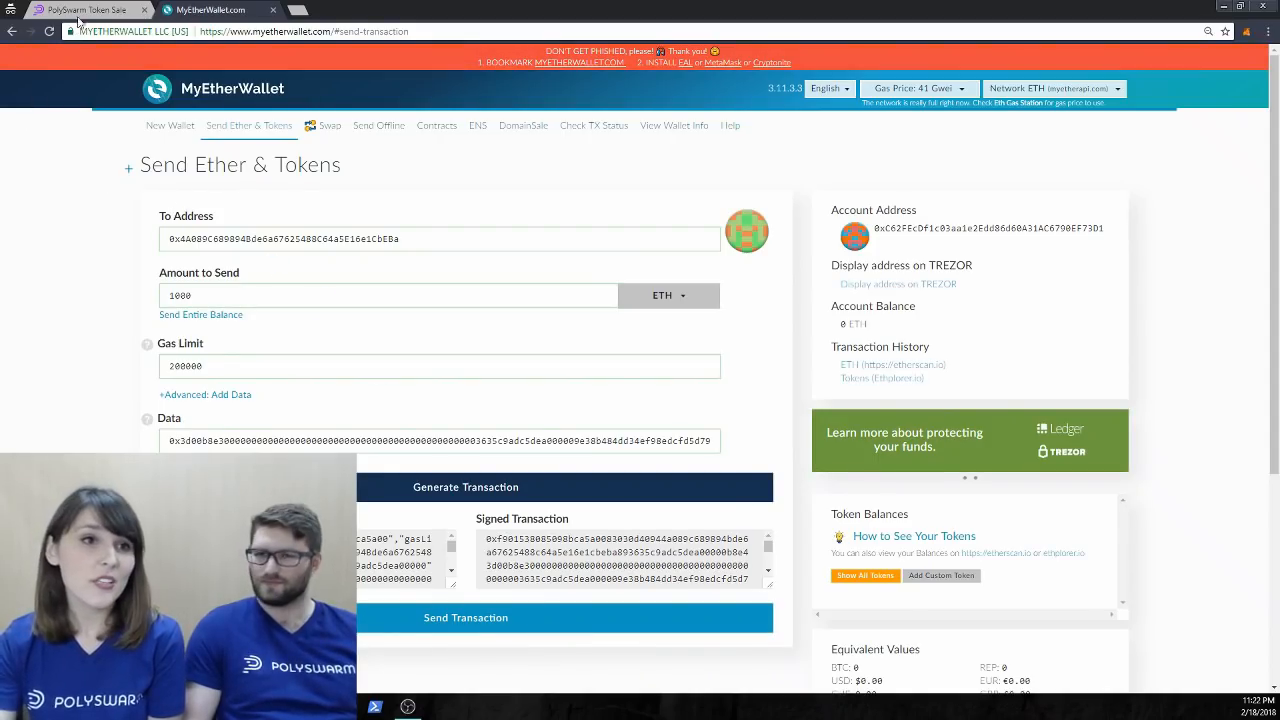
On the PolySwarm sale page, open the MyEtherWallet guide under NCT-Compatible Wallets.
click(85, 10)
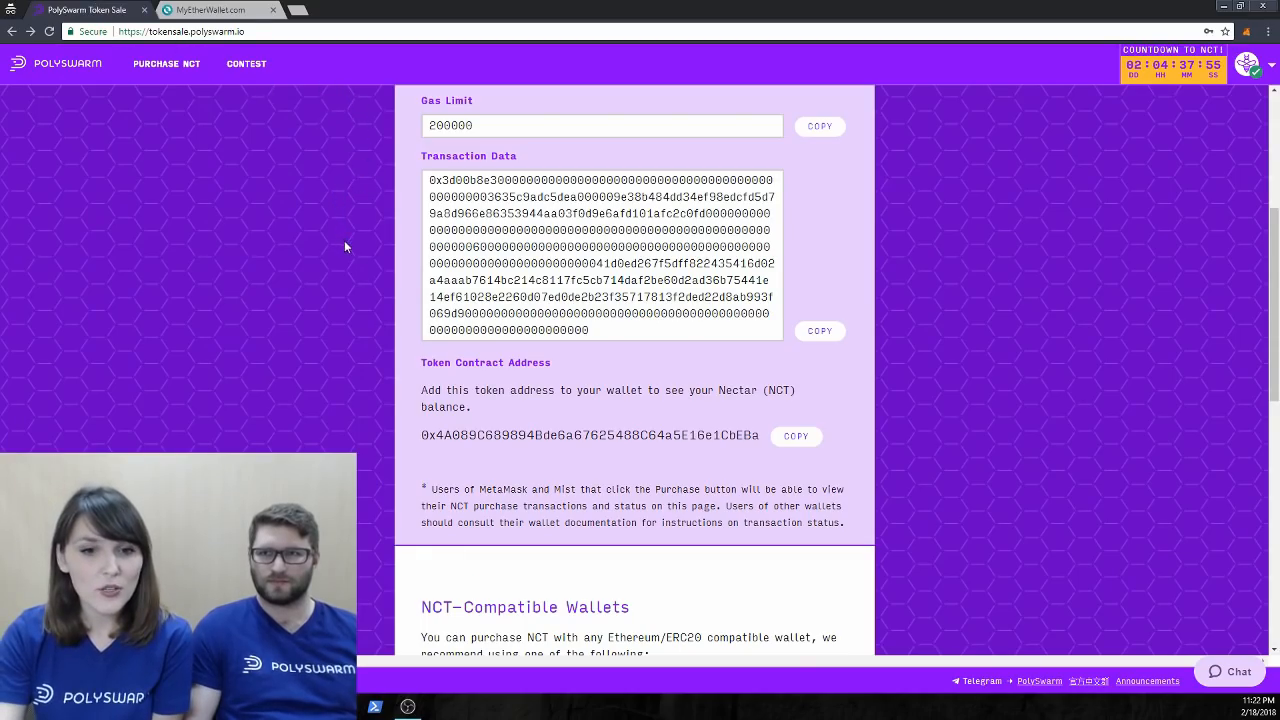
scroll(down, 3)
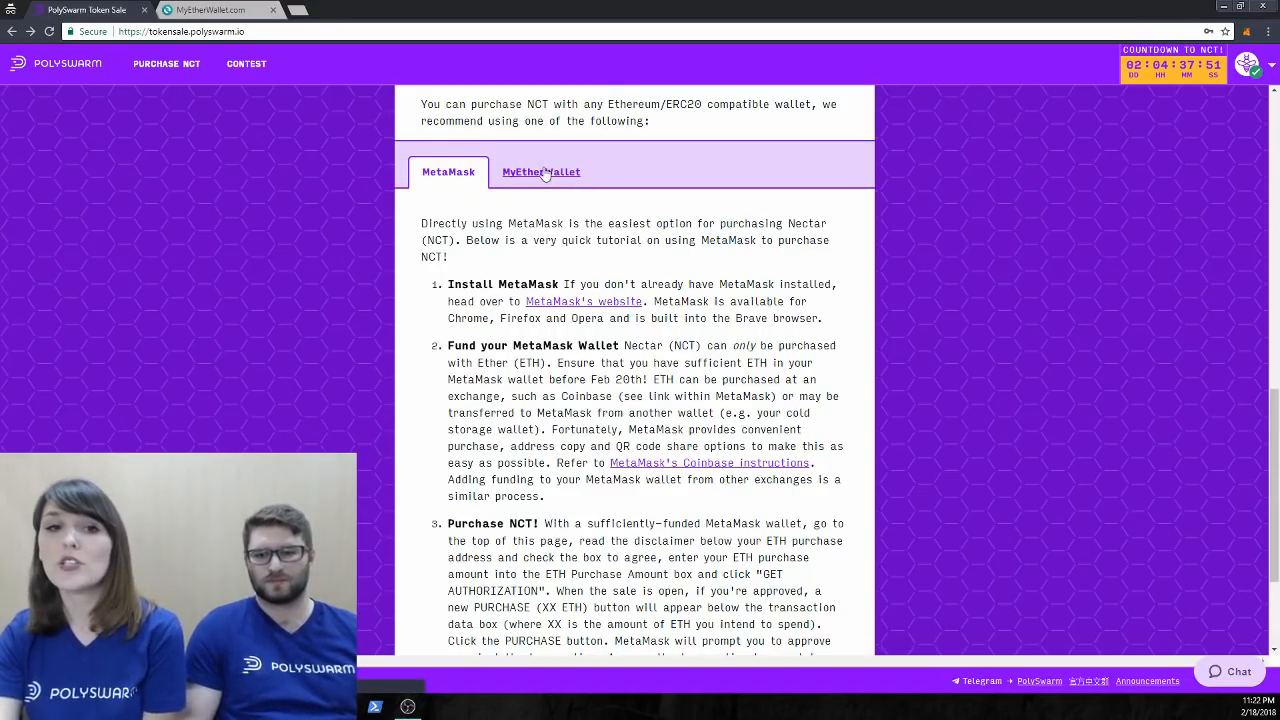
click(540, 171)
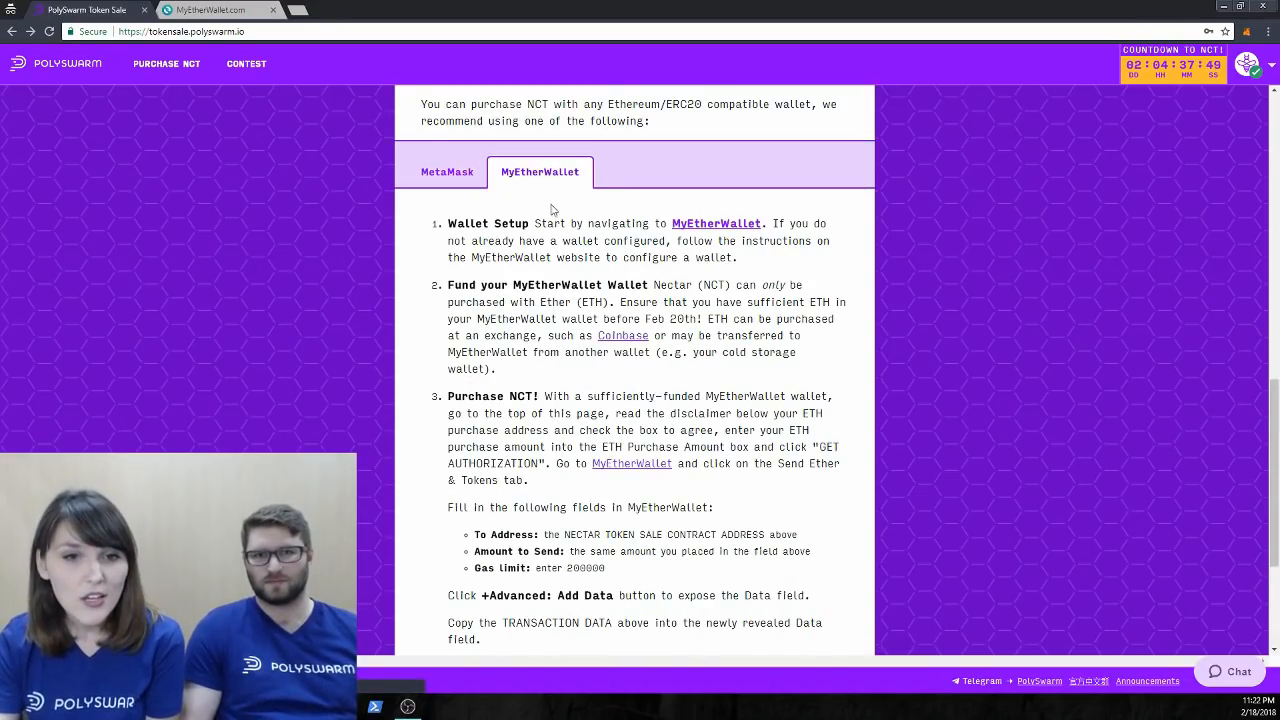